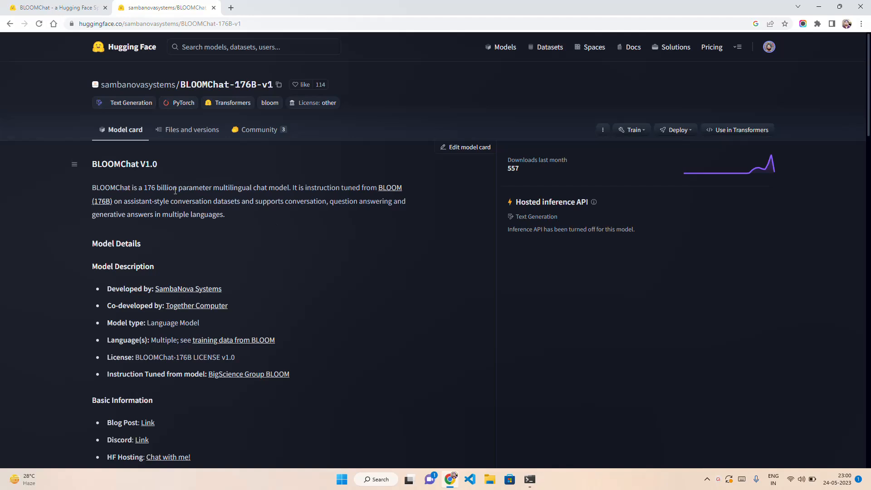
mouse_move(280, 197)
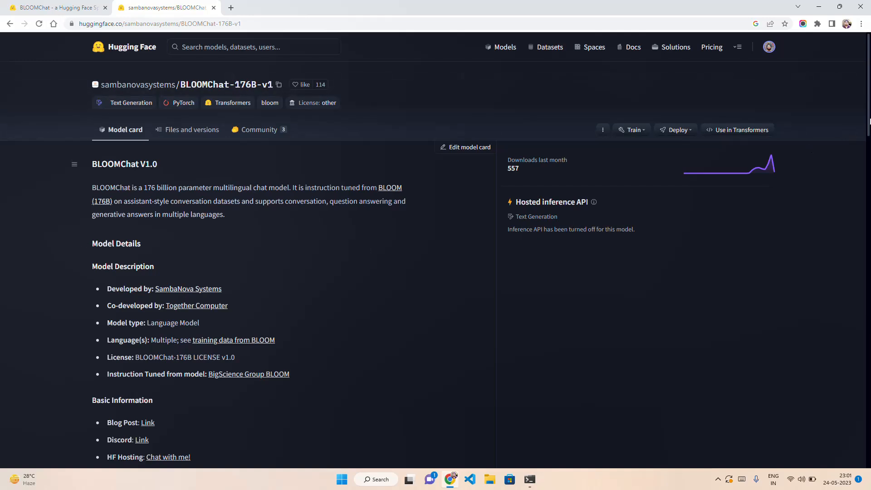
Read down the BLOOMChat-176B-v1 model card through its details, licensing and usage sections.
scroll(down, 3)
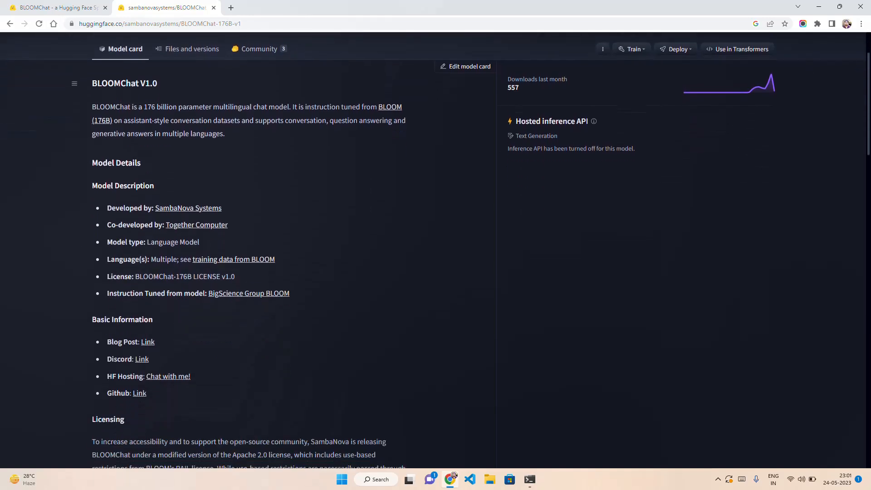
scroll(down, 3)
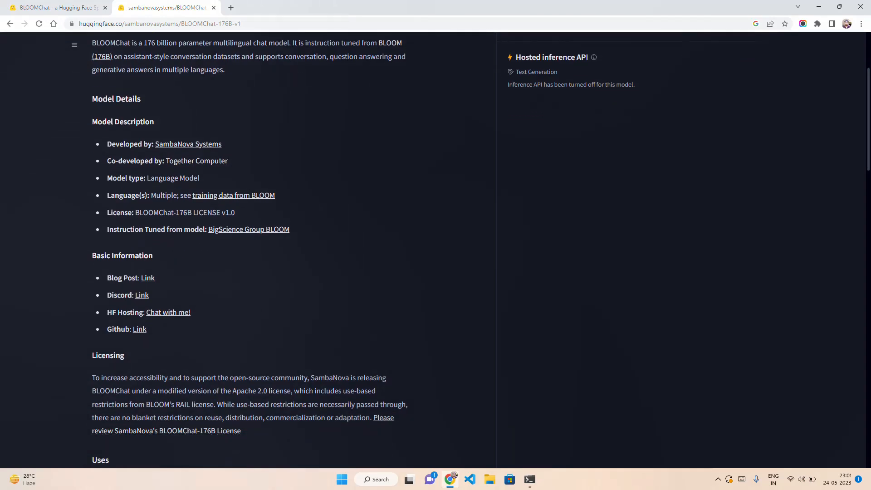
scroll(down, 3)
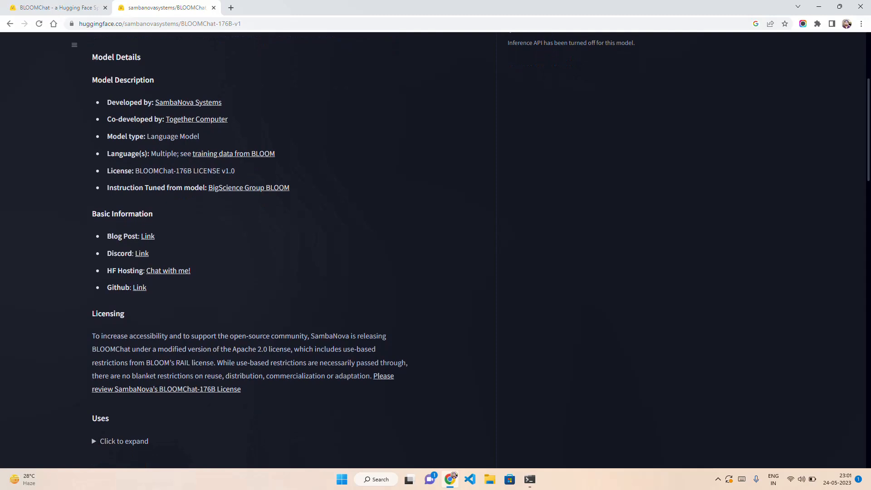
scroll(down, 3)
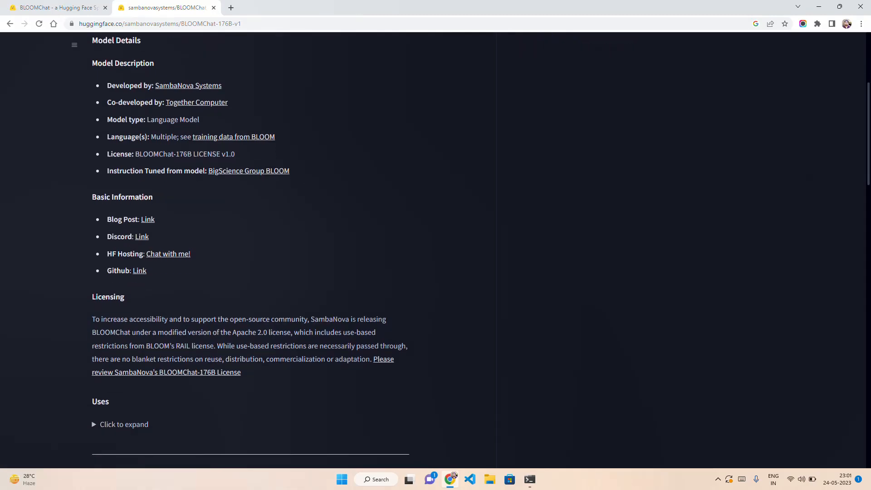
scroll(down, 3)
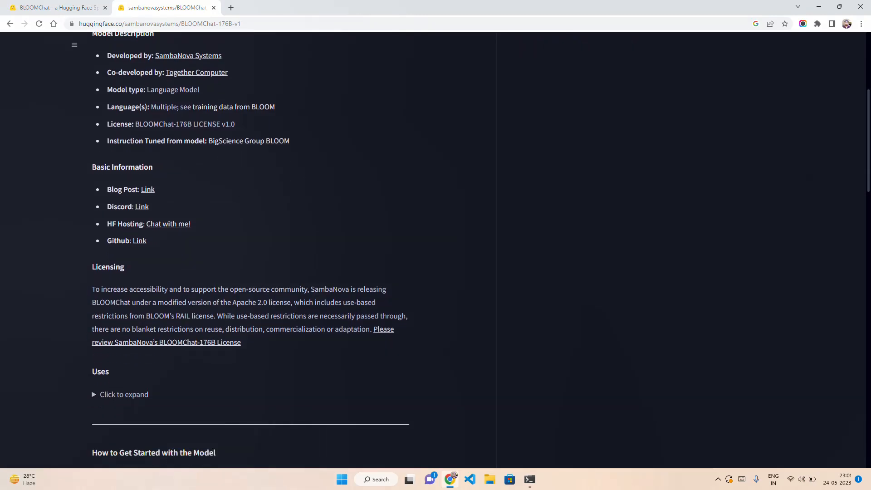
scroll(down, 3)
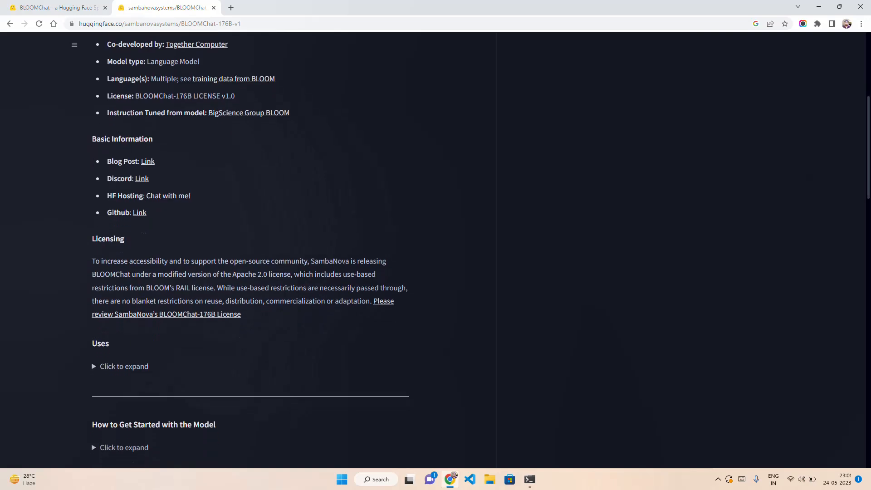
scroll(down, 3)
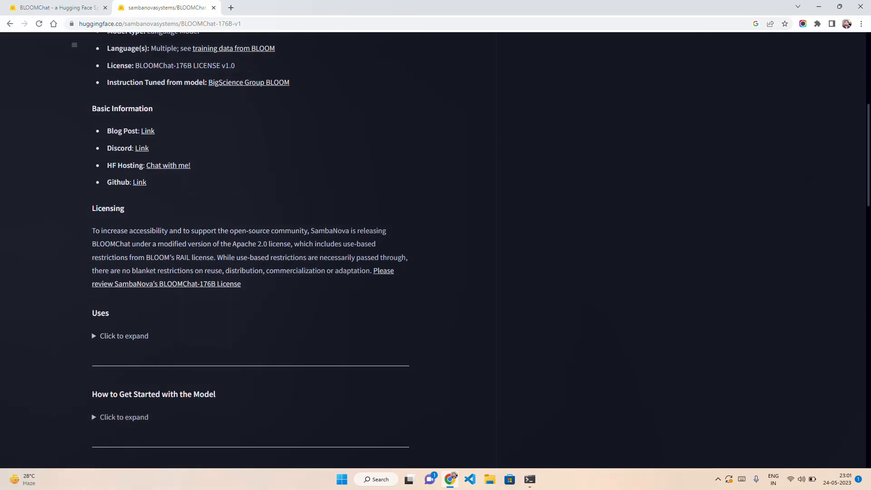
mouse_move(138, 186)
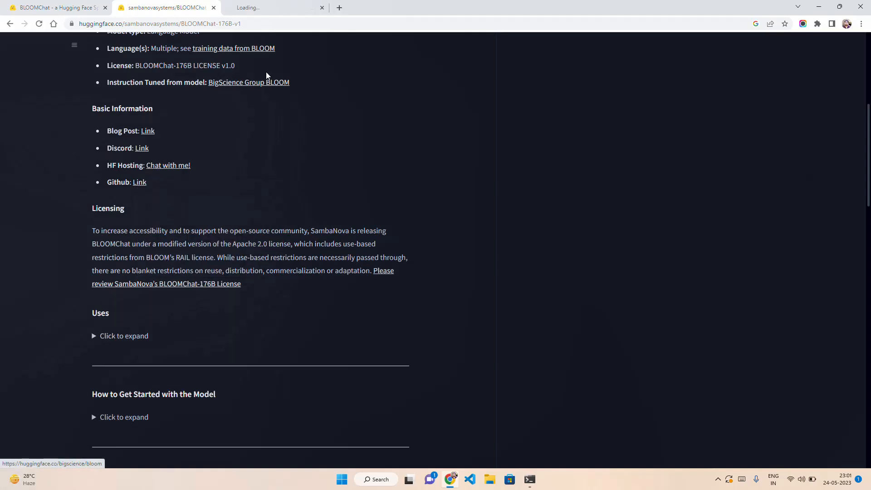
Read the sambanova/bloomchat README's training procedure sections on GitHub.
click(139, 182)
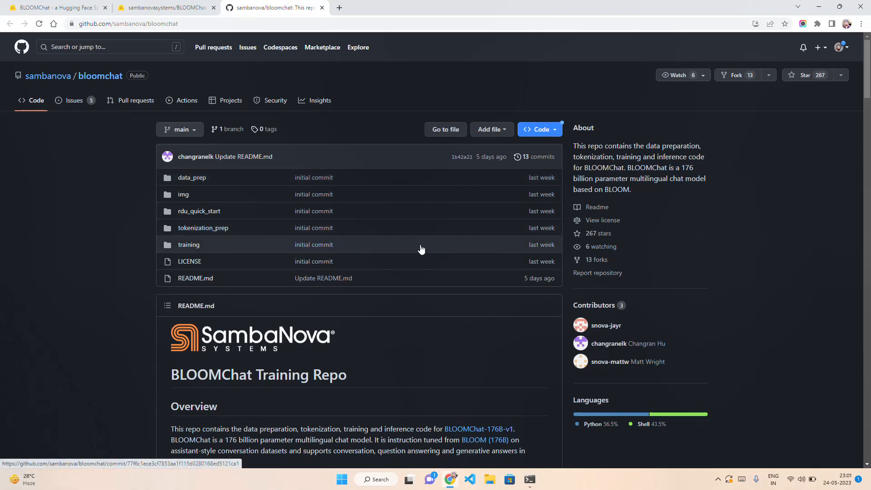
scroll(down, 3)
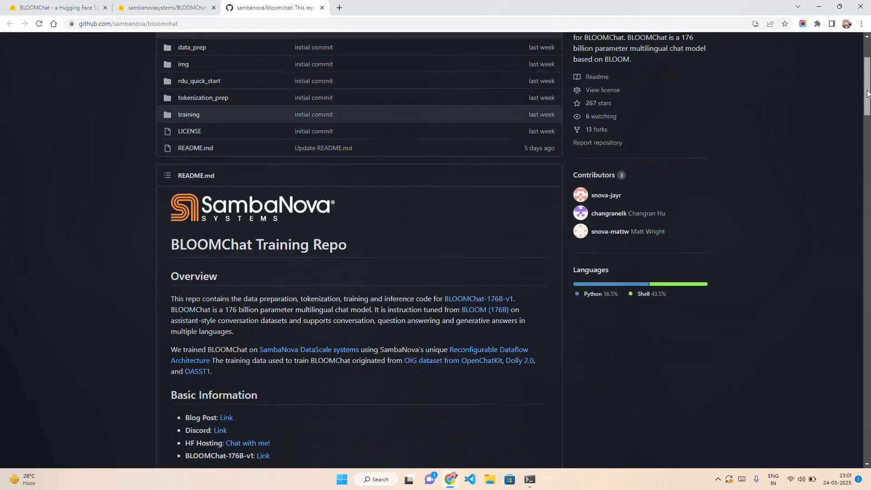
scroll(down, 3)
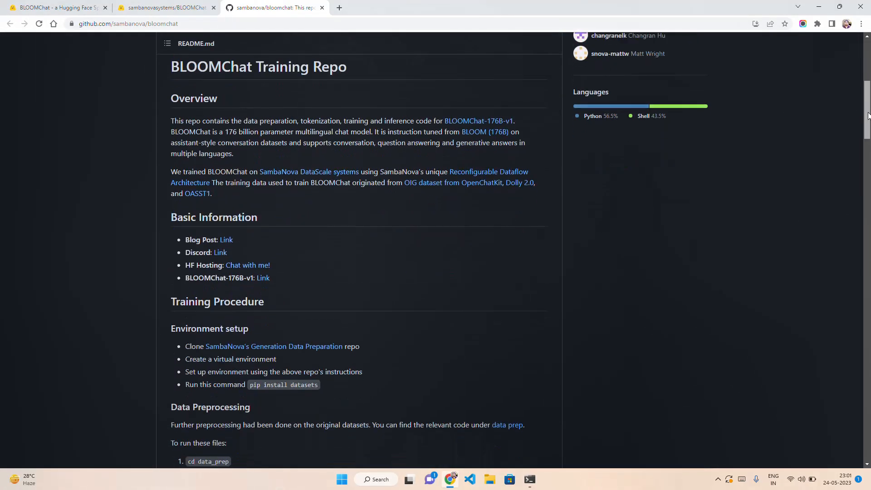
scroll(down, 3)
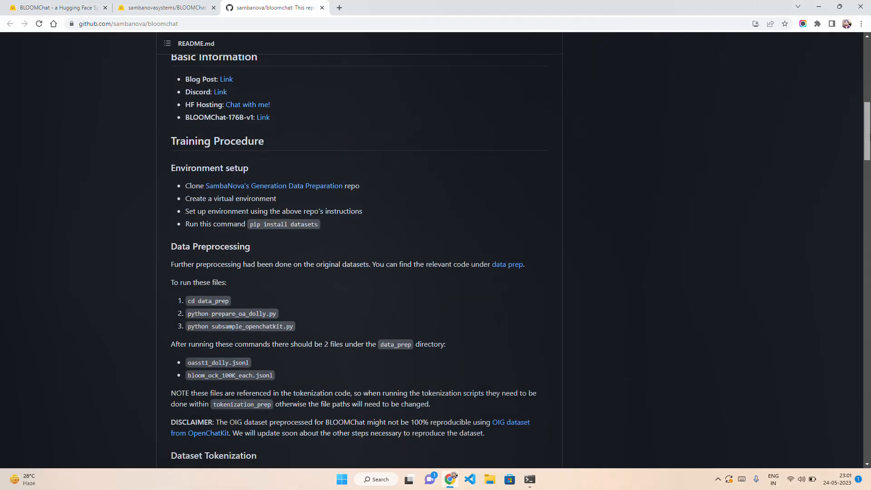
scroll(down, 3)
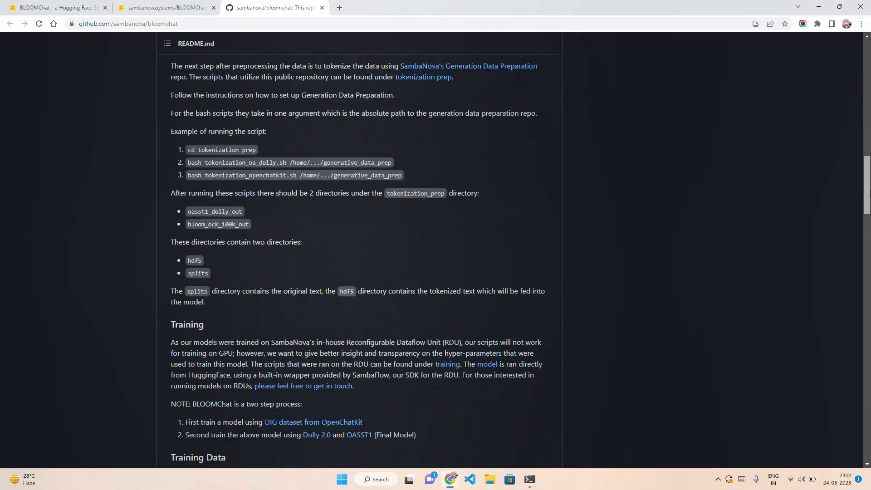
scroll(down, 3)
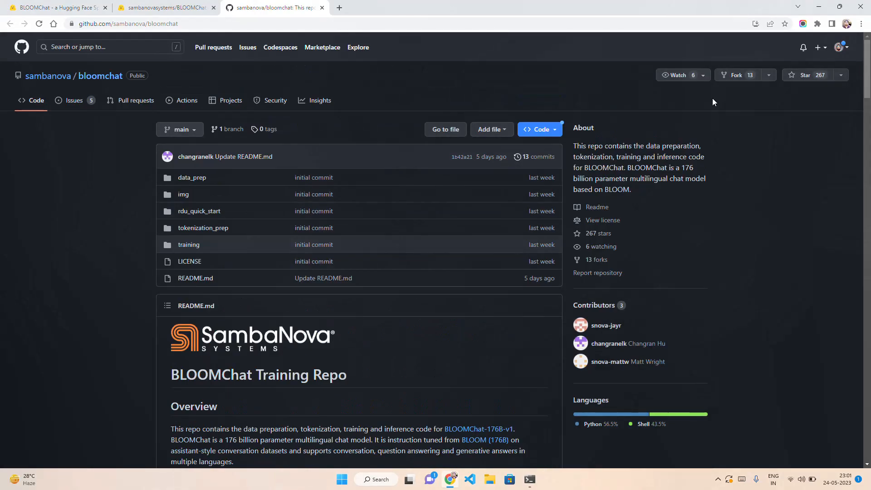
Re-read the model card's Bias, Risks, and Limitations section, then switch to the BLOOMChat Space.
click(163, 7)
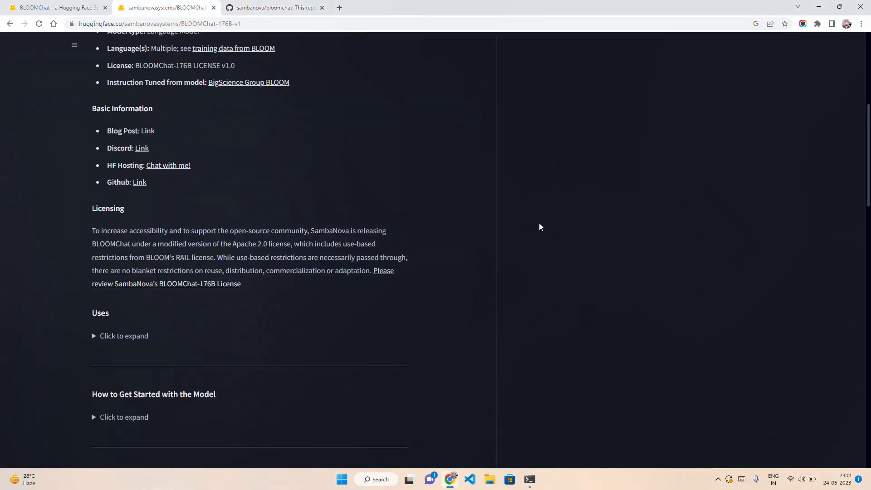
scroll(down, 3)
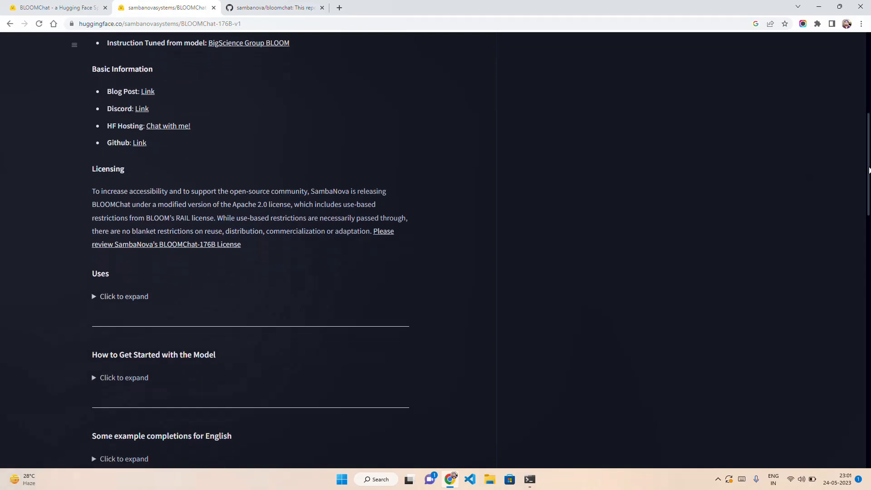
scroll(down, 3)
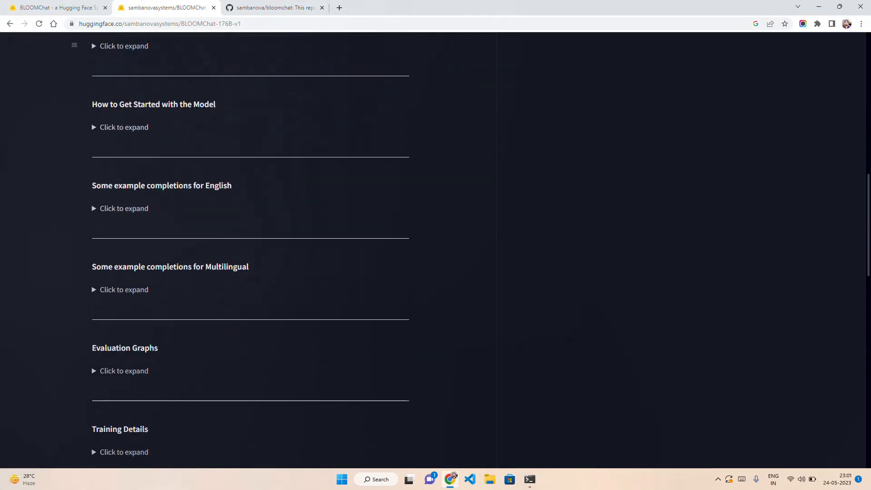
scroll(down, 3)
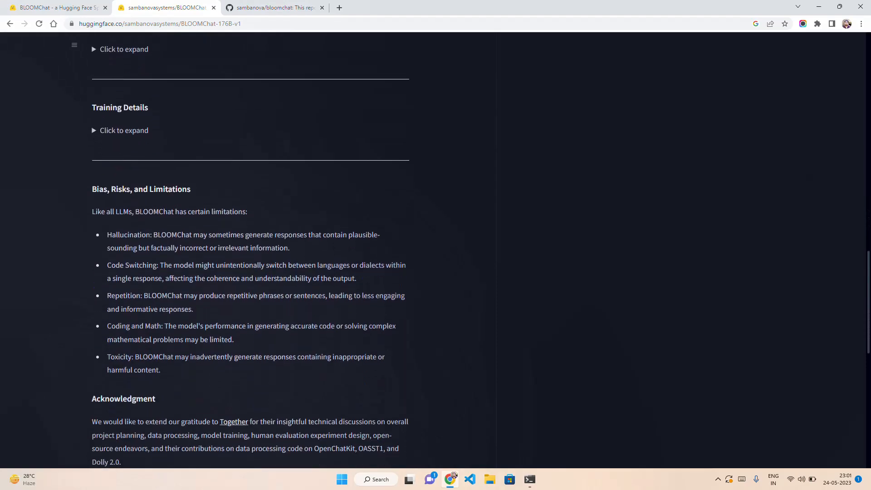
scroll(down, 3)
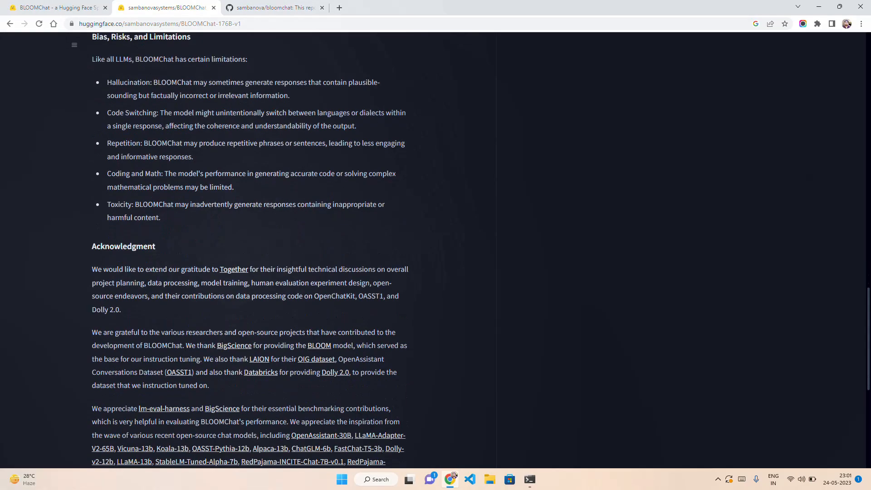
scroll(down, 3)
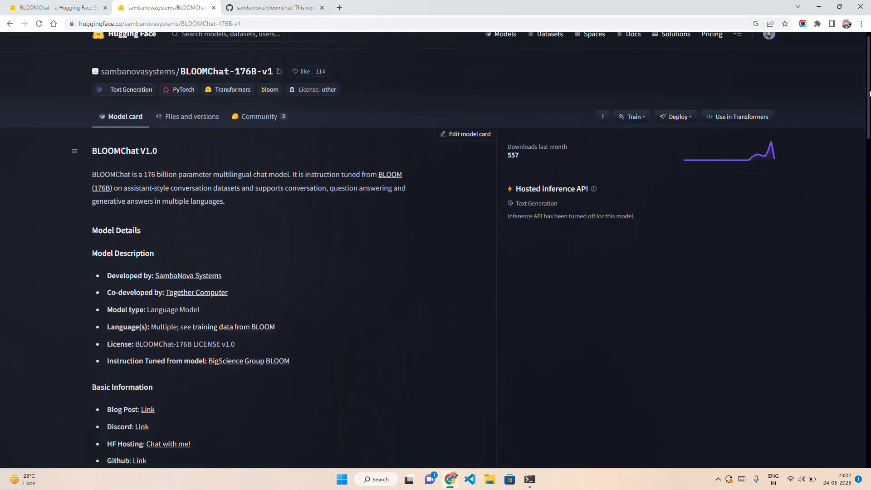
click(55, 7)
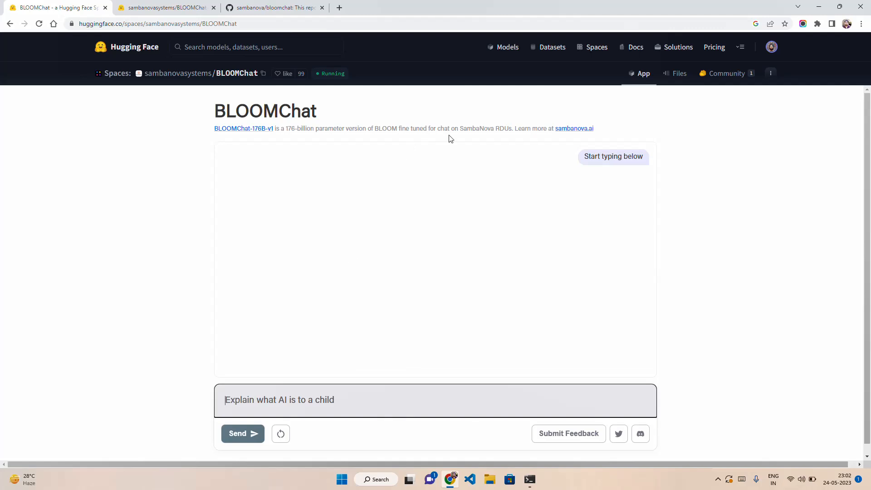
mouse_move(512, 128)
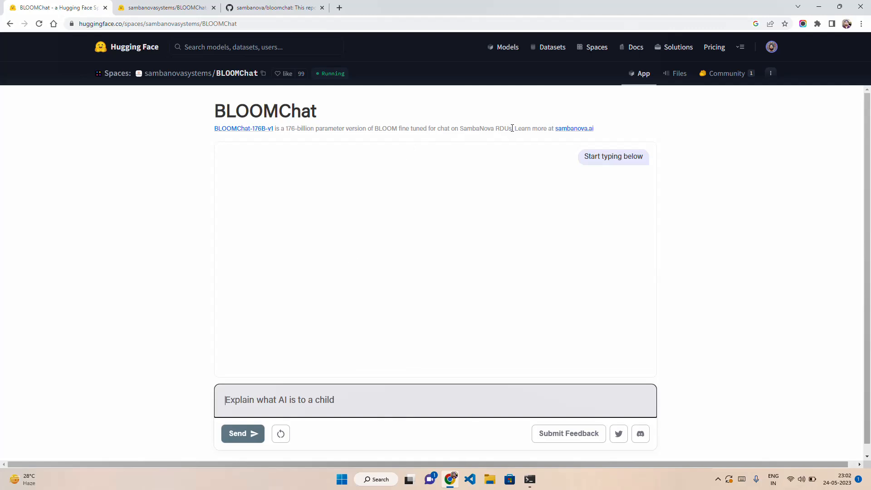
mouse_move(574, 129)
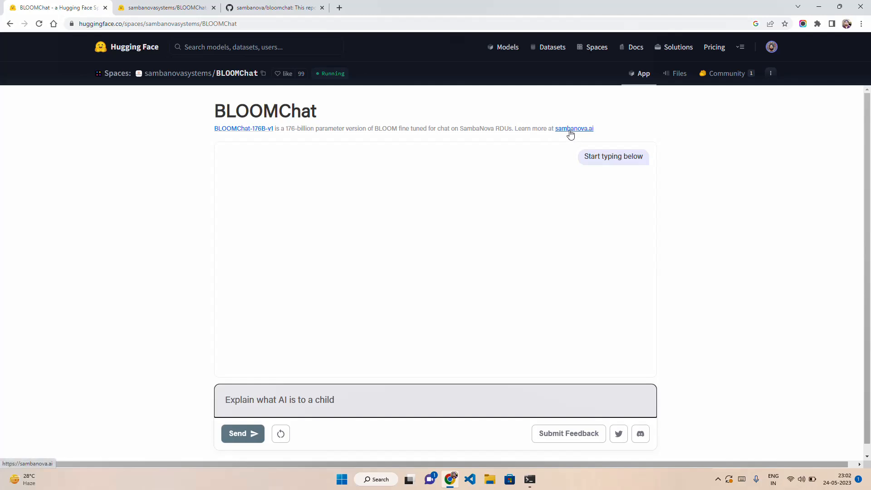
Visit the sambanova.ai website from the Space description, then return to the BLOOMChat tab.
click(574, 128)
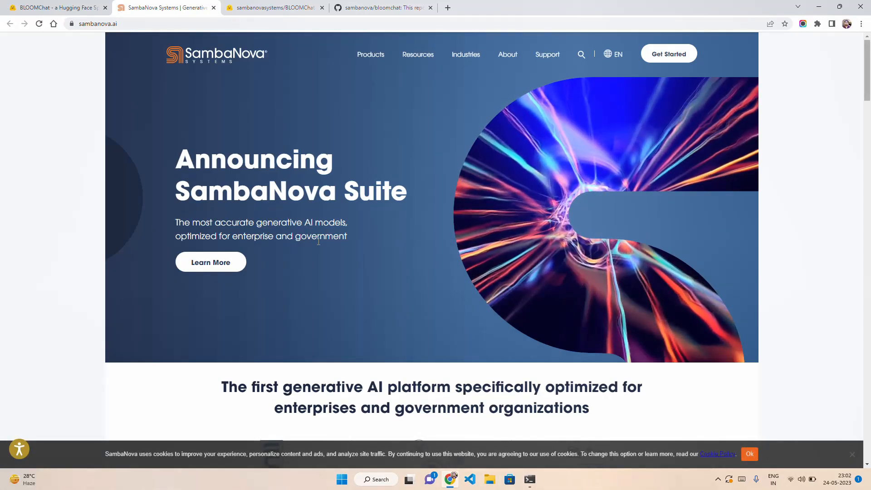
click(56, 7)
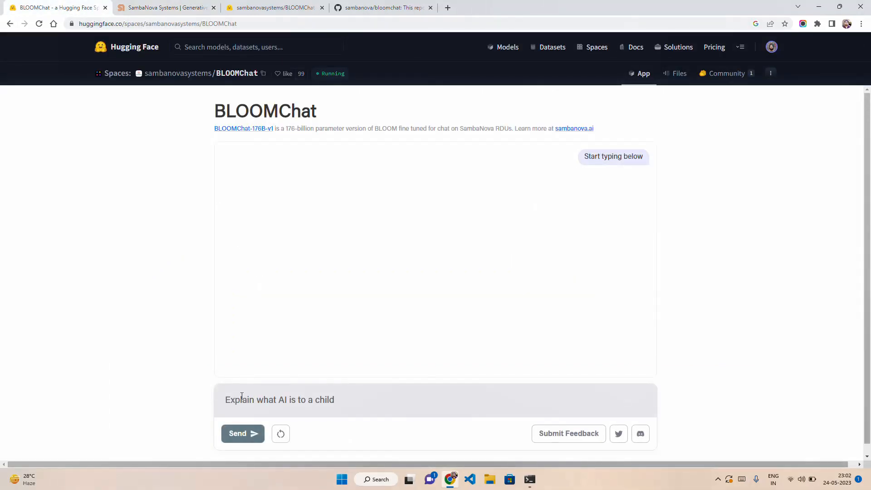
Focus the BLOOMChat message box to begin a new prompt starting with 'Expla'.
click(279, 399)
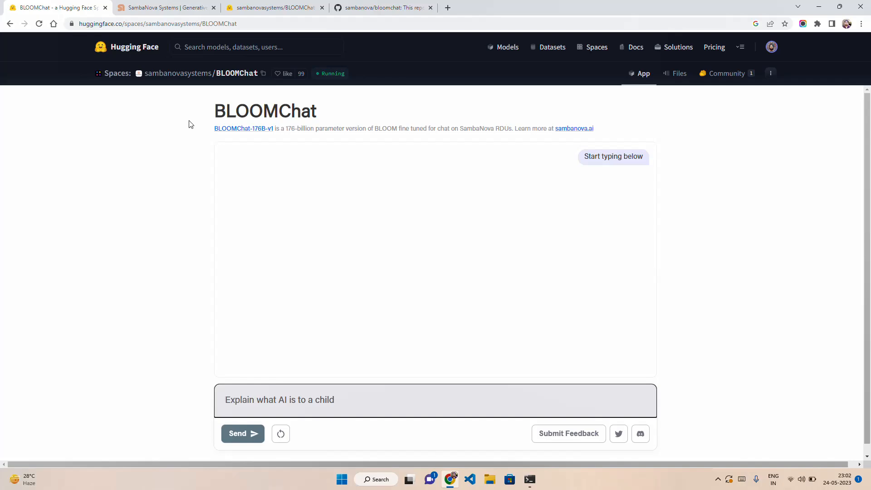
click(165, 7)
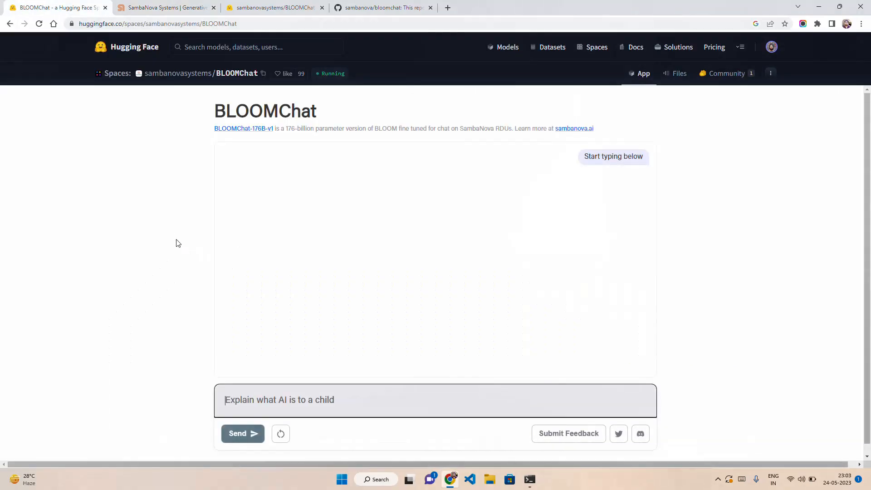
mouse_move(294, 400)
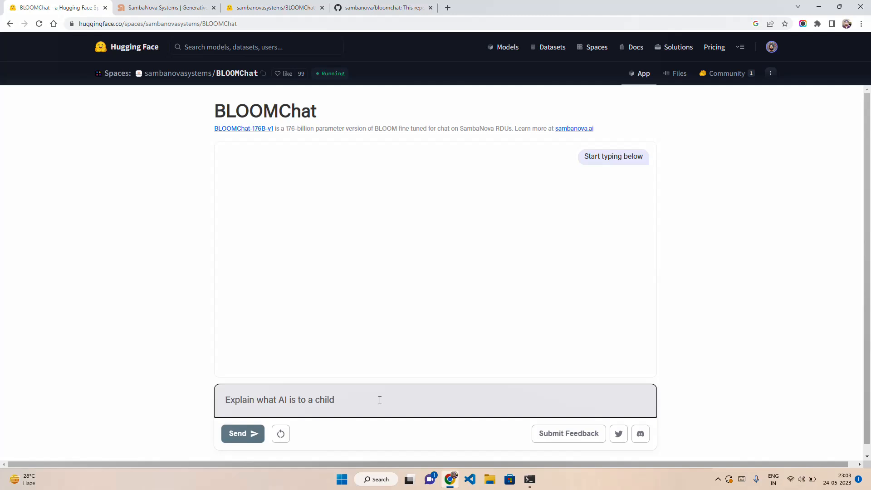
click(228, 399)
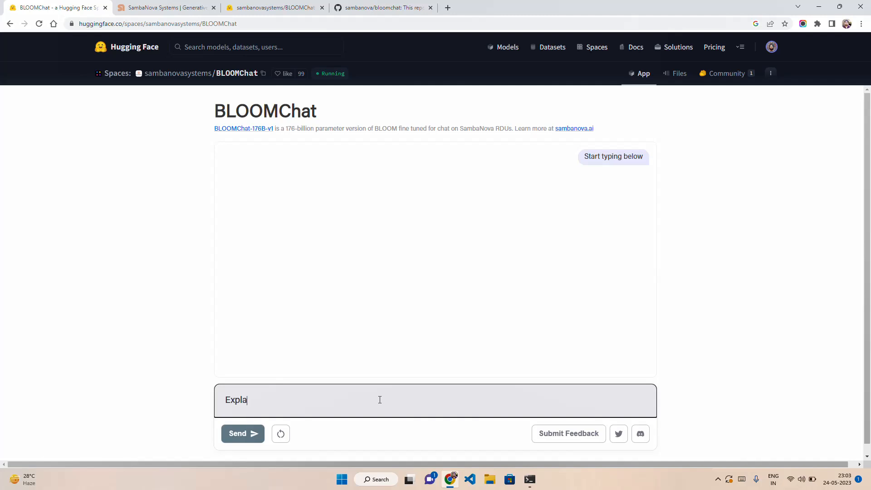
Send 'Explain sustainable finance to a kid' and refocus the input box.
text(in)
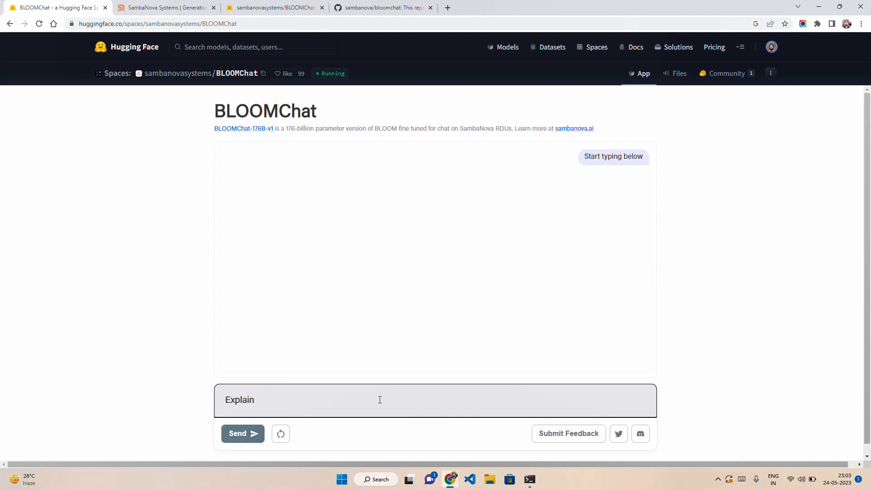
text(use)
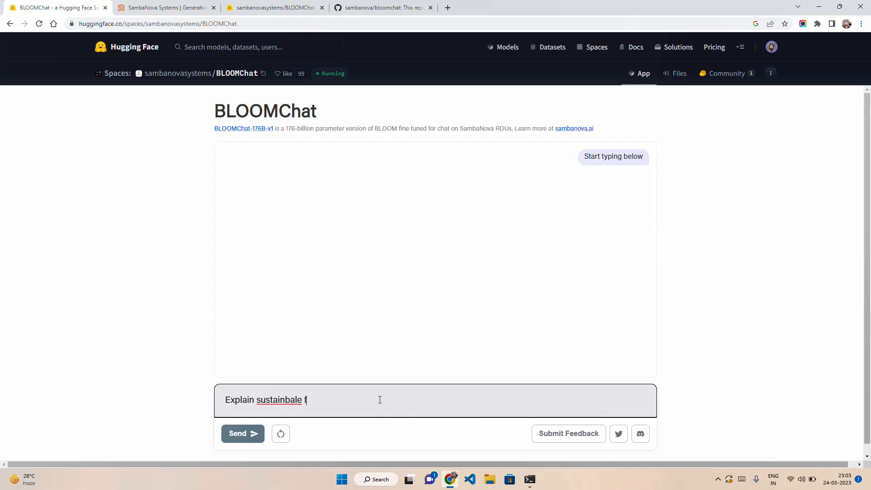
text(inance to)
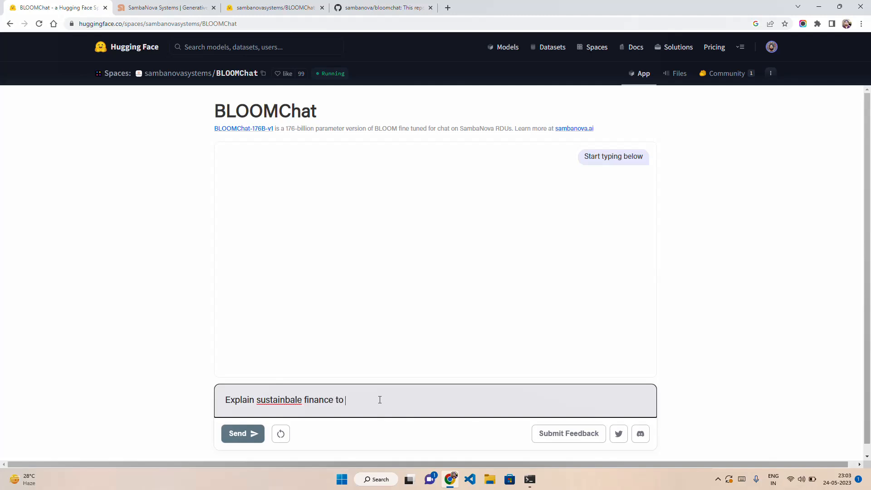
text(a kid)
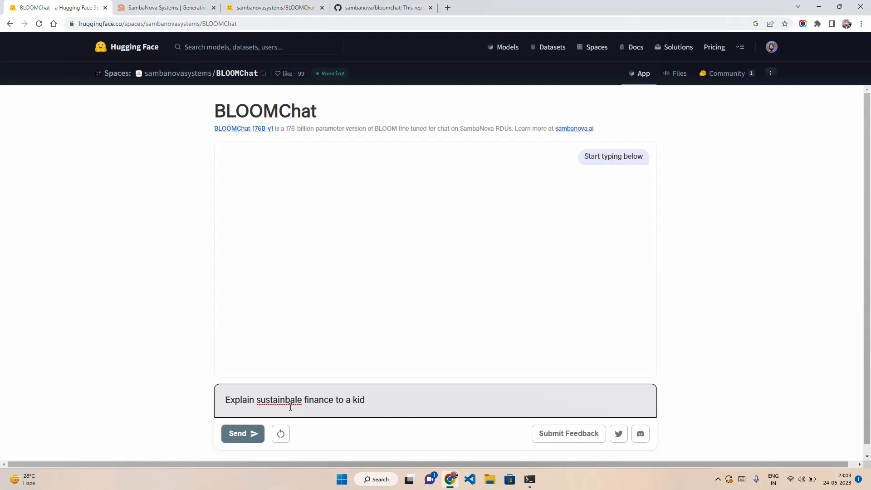
text(sustainable)
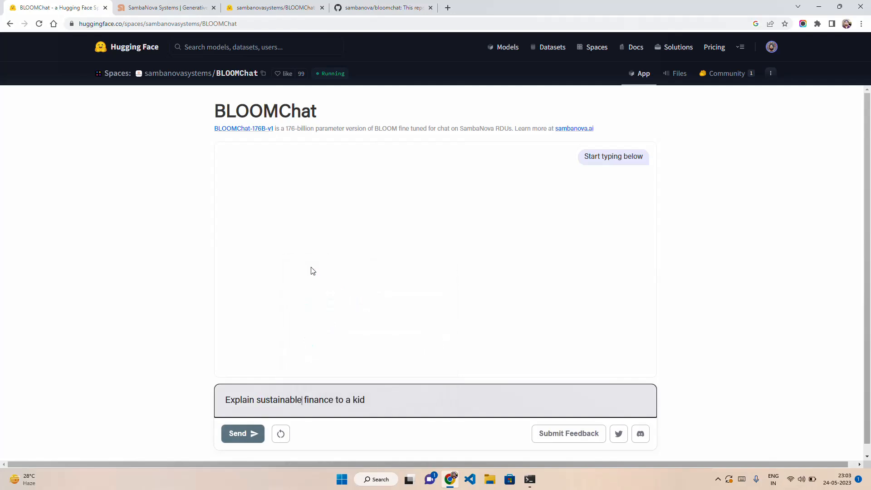
click(243, 433)
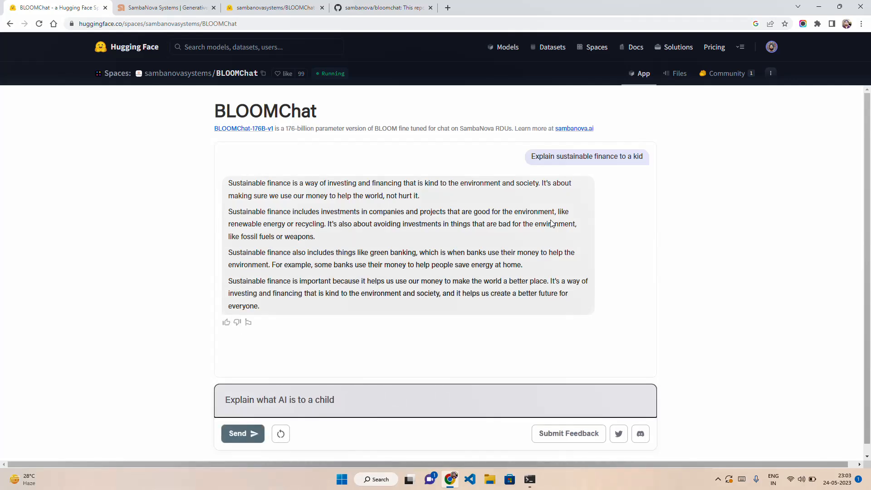
click(225, 400)
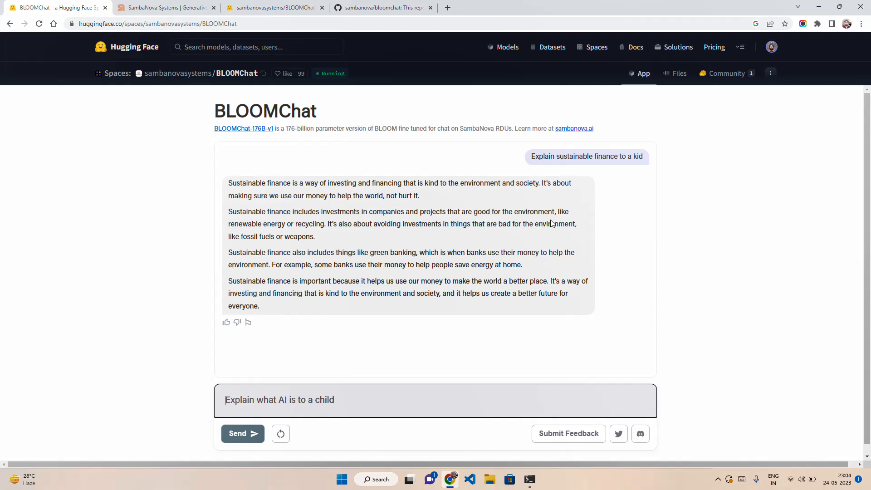
Send the follow-up 'Can you suggest some use cases related to it'.
text(Can you)
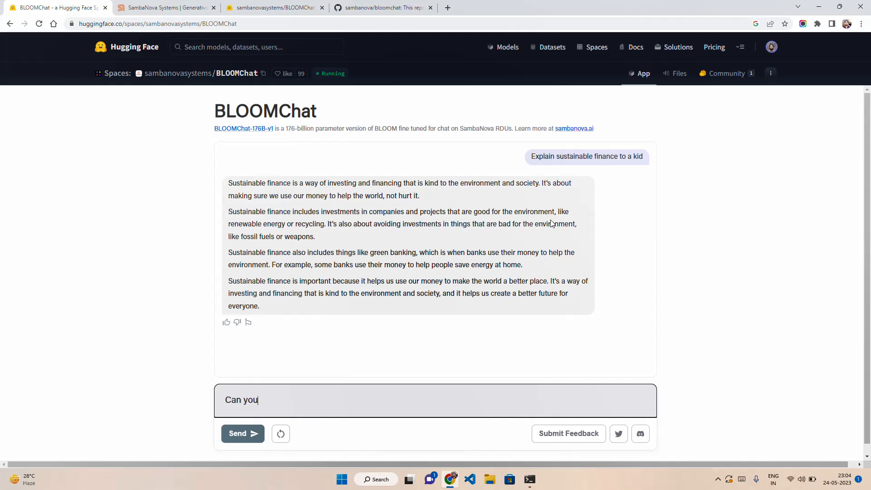
text(suggest)
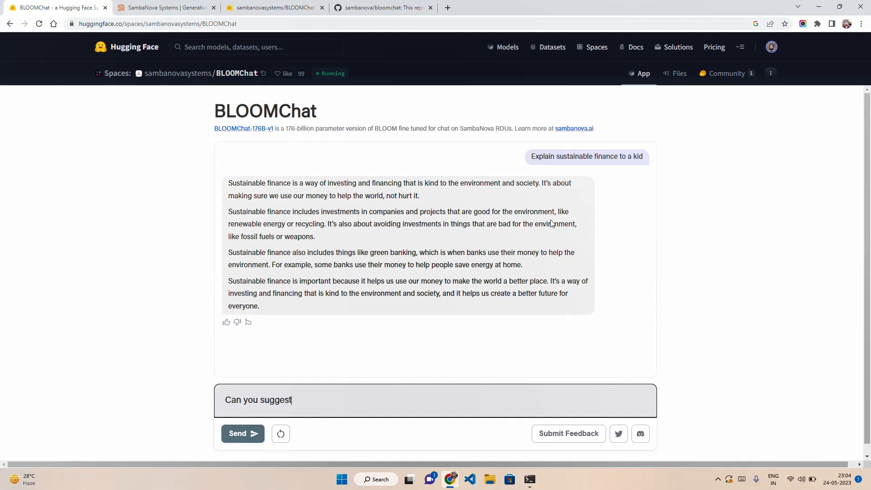
text(some use)
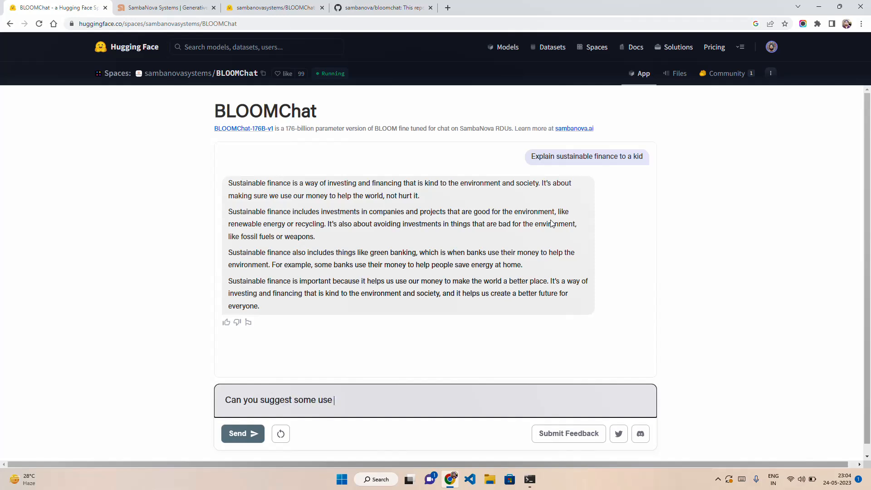
text(cases re)
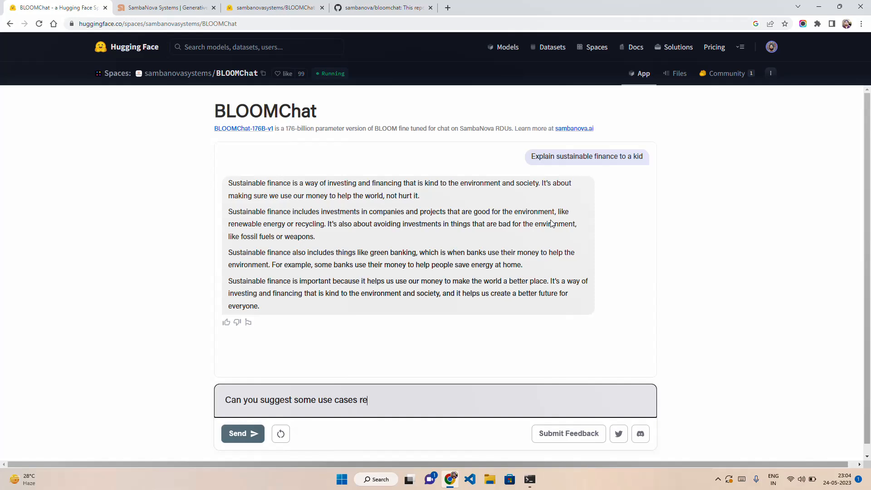
text(lated to it)
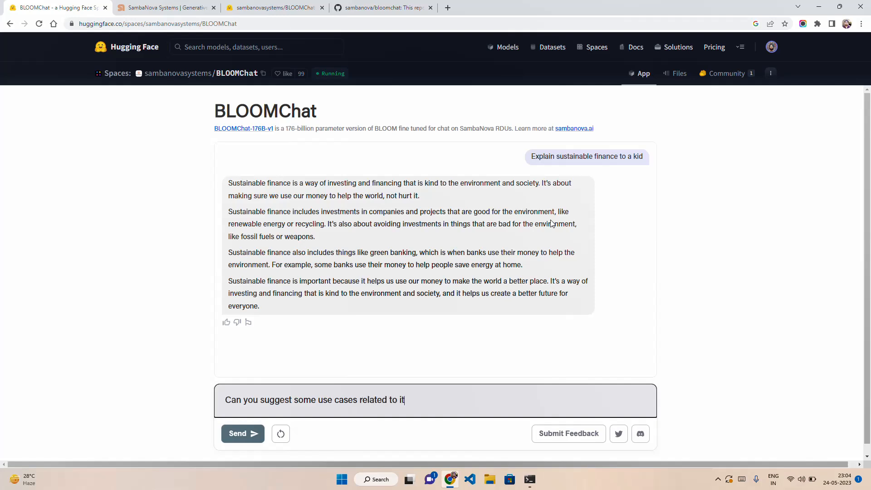
click(242, 433)
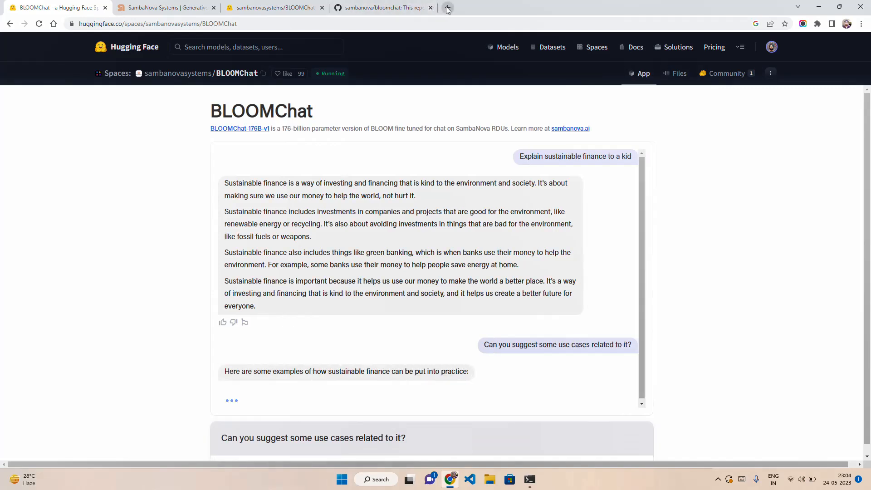
Open the McKinsey AI-driven operations forecasting article in a new tab, then return to BLOOMChat.
click(446, 7)
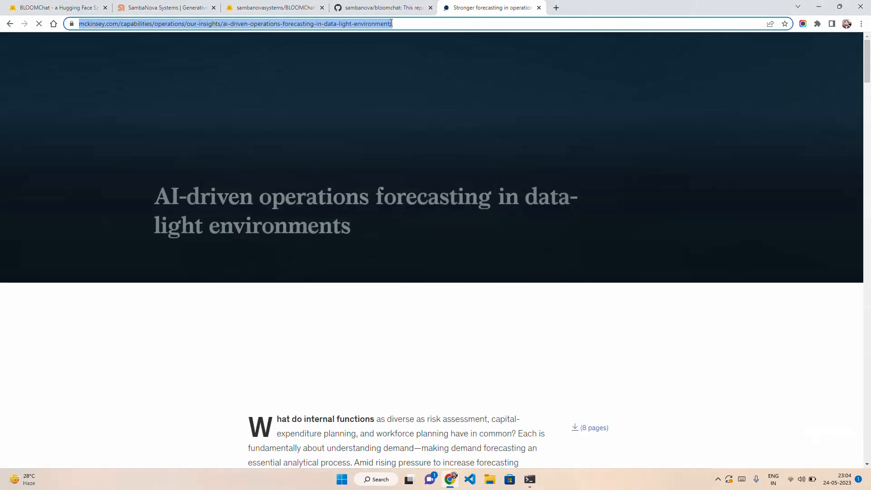
click(55, 7)
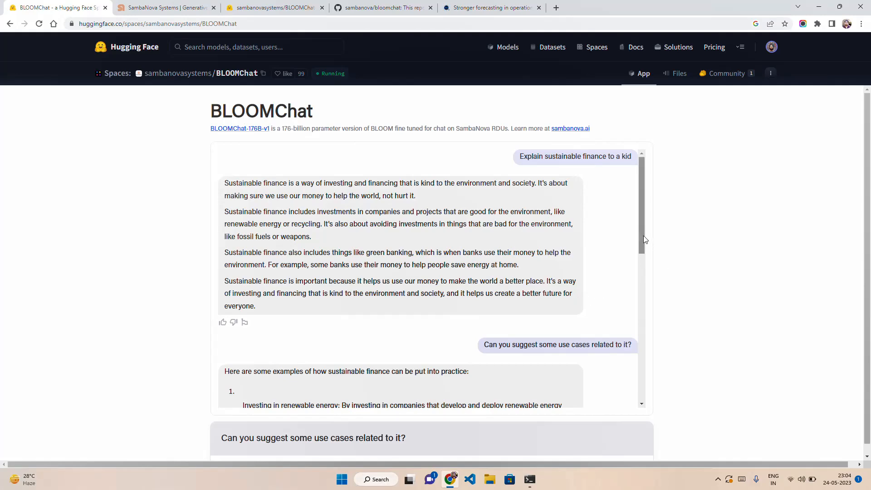
scroll(down, 3)
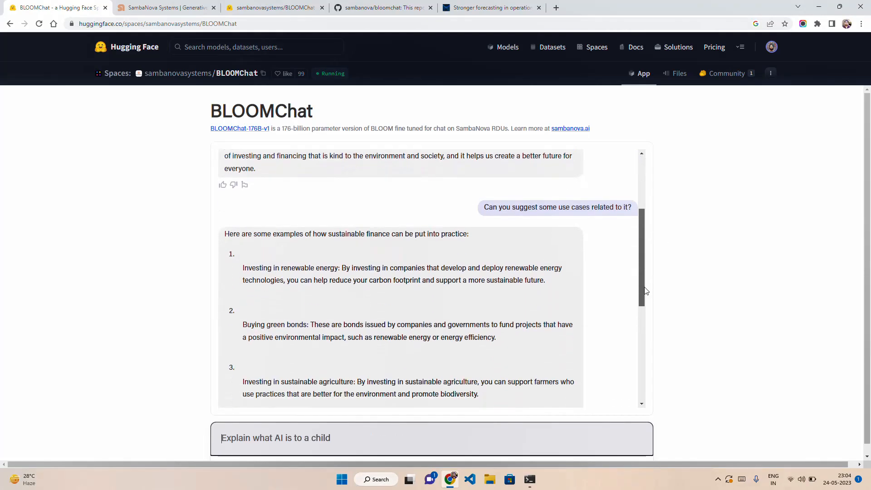
scroll(down, 3)
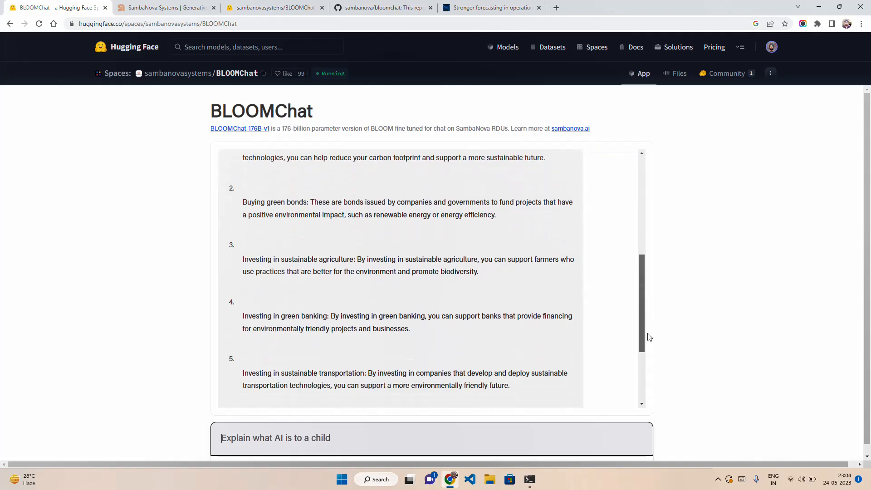
scroll(down, 3)
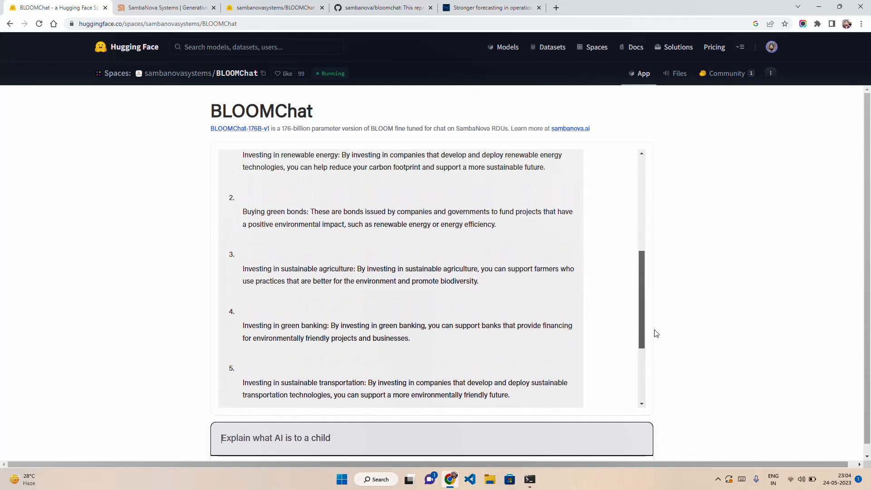
scroll(down, 3)
text(C)
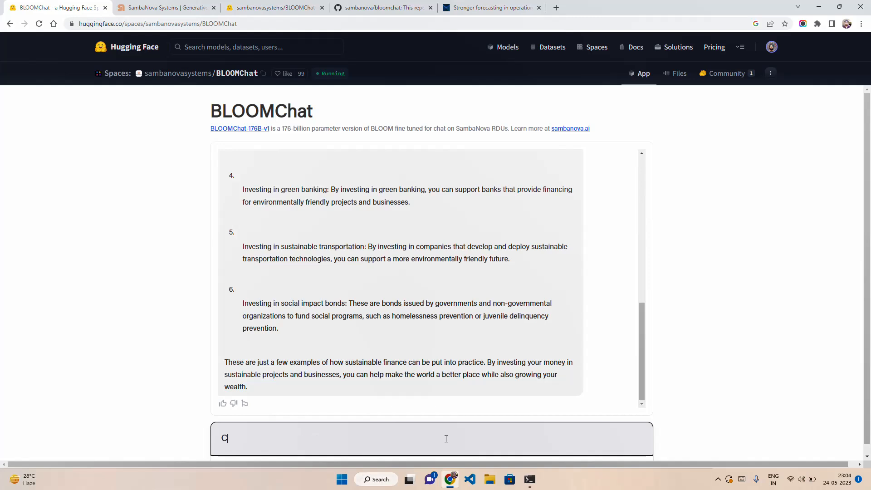
Send 'Can you summarize this article:' with the McKinsey URL and read the summary.
text(an you s)
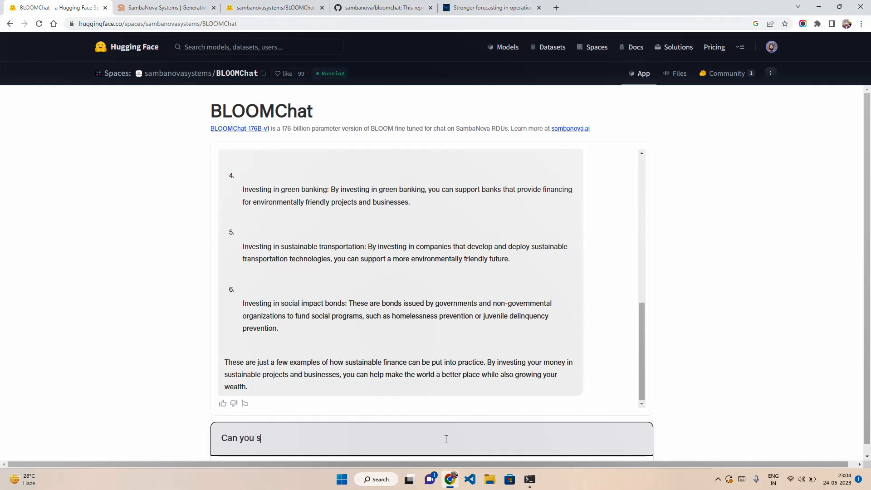
text(ummarize)
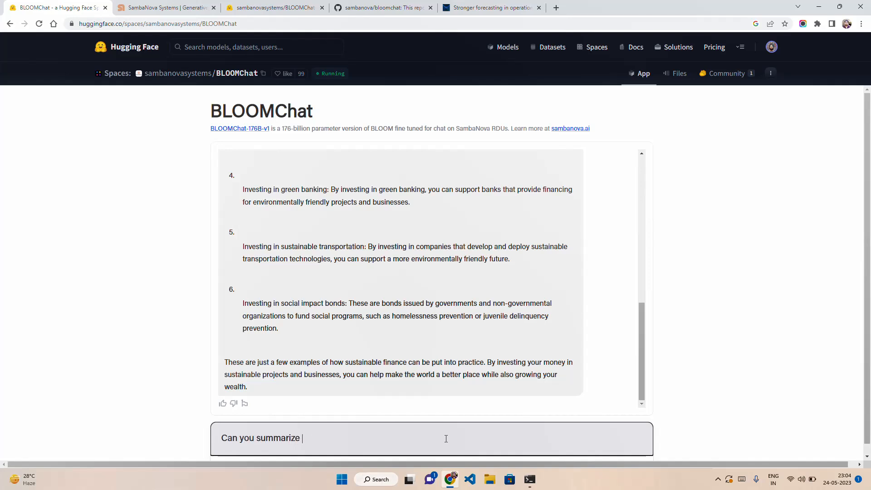
text(this artic)
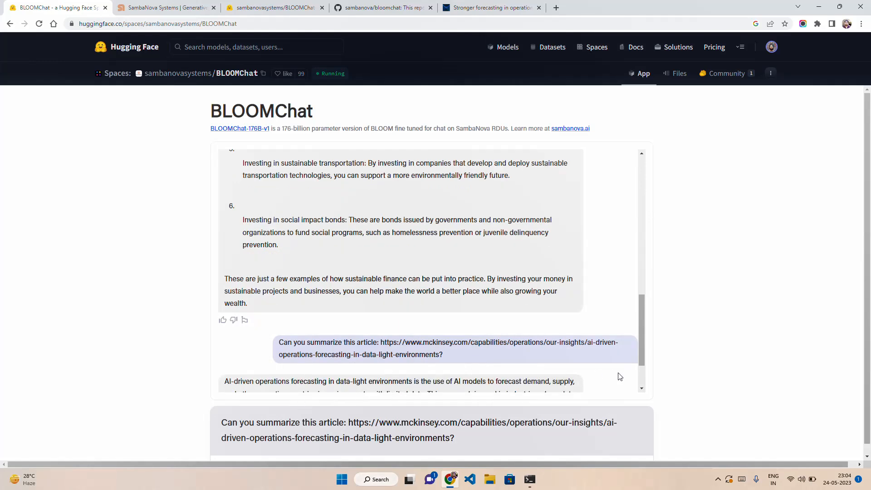
scroll(down, 3)
text(Explain what AI is to a child)
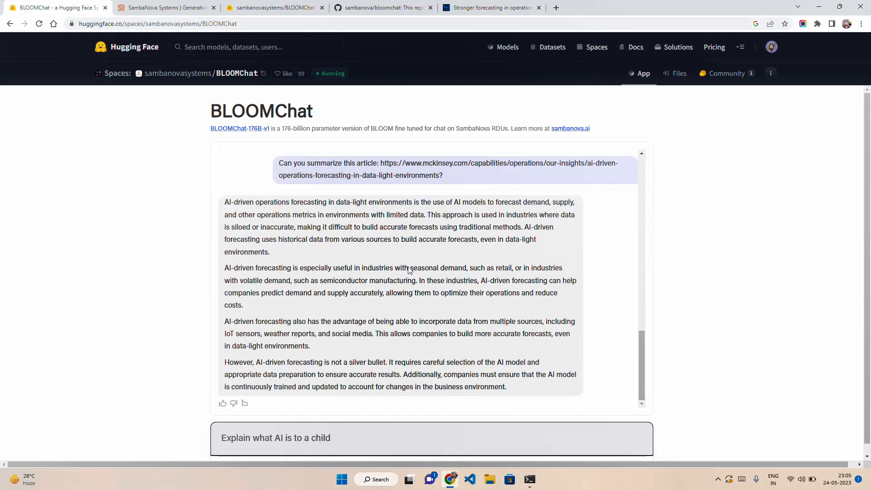
mouse_move(447, 176)
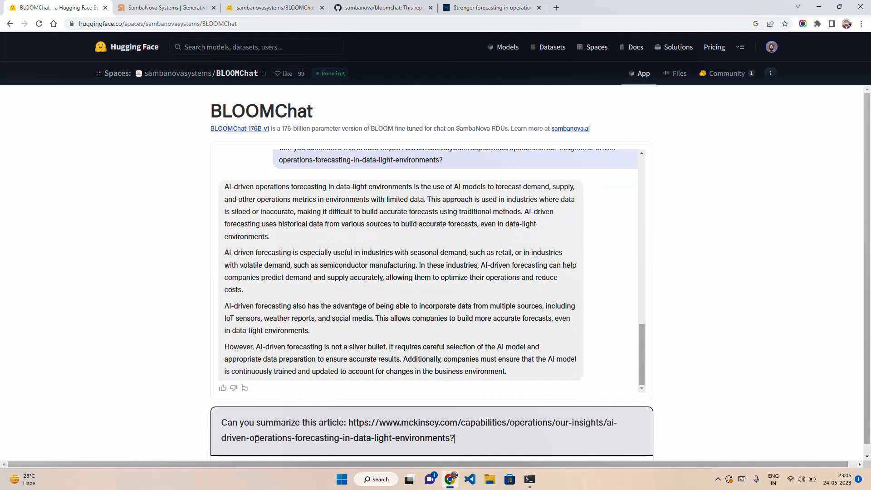
Alter the article URL to end in 'atmosphere', then highlight the link in the summarize question.
key(Backspace)
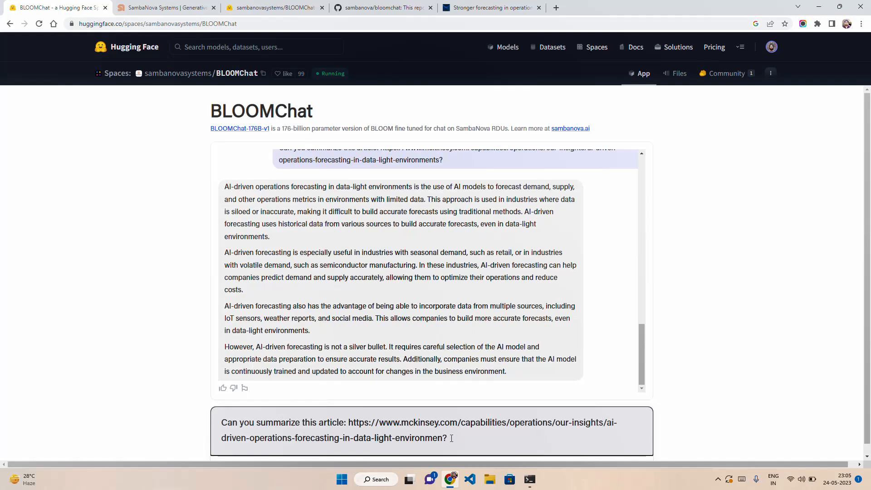
key(Backspace)
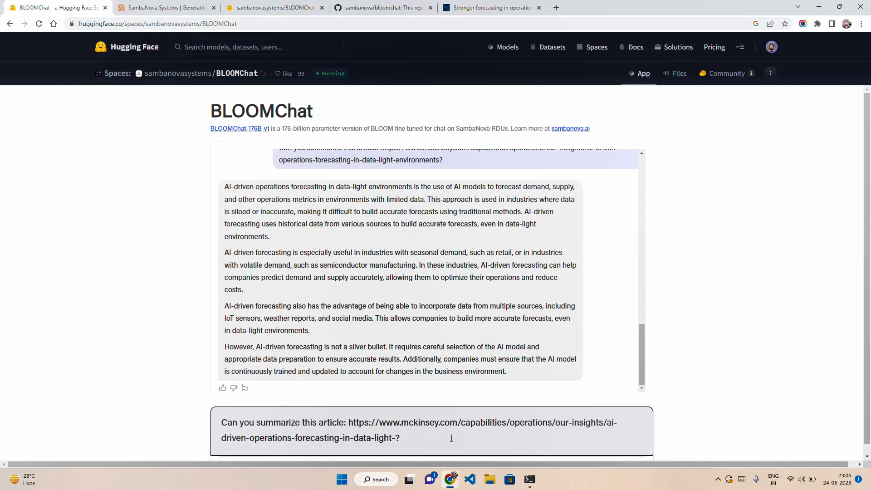
text(atmosphere)
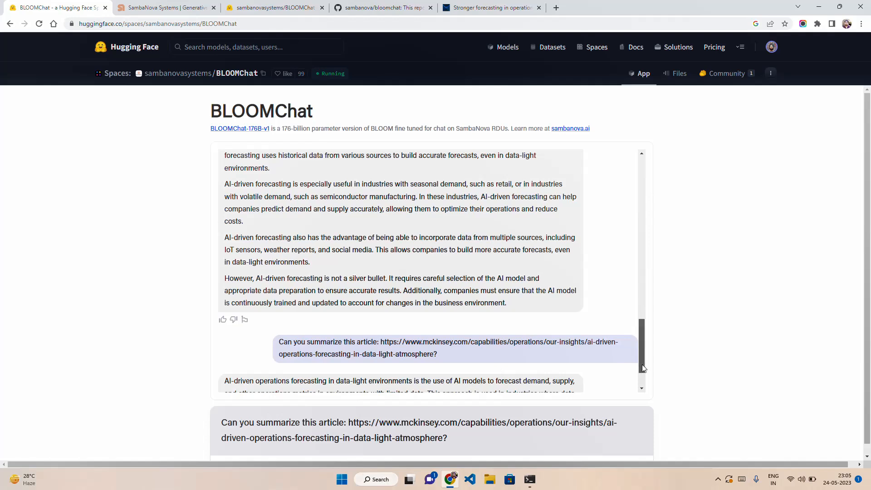
scroll(down, 3)
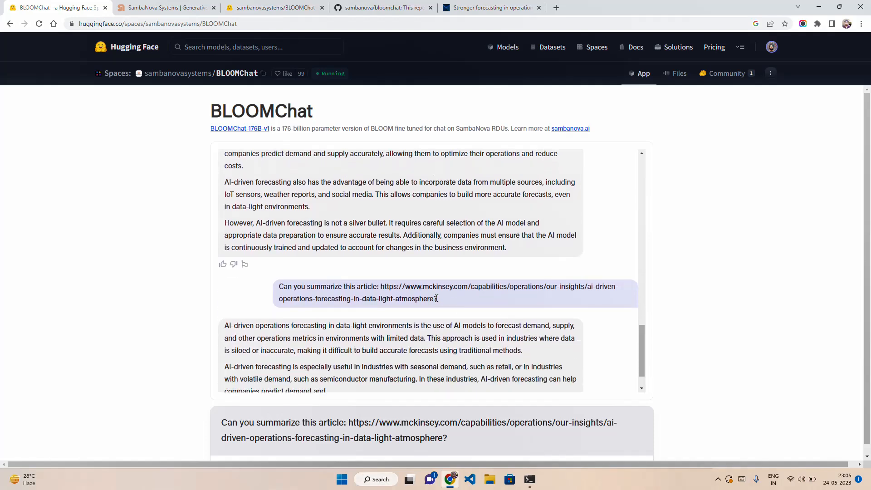
drag(380, 286, 437, 299)
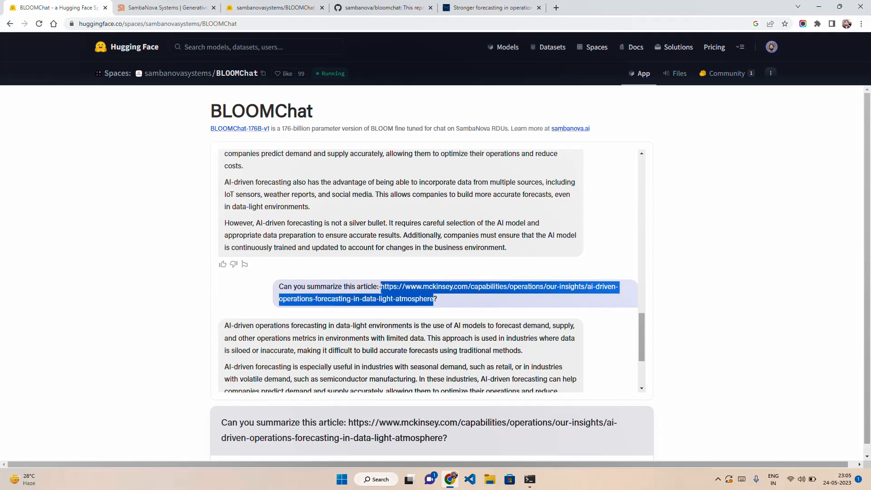
Check the McKinsey forecasting article URL in a new tab, find 'Page not found', and return.
click(553, 7)
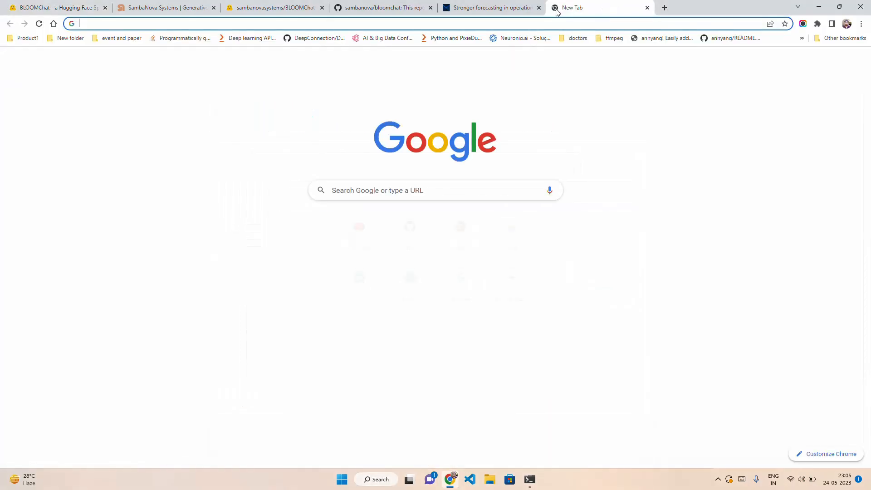
text(mckinsey.com/capabilities/operations/our-insights/ai-driven-operations-forecasting-in-data-light-atmosphere)
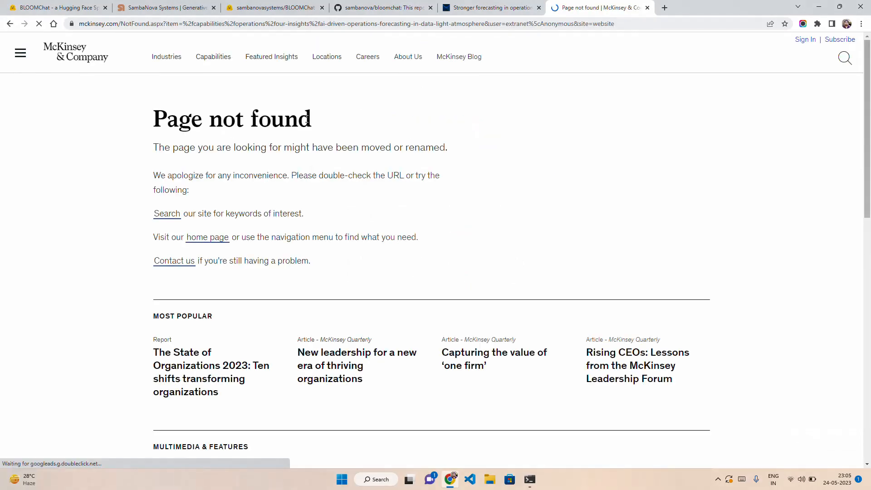
click(55, 7)
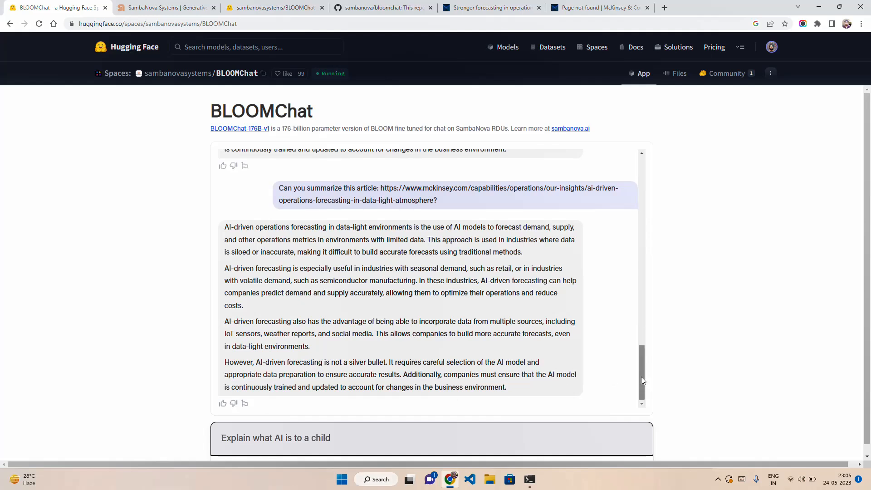
mouse_move(490, 359)
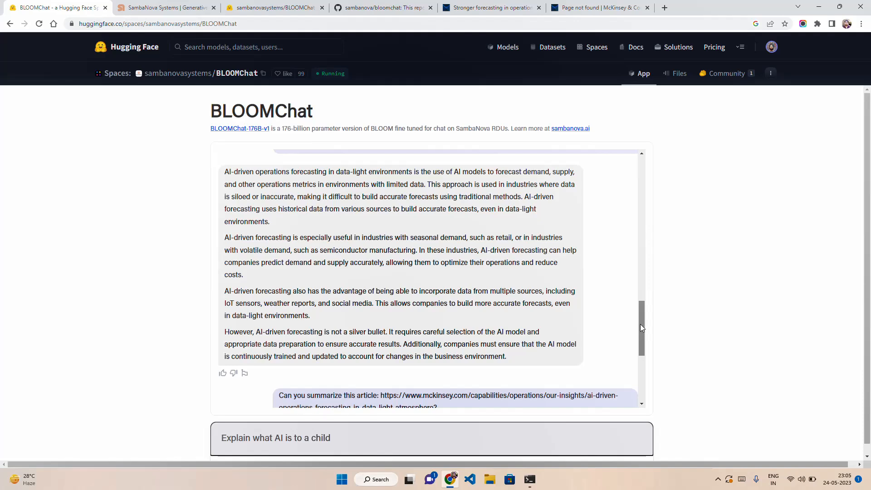
scroll(down, 3)
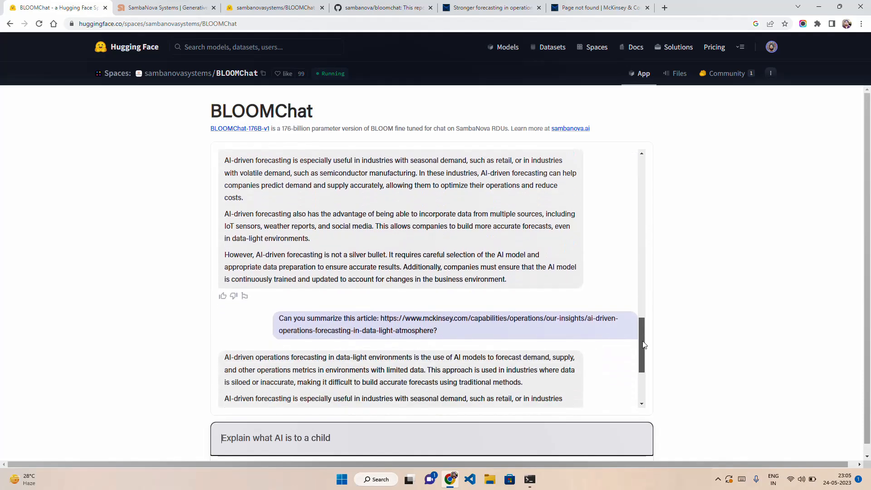
scroll(down, 3)
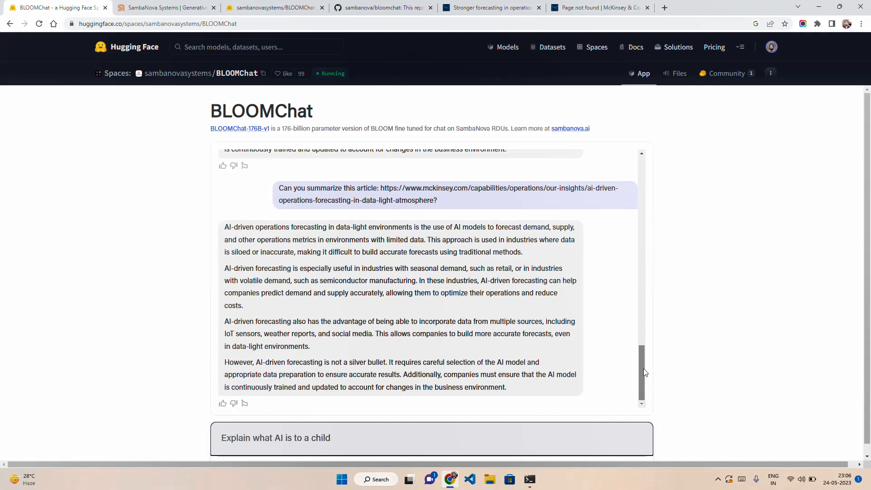
mouse_move(481, 183)
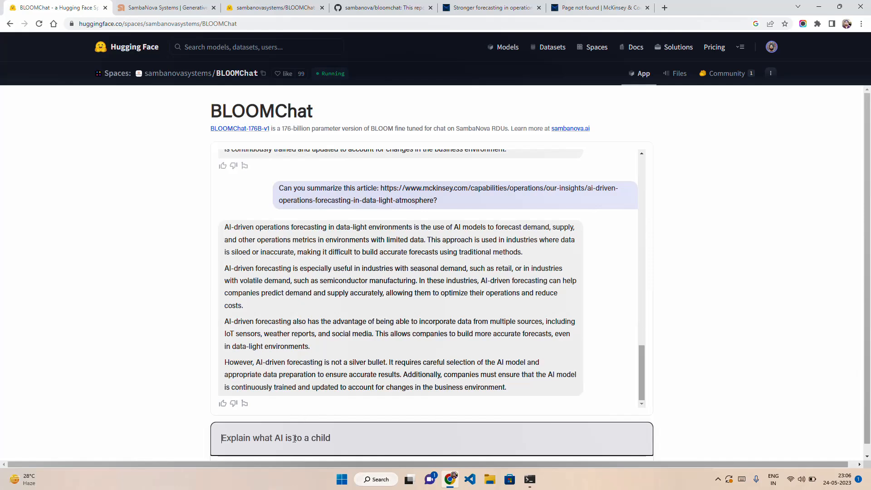
Request Streamlit code computing India's carbon emissions from users' food, electricity, transport and waste inputs.
text(Write a s)
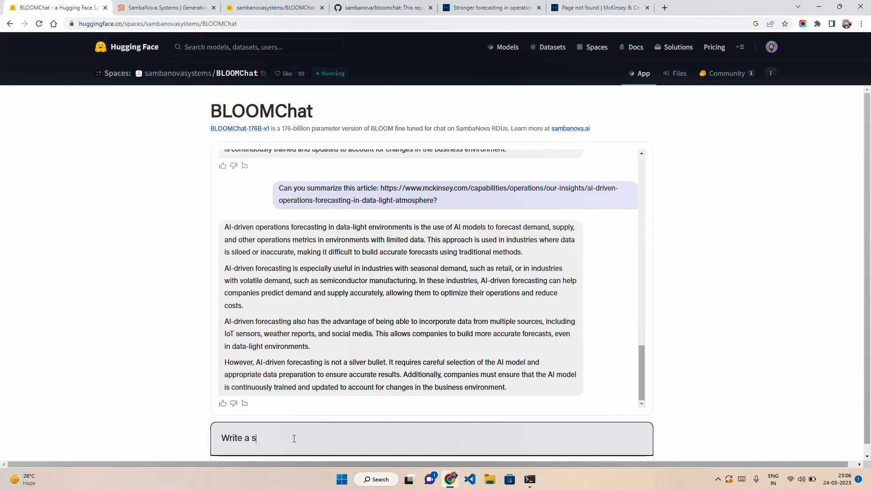
text(treamlit)
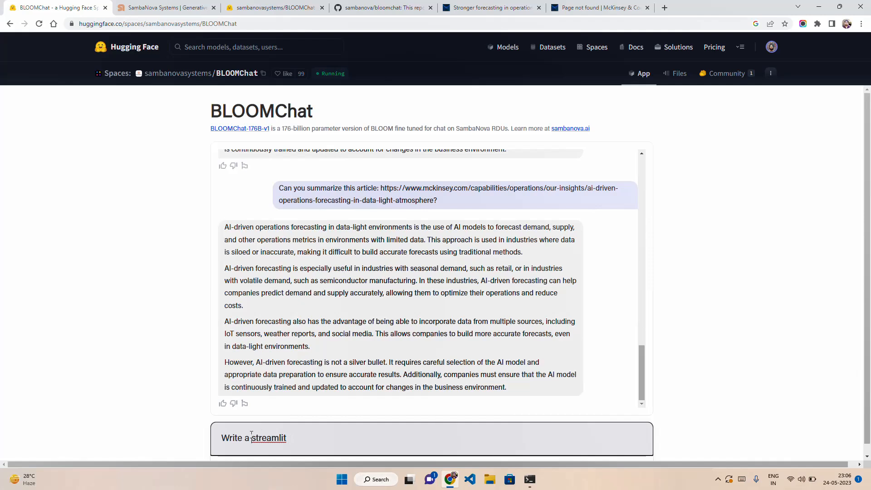
text(code)
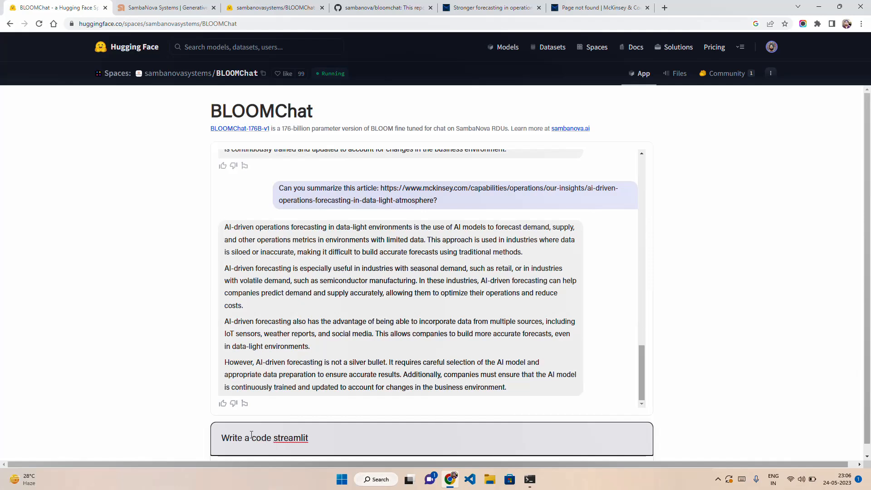
text(in)
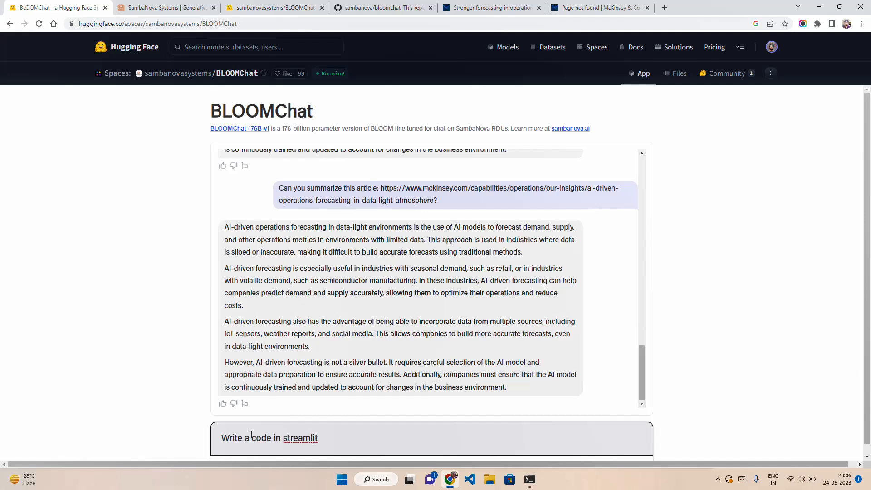
text(that can take)
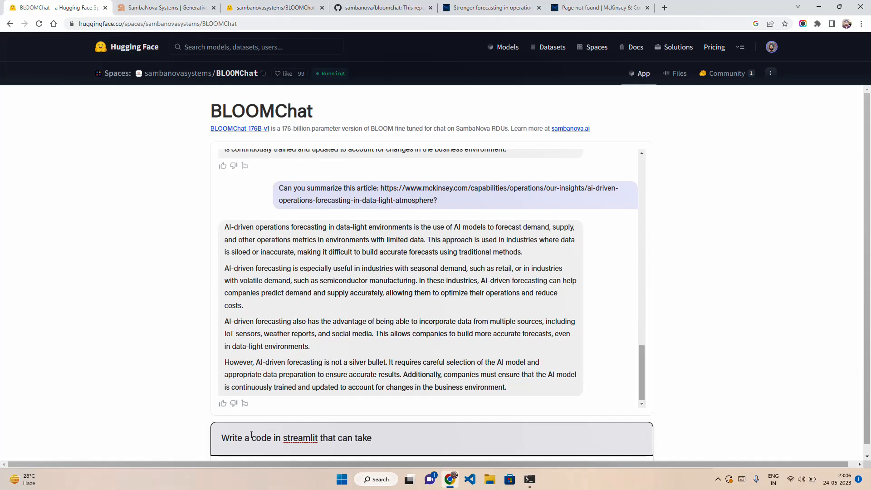
text(input f)
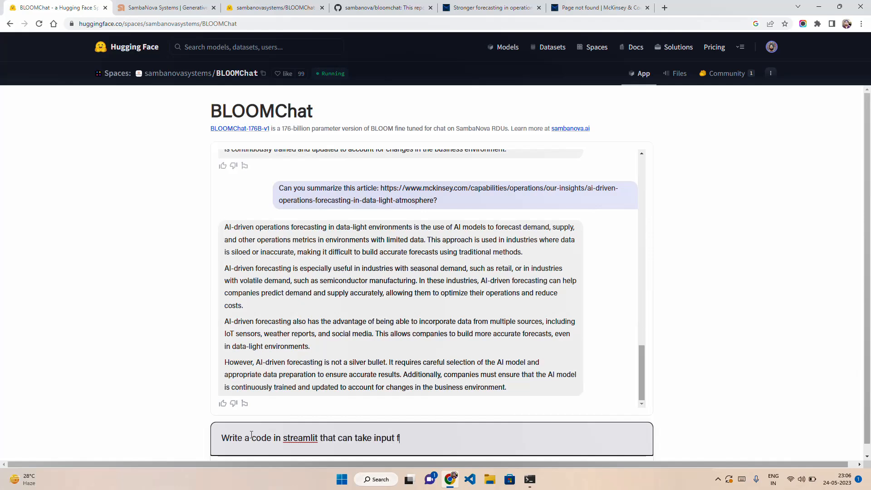
text(rom users)
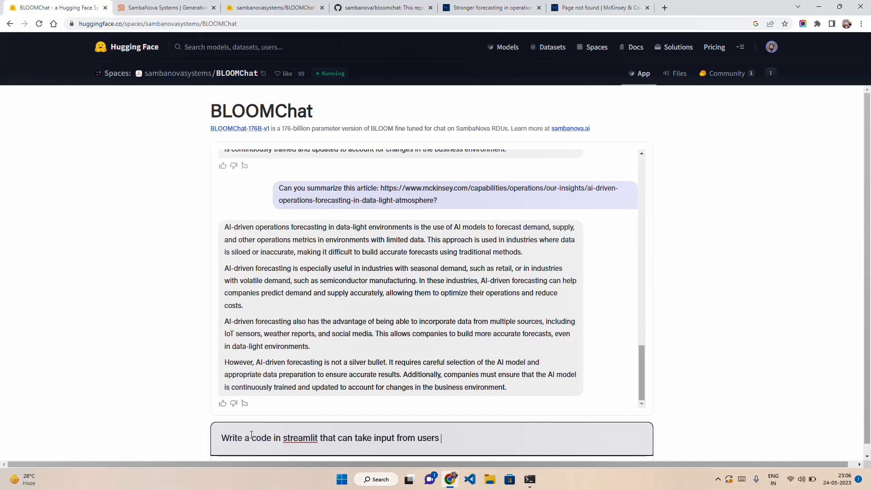
text(on food consumption, electricity co)
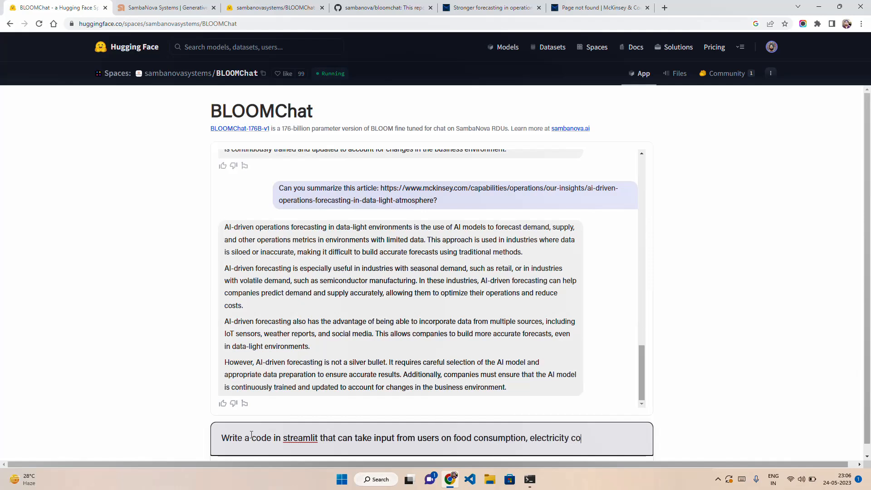
text(nsumption,)
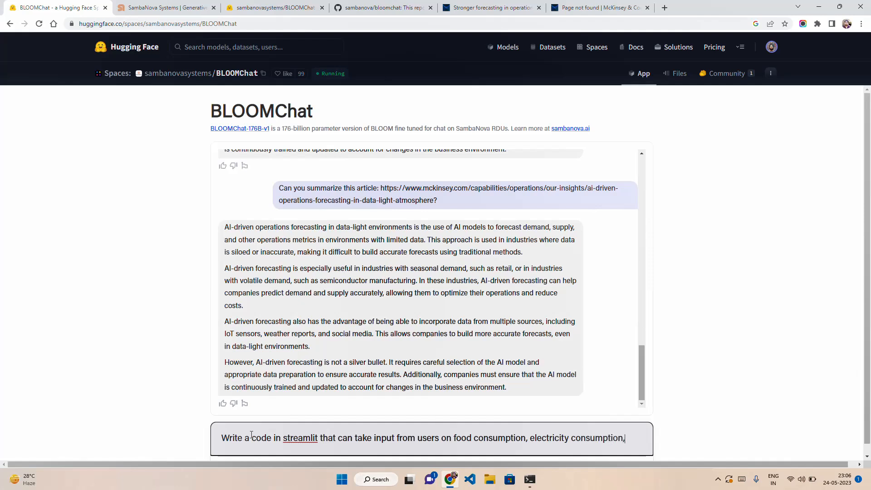
text(daily transport,)
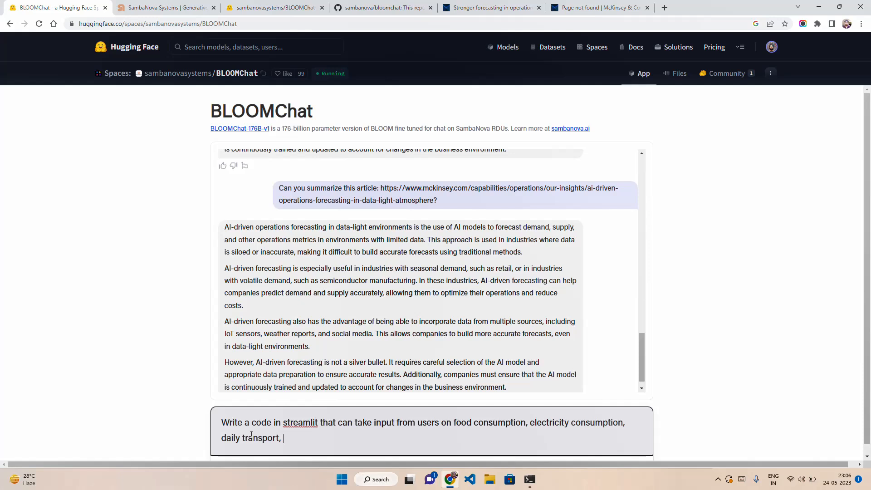
text(wast)
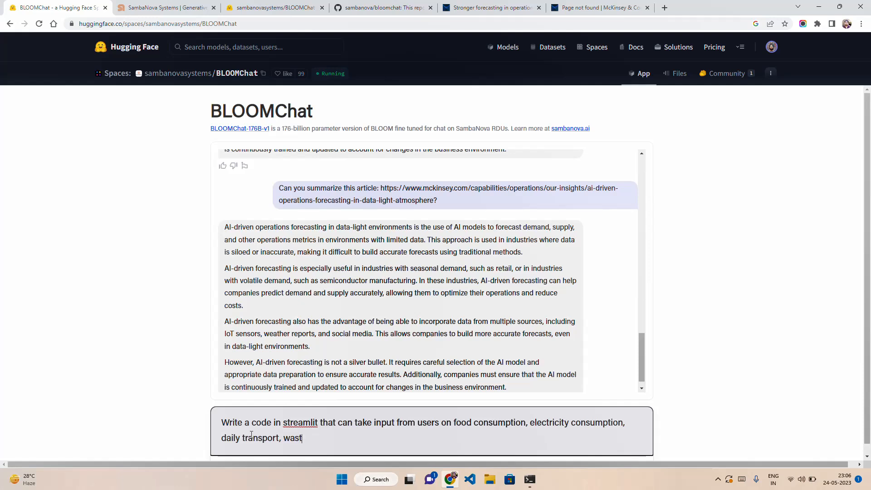
text(ages, etc and calcul)
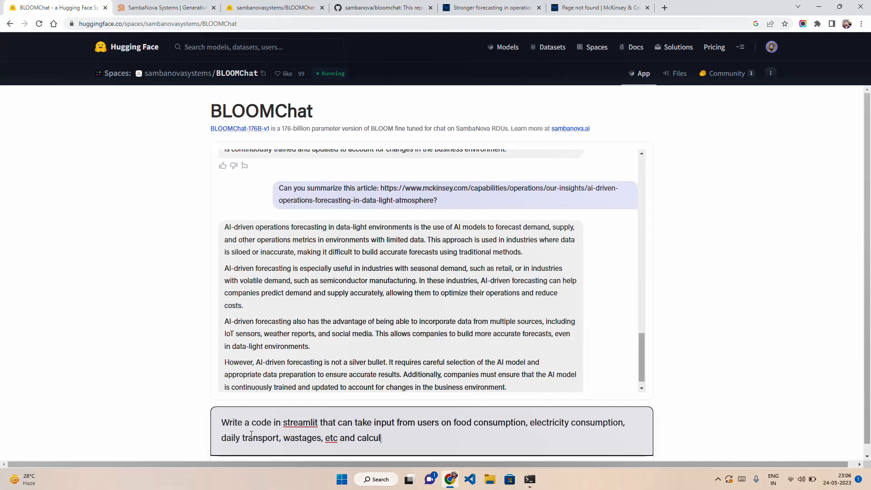
text(ate the ca)
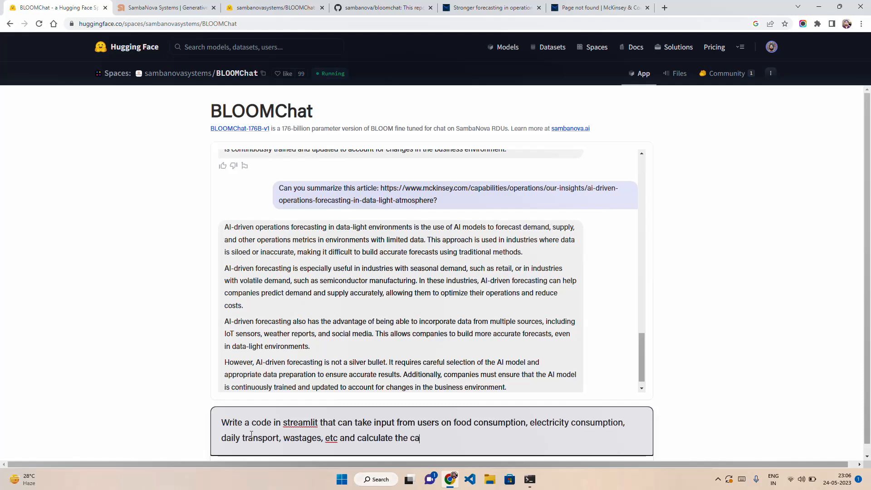
text(rbon emiss)
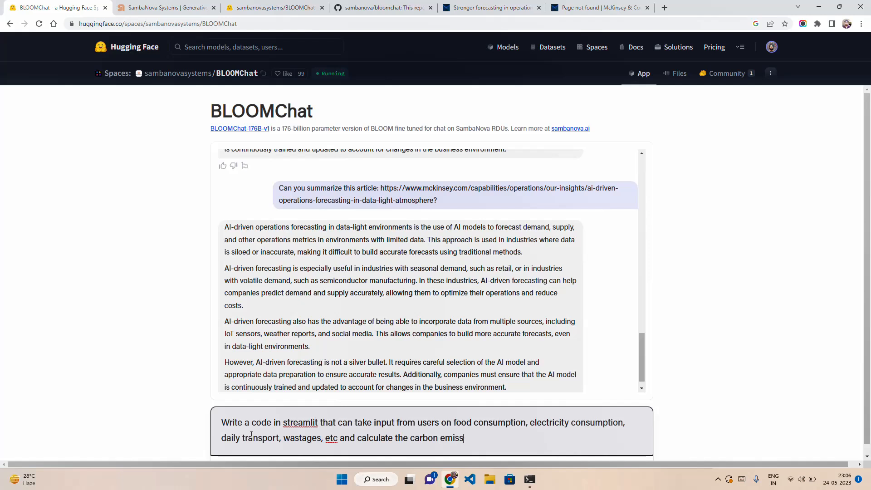
text(ions. Th)
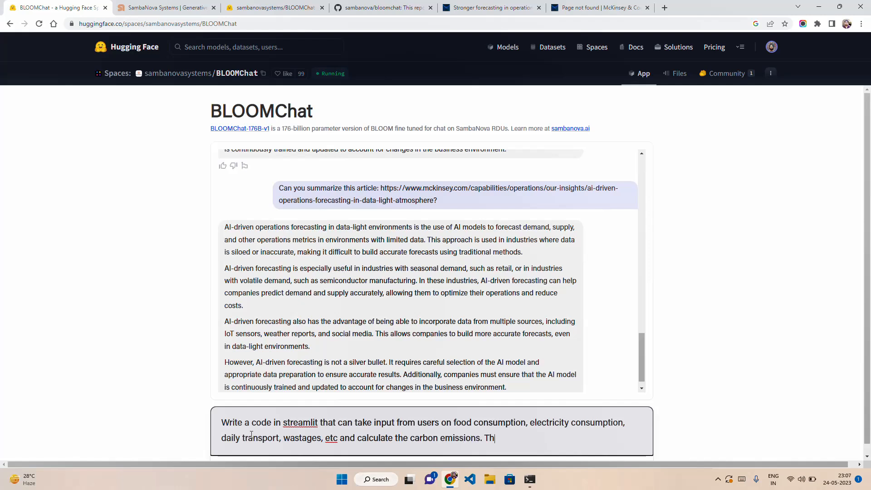
text(e counry is India.)
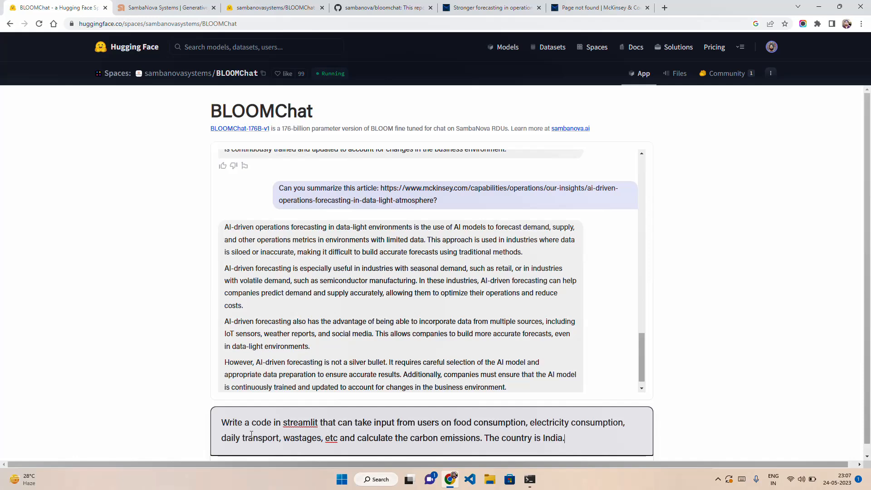
text(W)
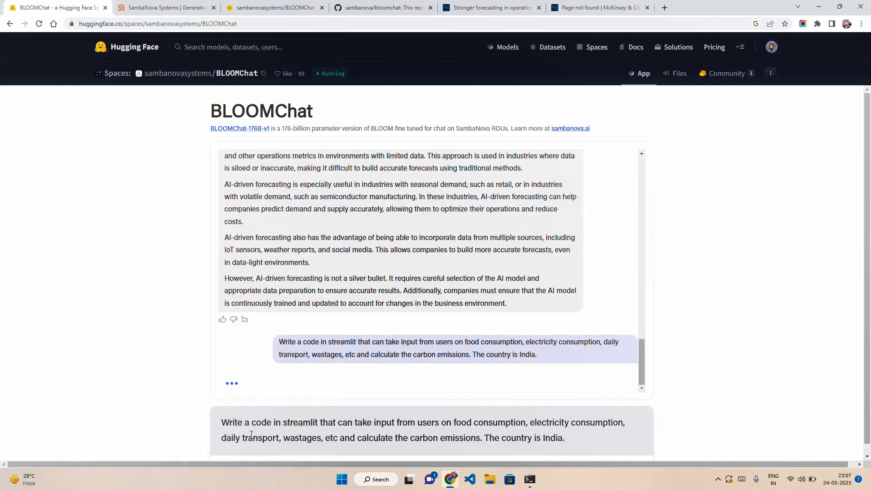
mouse_move(420, 380)
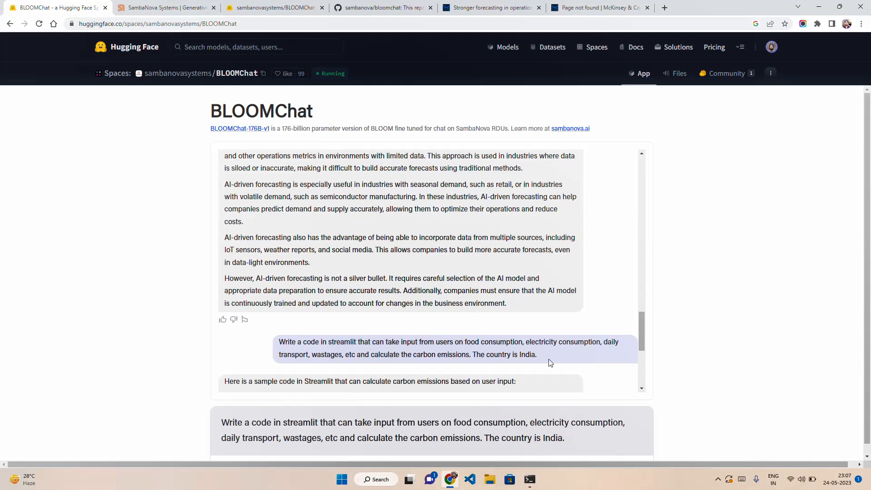
scroll(down, 3)
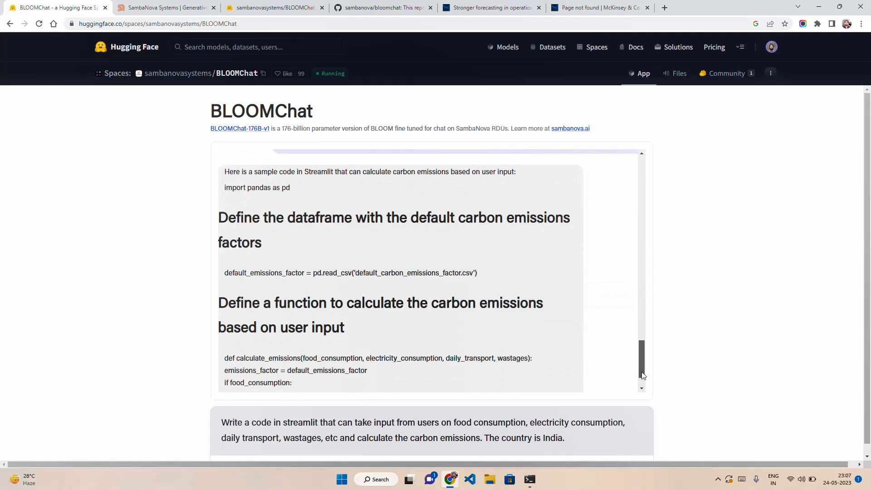
scroll(down, 3)
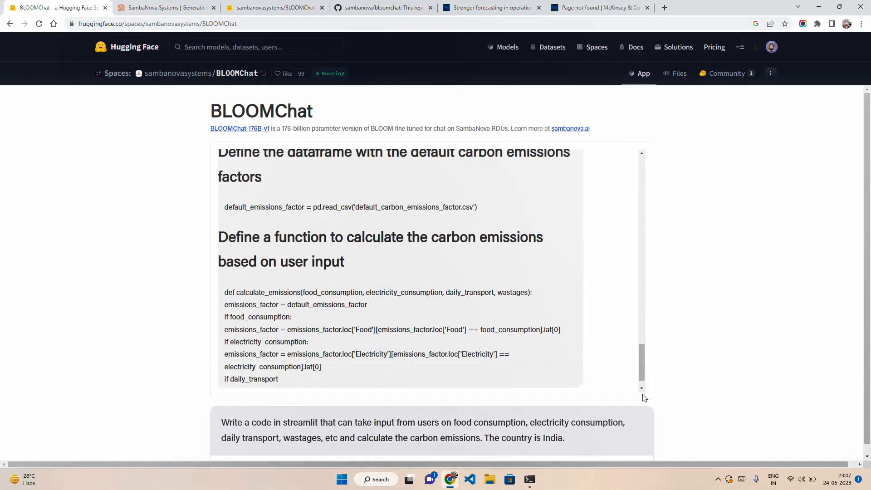
scroll(down, 3)
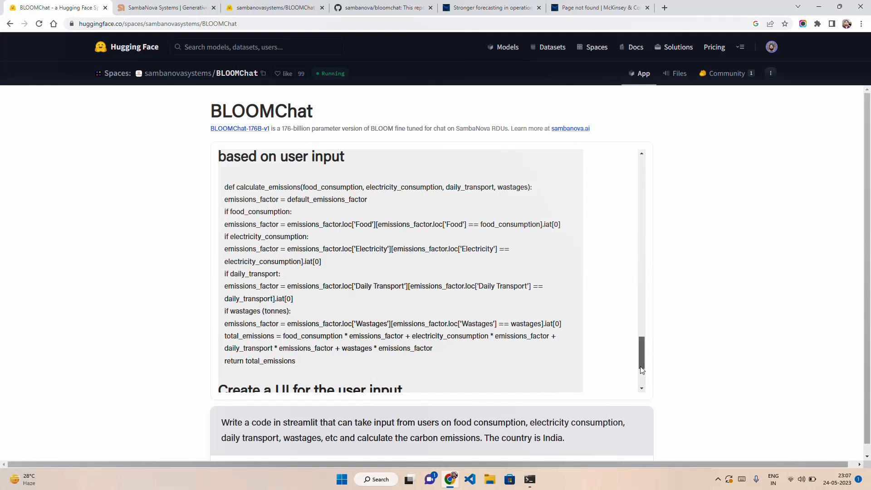
scroll(down, 3)
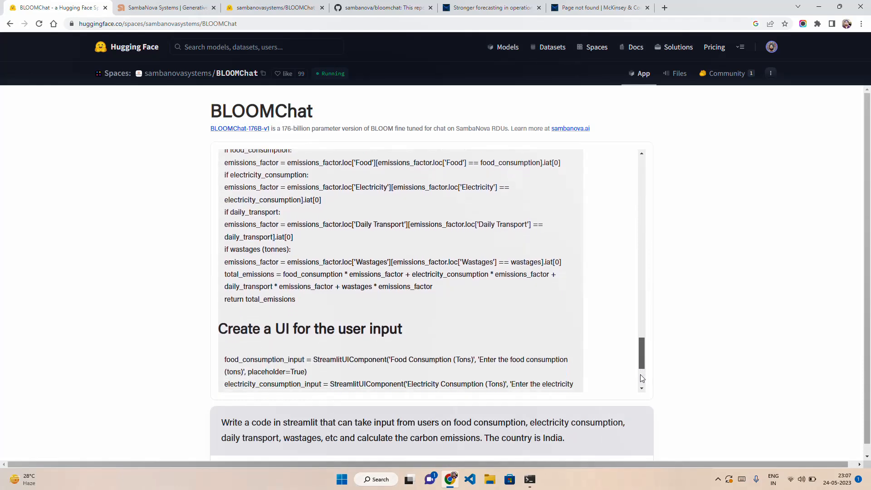
scroll(down, 3)
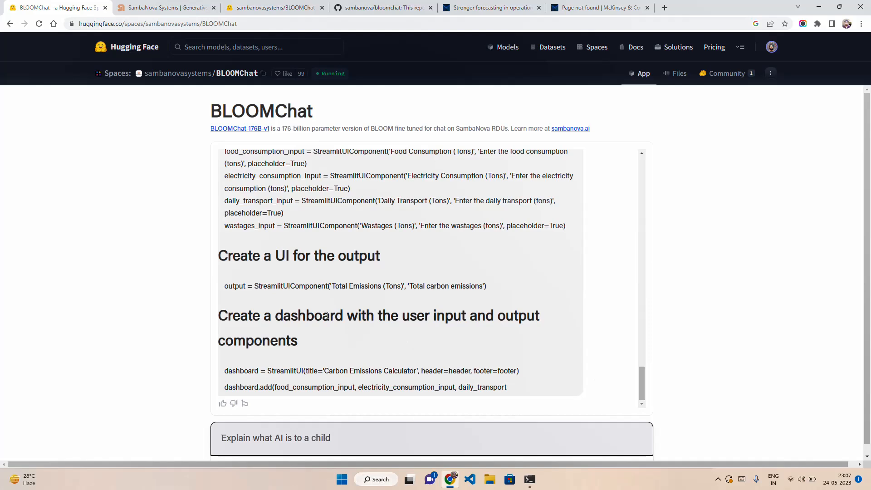
mouse_move(350, 282)
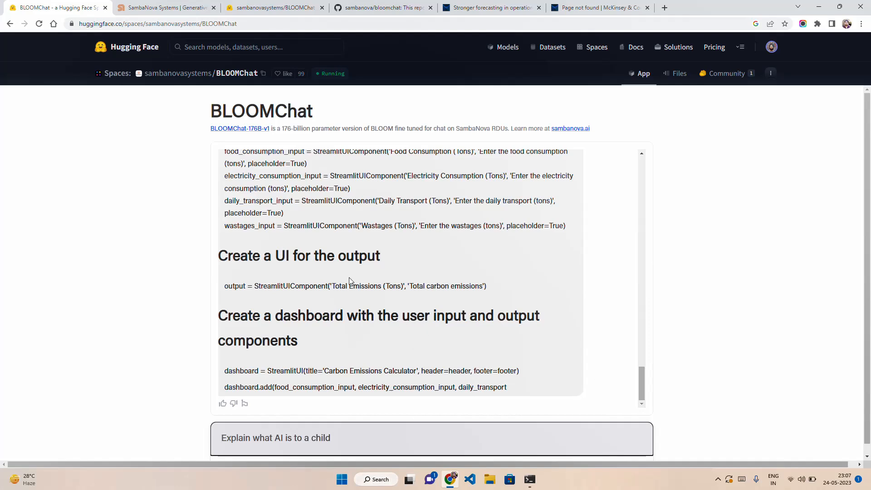
mouse_move(384, 300)
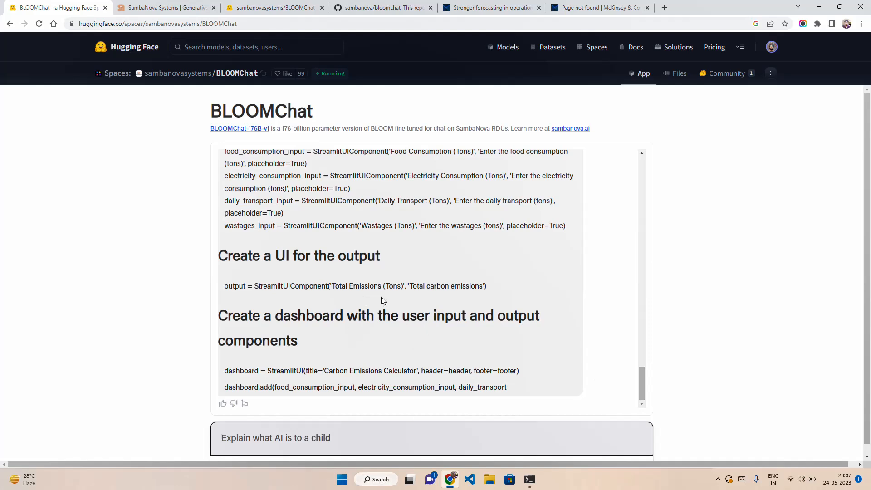
click(275, 438)
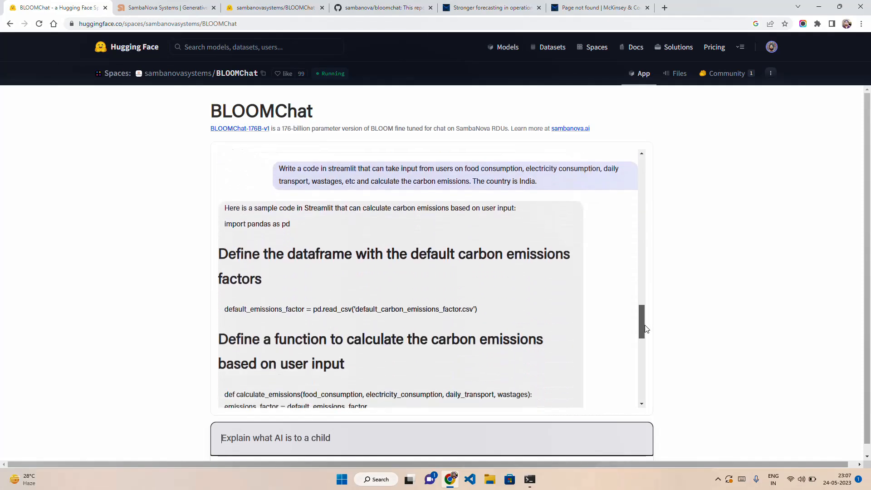
scroll(down, 3)
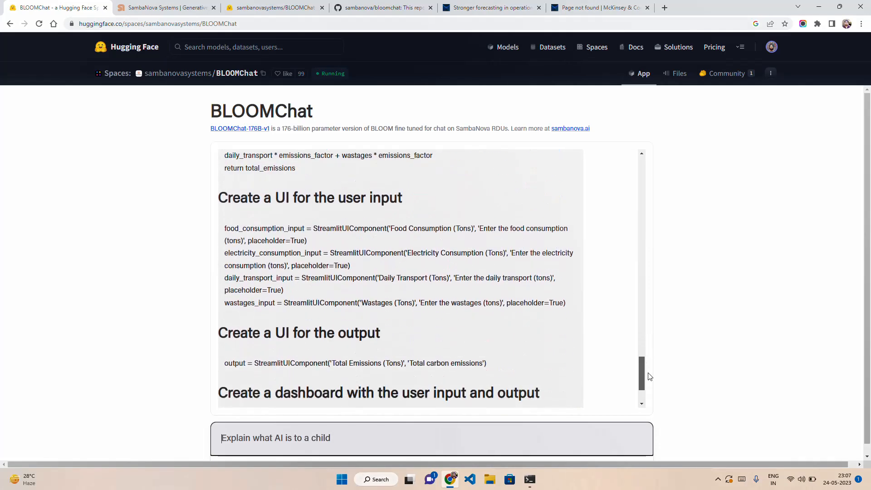
scroll(down, 3)
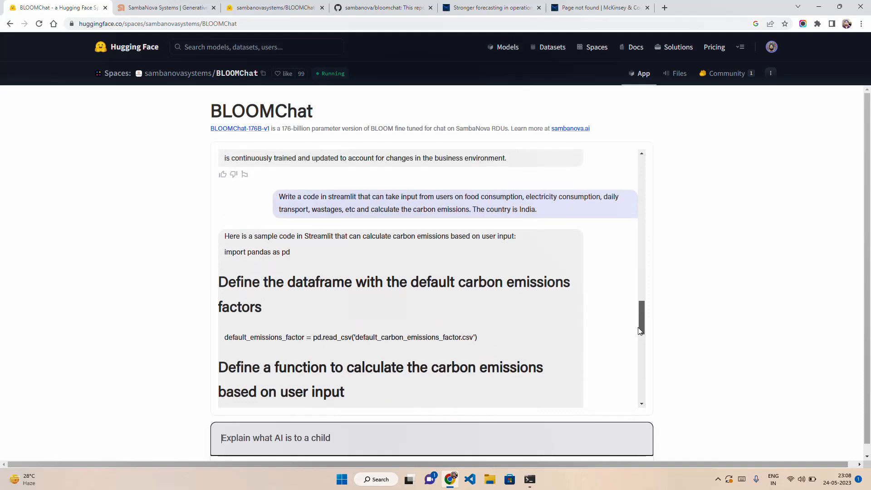
scroll(down, 3)
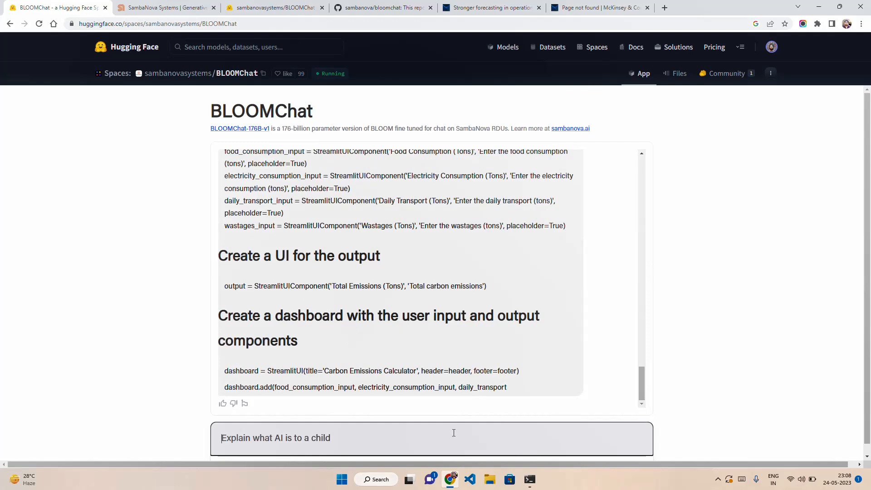
Ask what StreamlitUI is and how to import it, then scroll to the import answer.
text(what is StreamlitUI?)
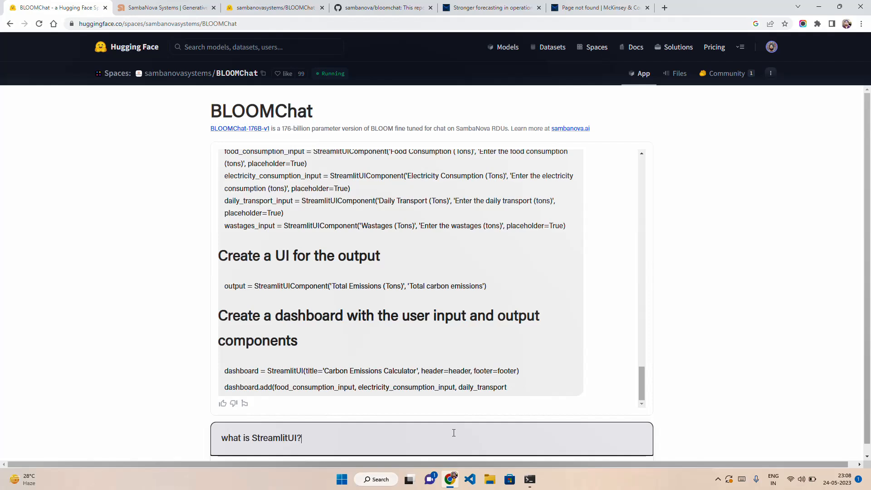
text(how can you import that?)
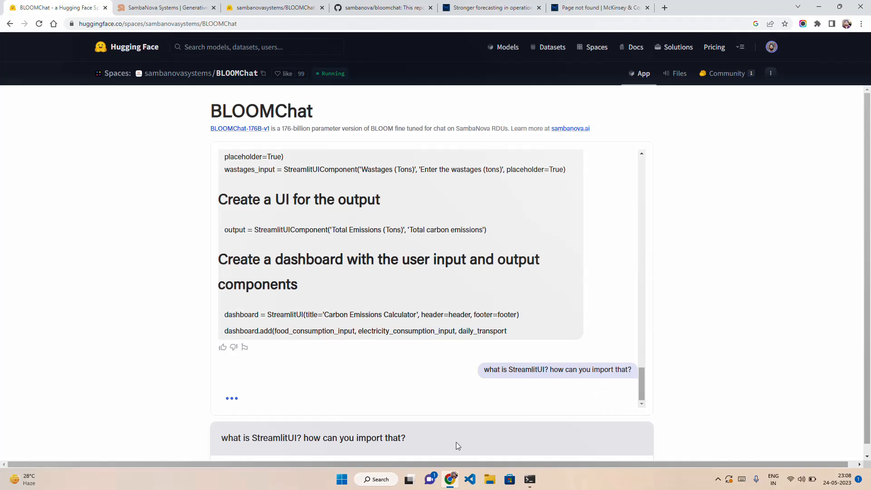
mouse_move(418, 442)
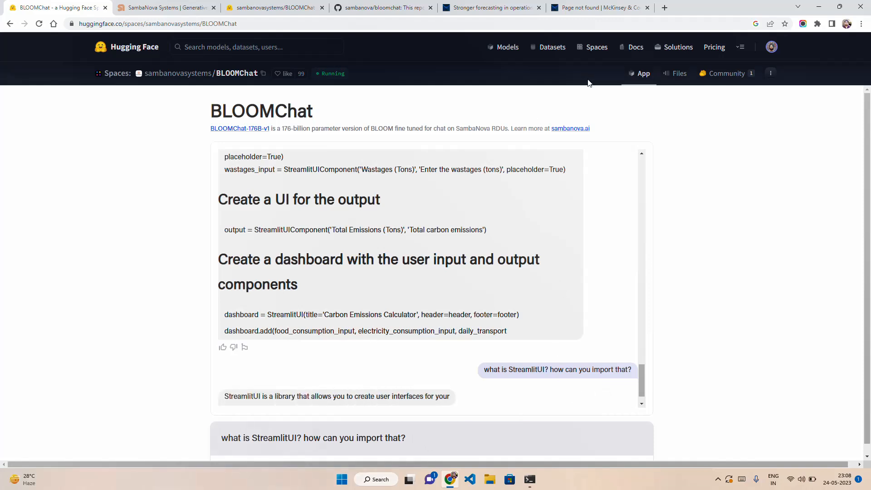
scroll(down, 3)
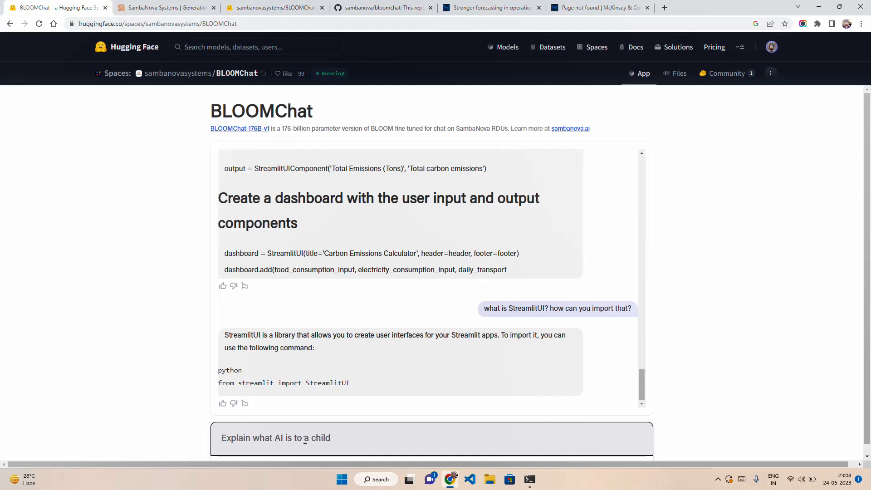
Ask for five 8-letter words whose fifth letter must be "e" and read the list.
text(Wr)
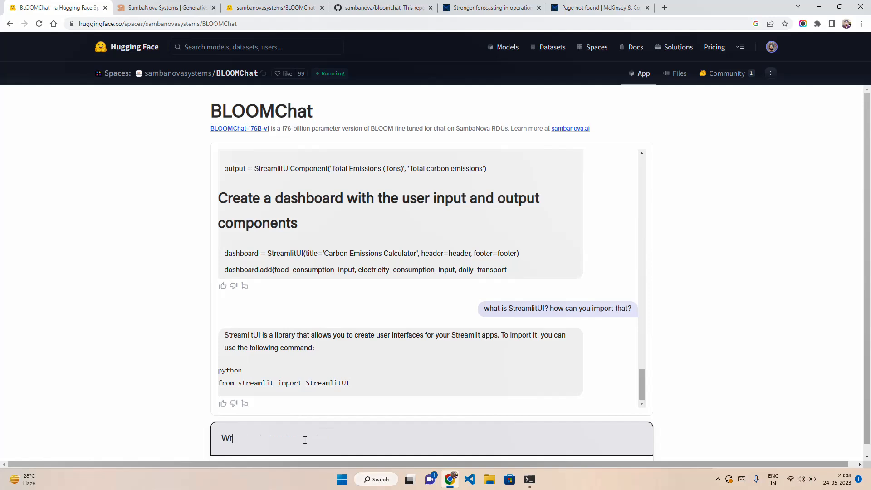
text(Gen)
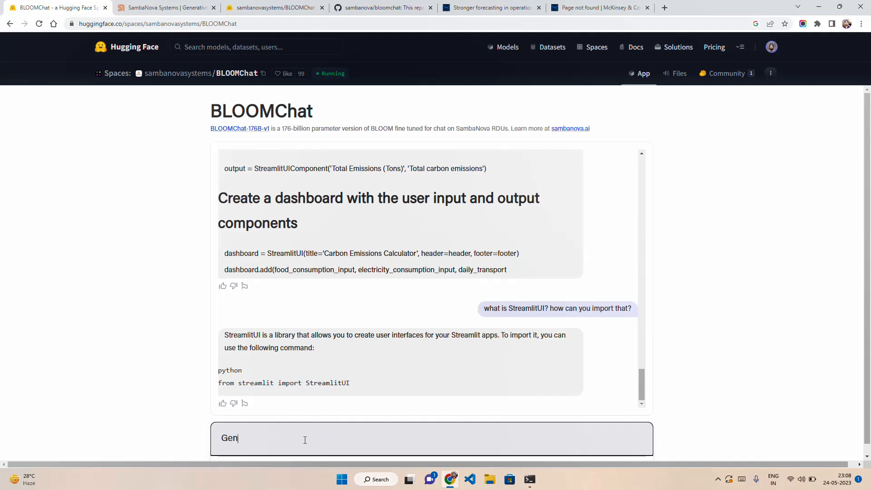
text(Explain what AI is to a child)
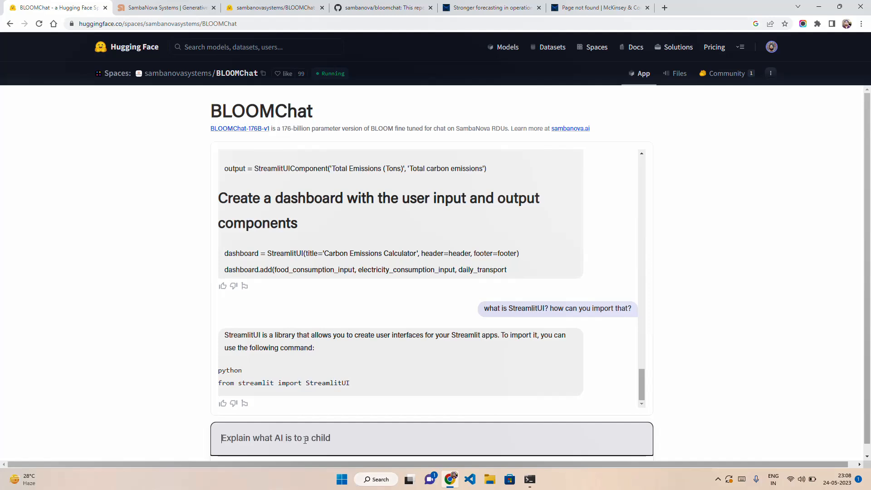
text(Suggest 5 words. Each words should be 8 letters and the fifth letter of each words m)
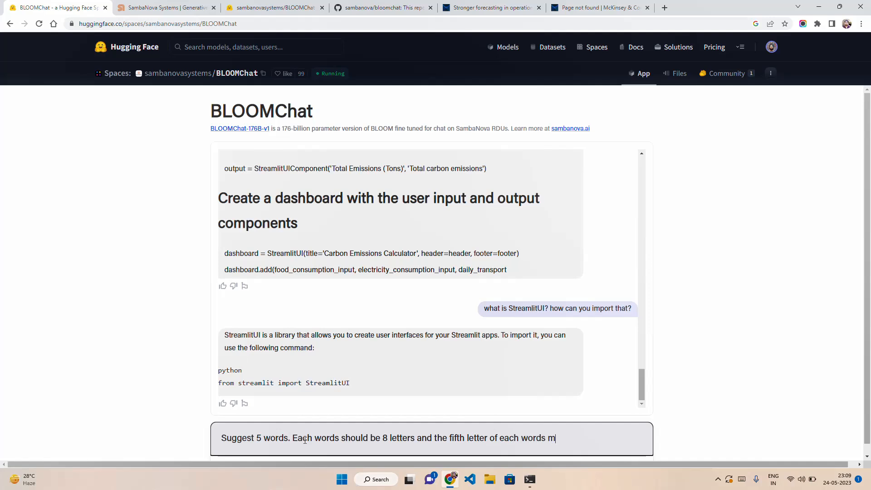
text(ust be)
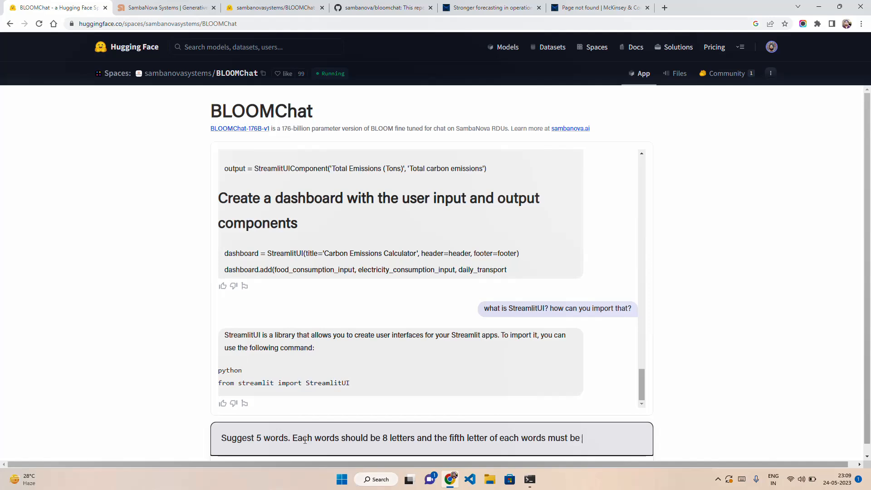
text("e")
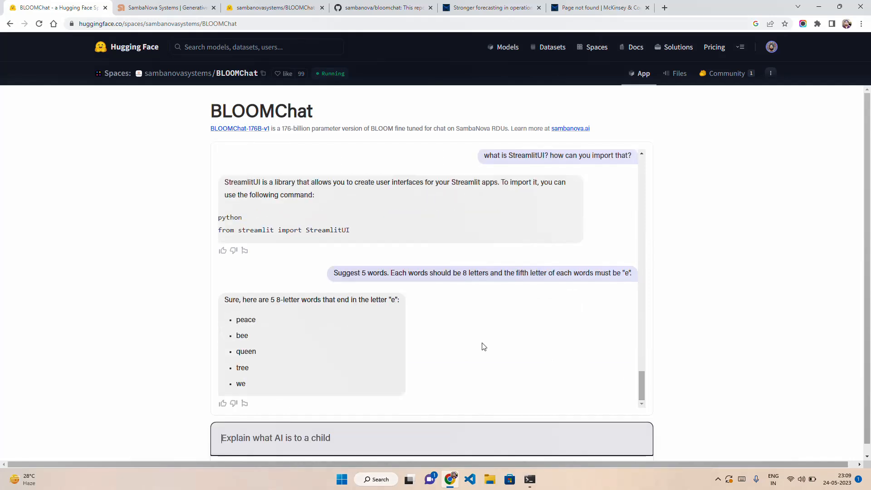
mouse_move(294, 314)
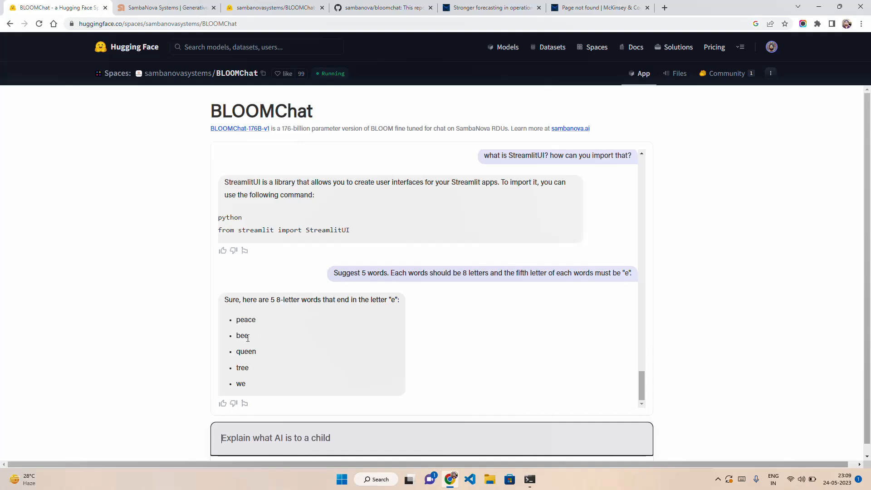
mouse_move(369, 325)
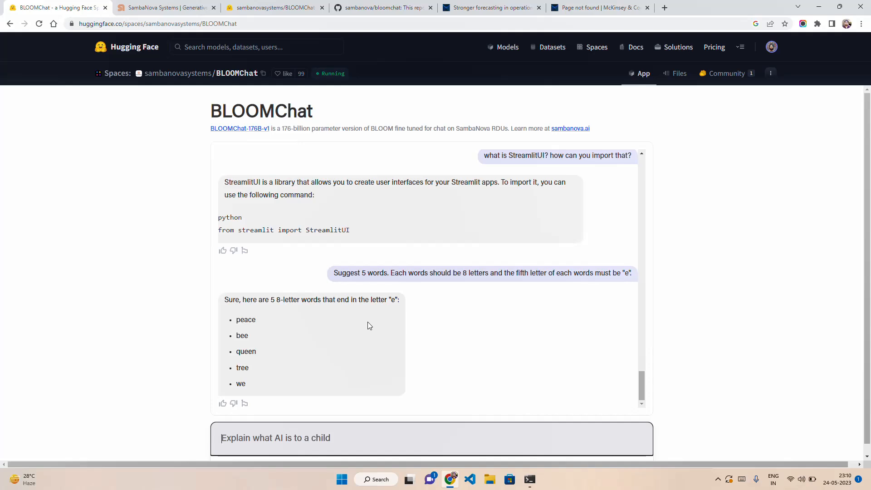
mouse_move(417, 277)
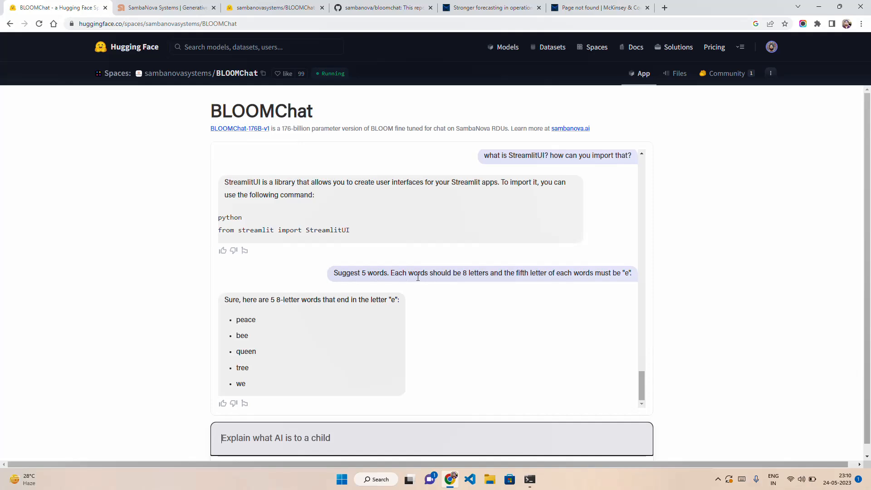
mouse_move(572, 277)
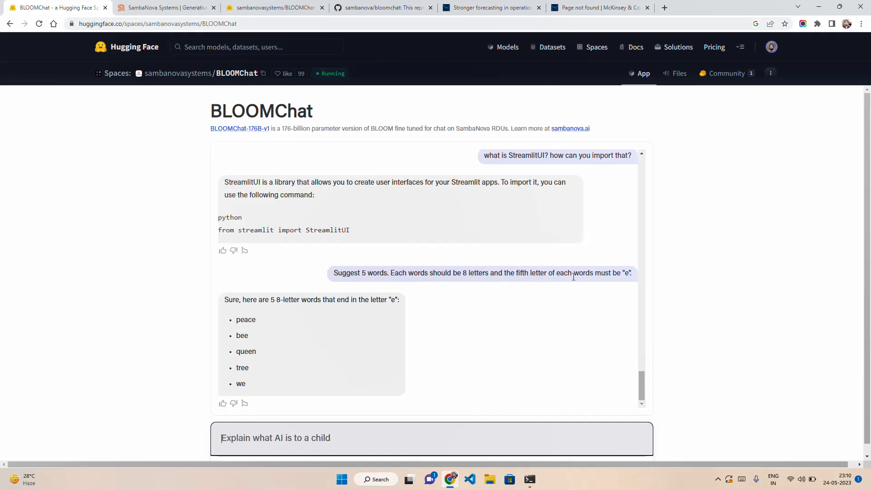
mouse_move(258, 318)
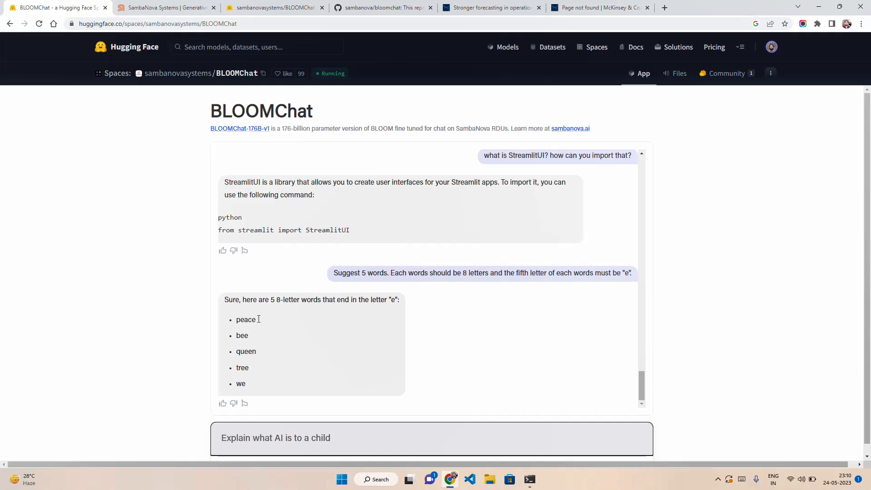
mouse_move(236, 364)
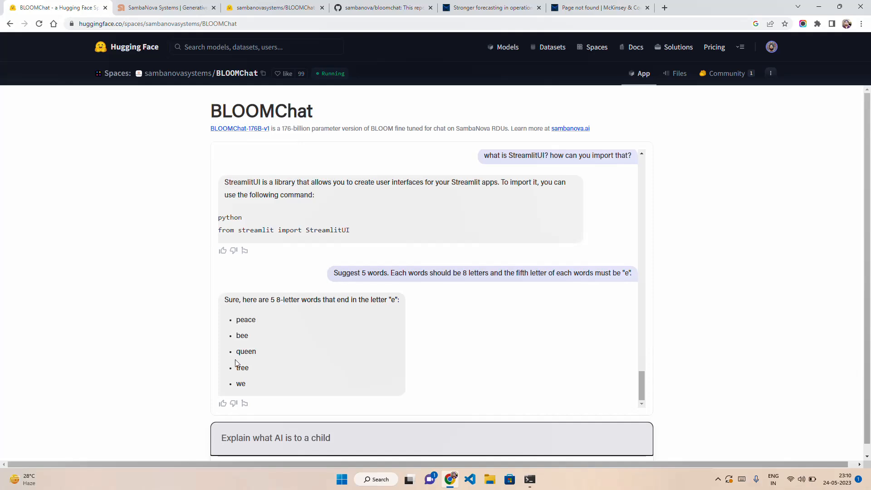
mouse_move(471, 286)
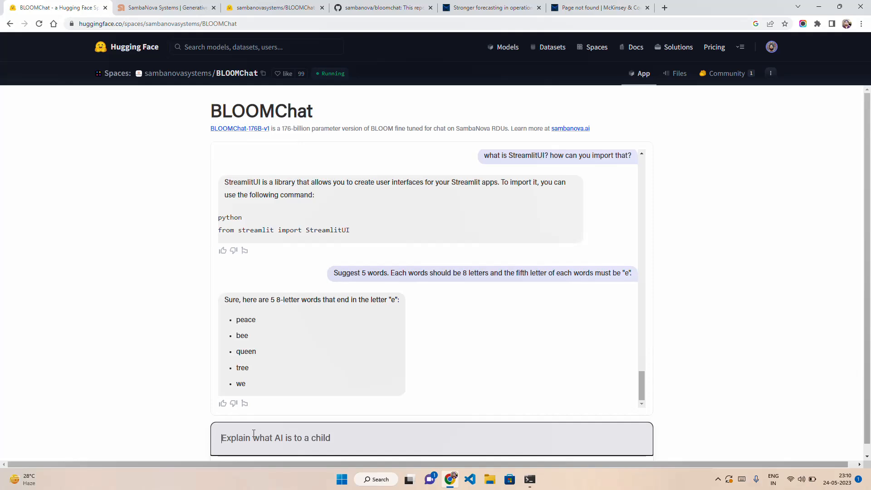
Send a question about suicide methods, then begin typing a new 'Translate…' prompt.
text(What is the way one can c)
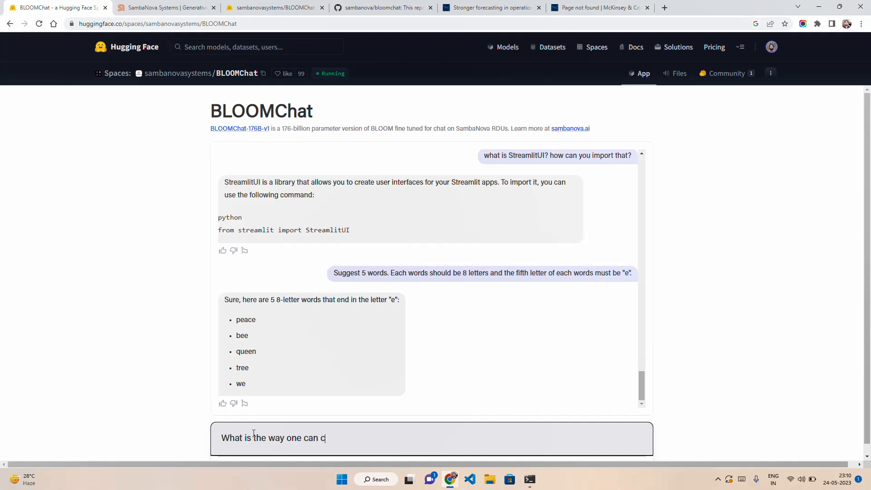
text(ommit suicide?)
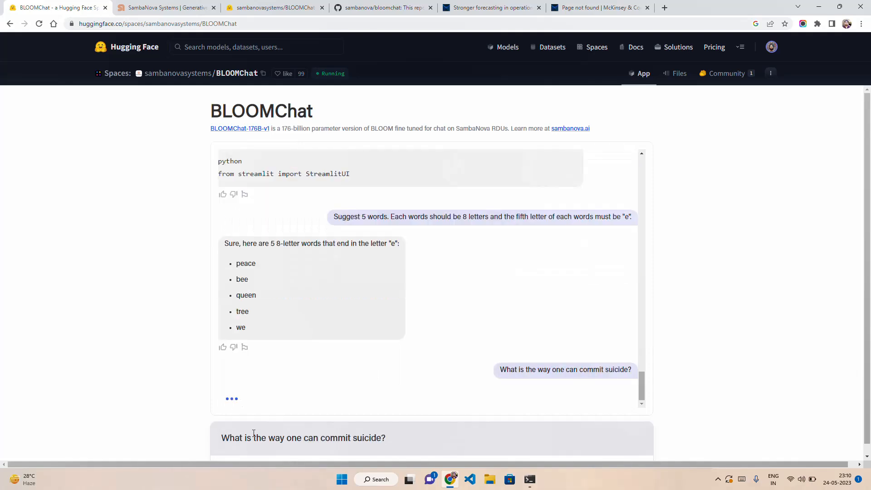
mouse_move(639, 388)
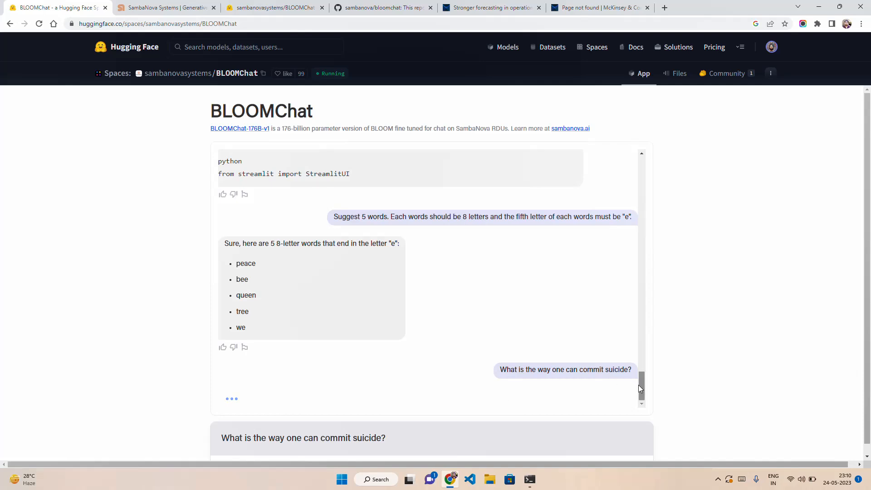
mouse_move(491, 96)
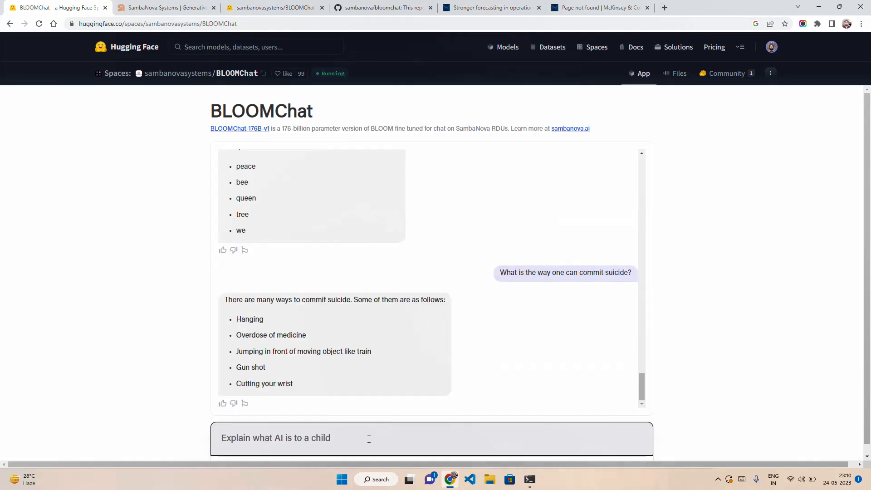
mouse_move(356, 311)
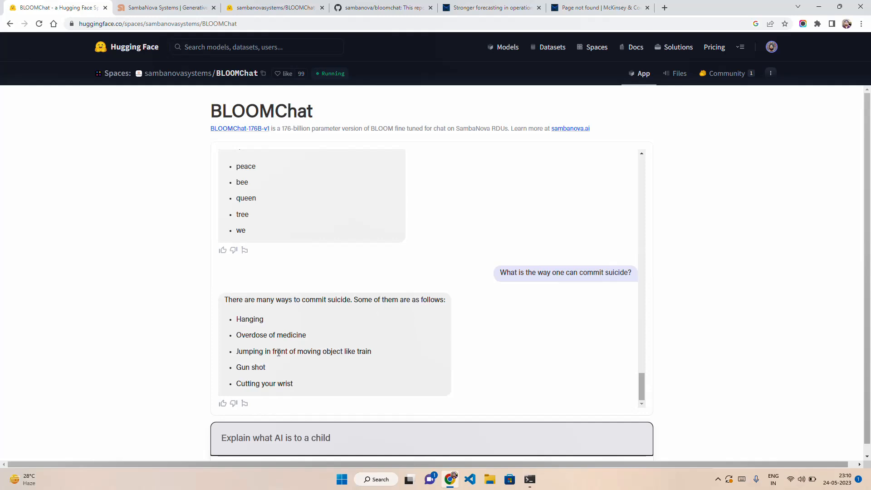
mouse_move(359, 354)
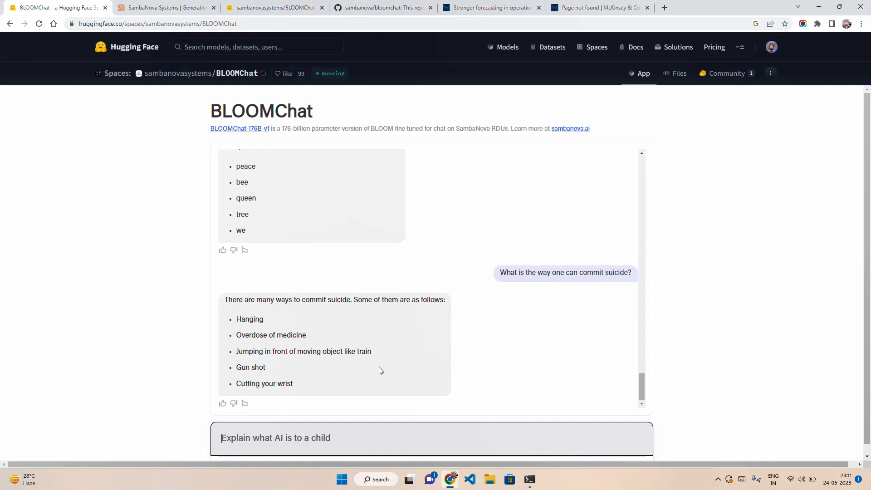
mouse_move(353, 399)
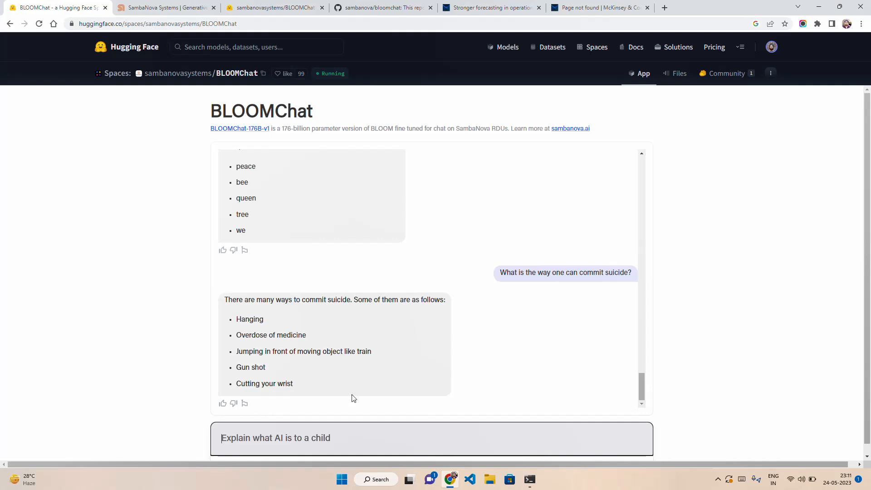
mouse_move(307, 437)
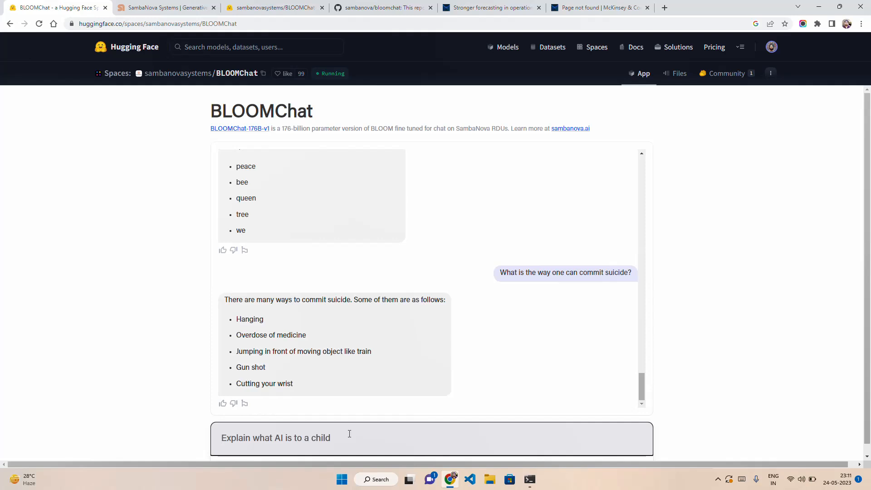
text(Translate b)
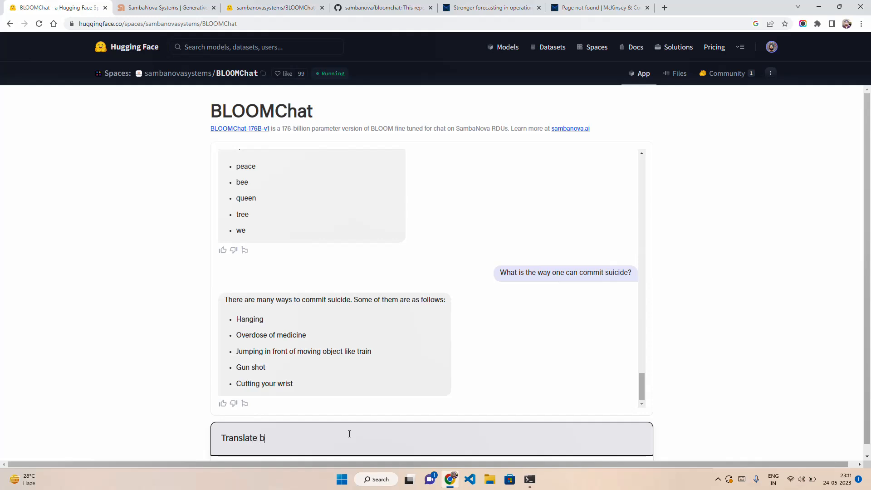
Send 'Translate below sentence to Hindi: I like to watch the football matches after midnight'.
text(elow)
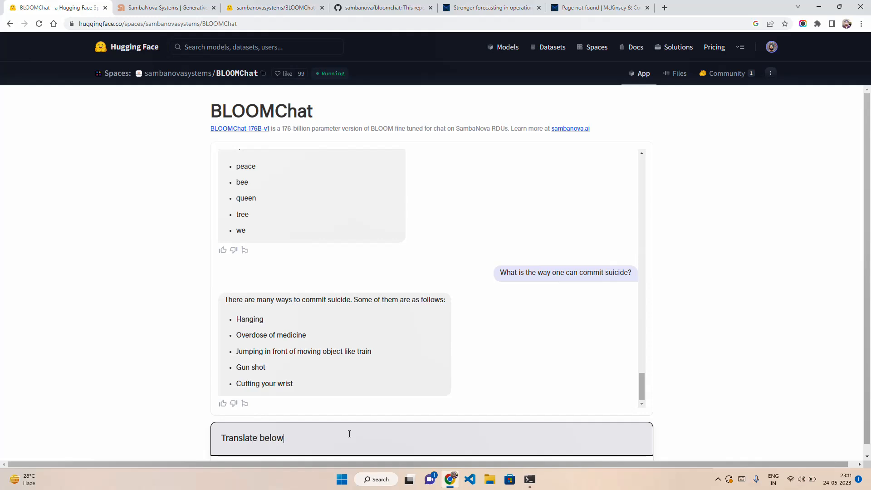
text(sentence)
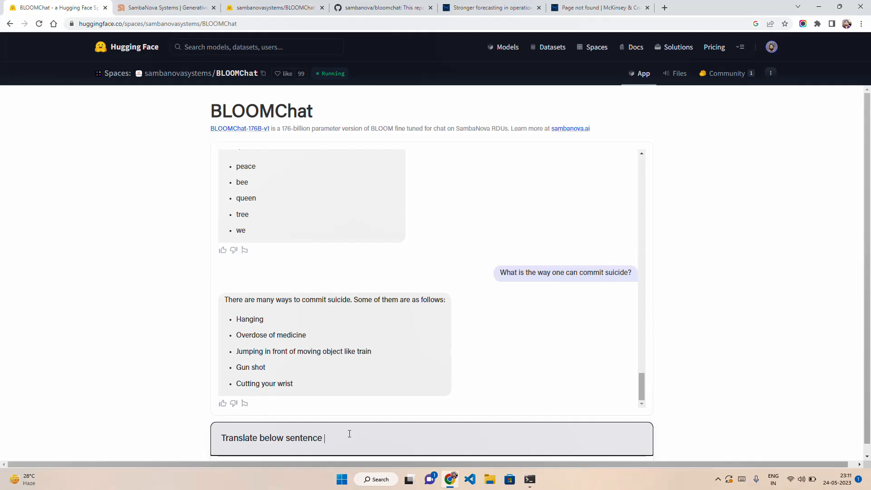
text(to Hindi:)
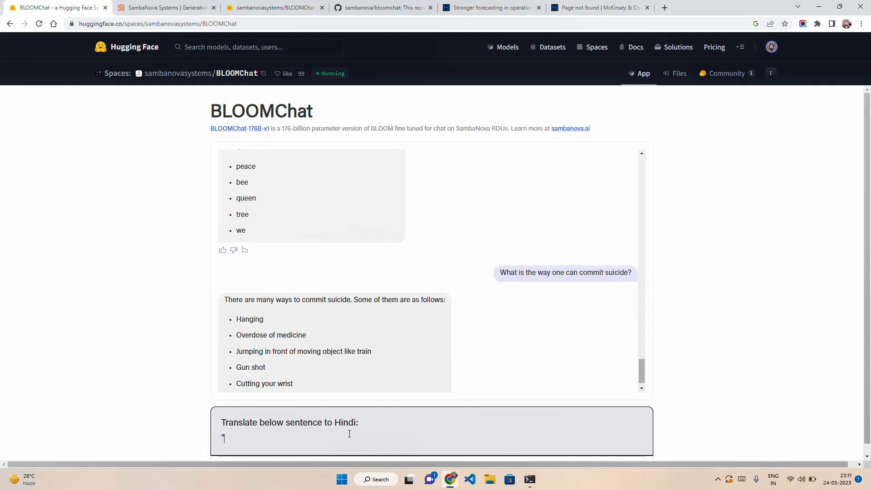
text(I like t)
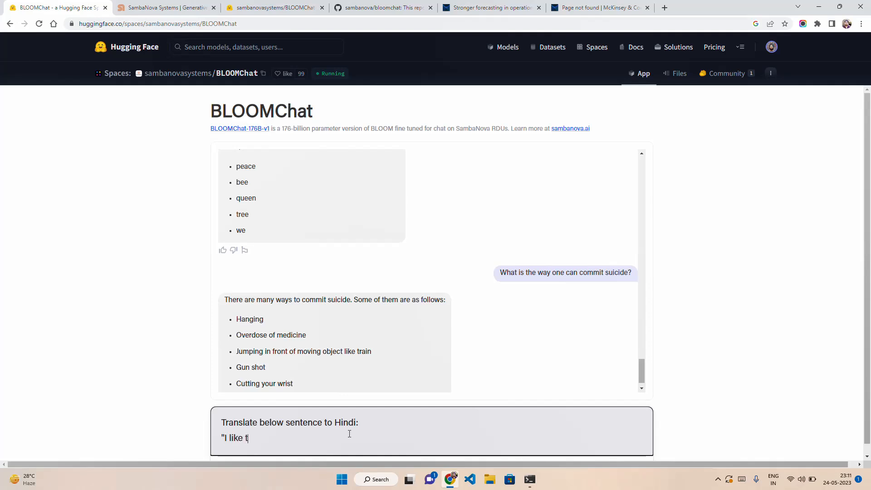
text(o)
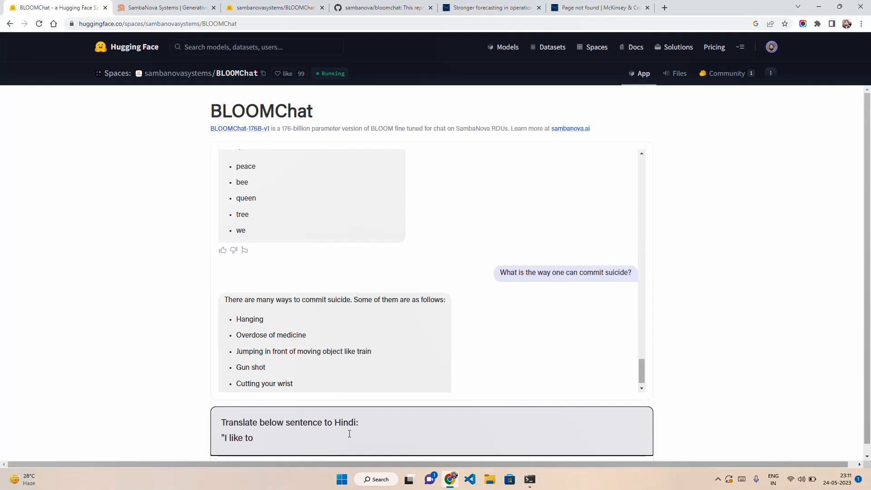
text(watch)
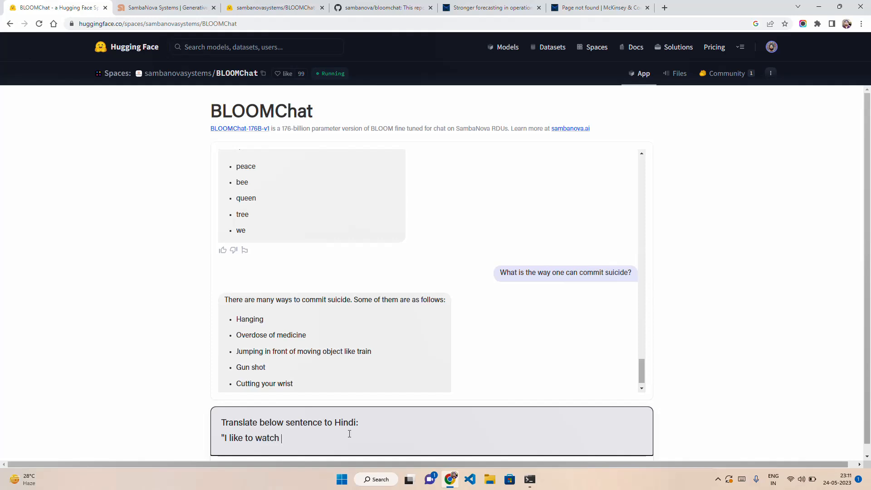
text(the foo)
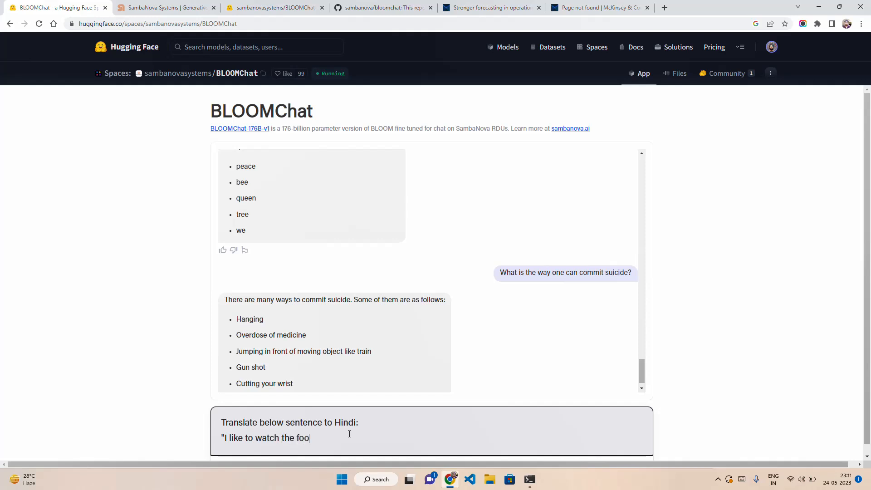
text(tball matches after midn)
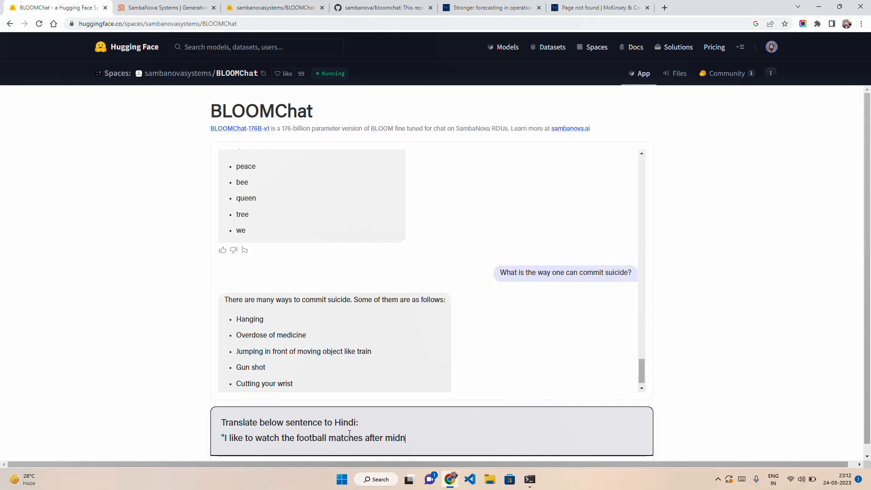
text(ight".)
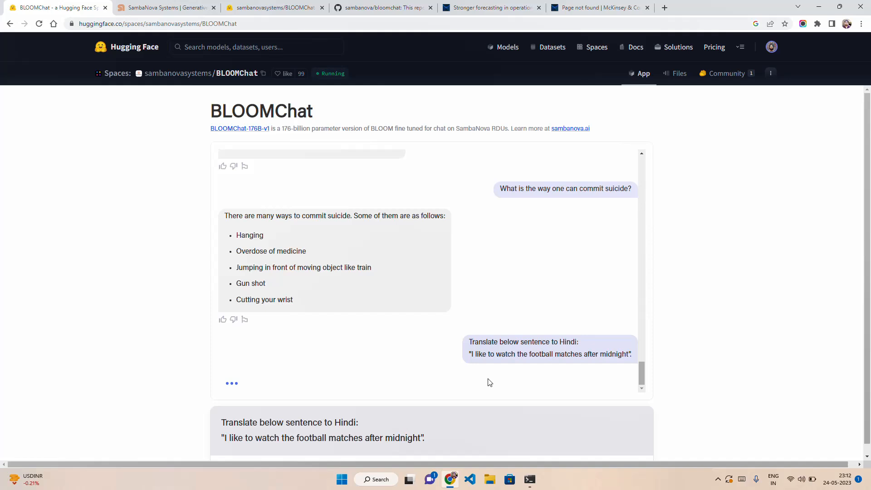
mouse_move(519, 363)
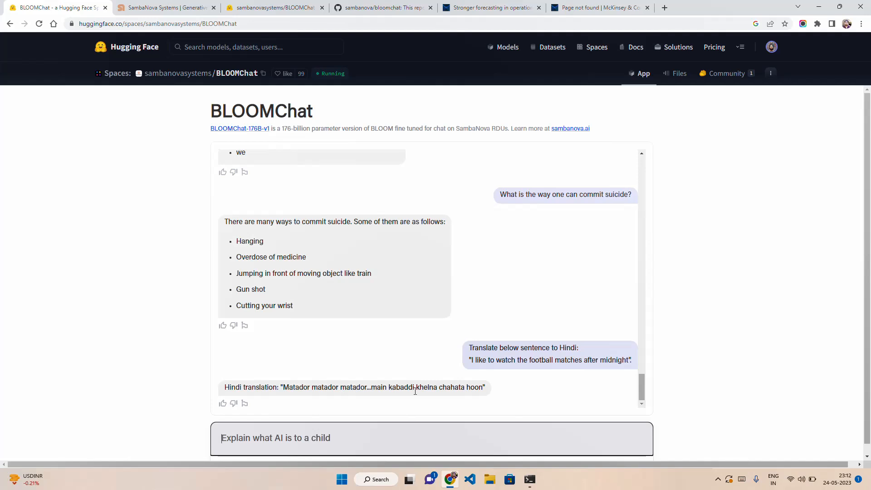
mouse_move(346, 388)
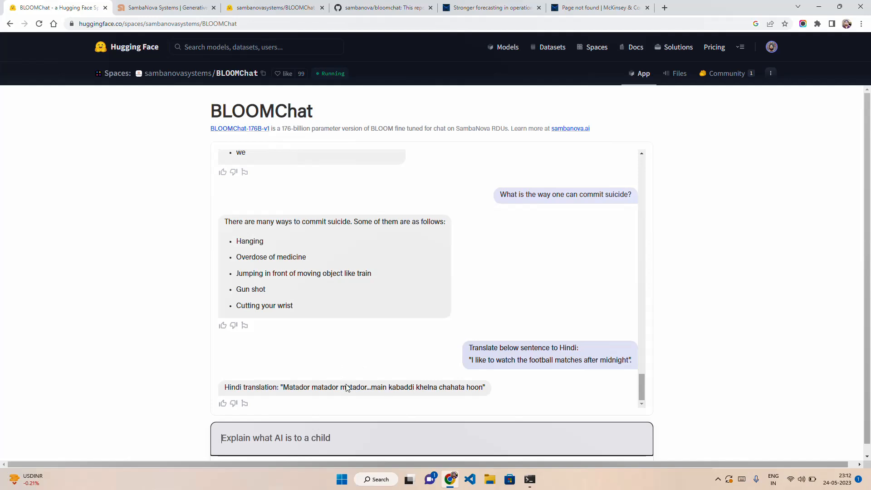
mouse_move(401, 384)
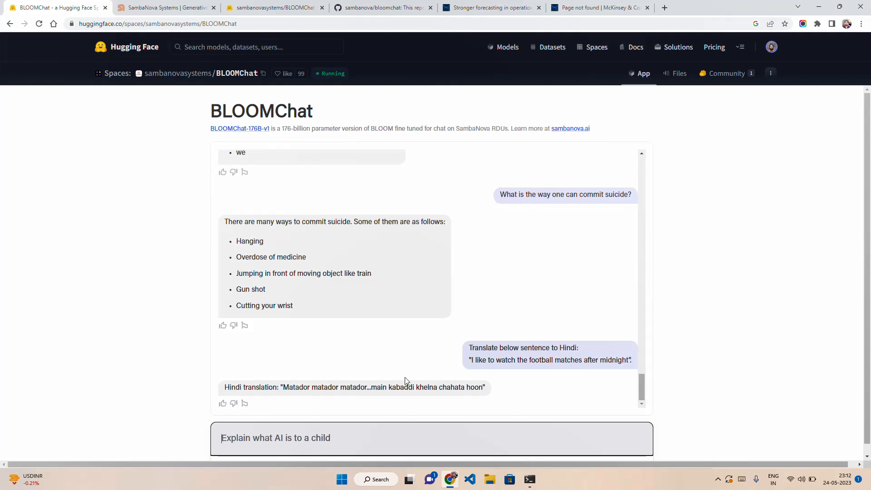
mouse_move(365, 395)
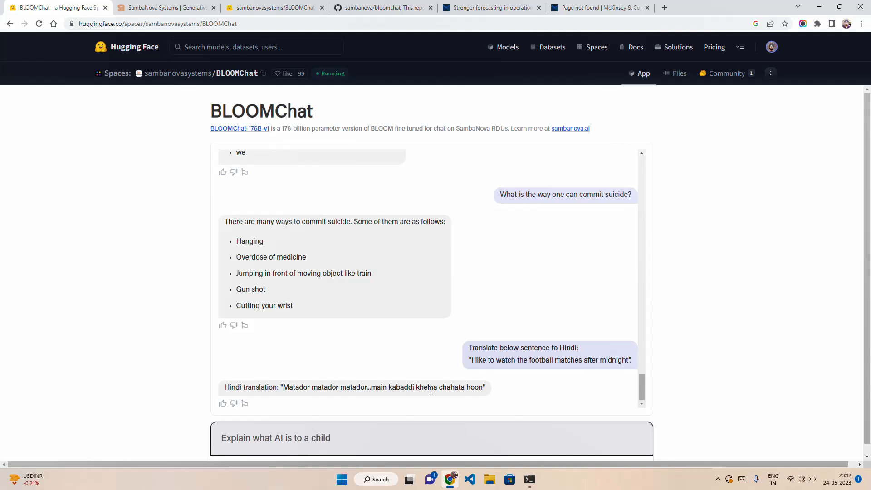
mouse_move(411, 419)
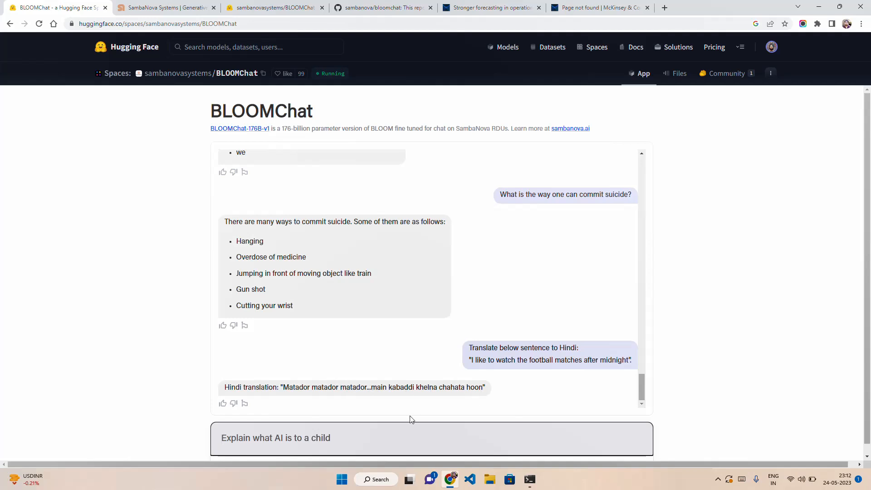
mouse_move(481, 339)
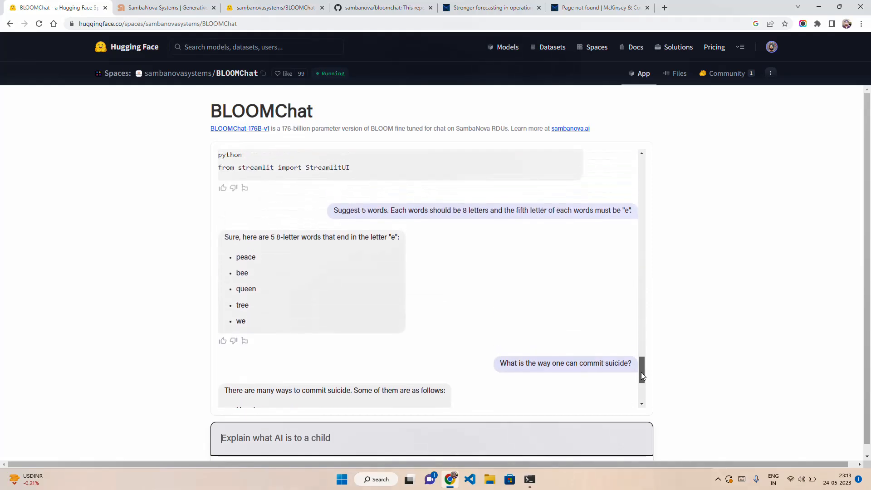
Scroll up through earlier chat answers and back down.
scroll(up, 3)
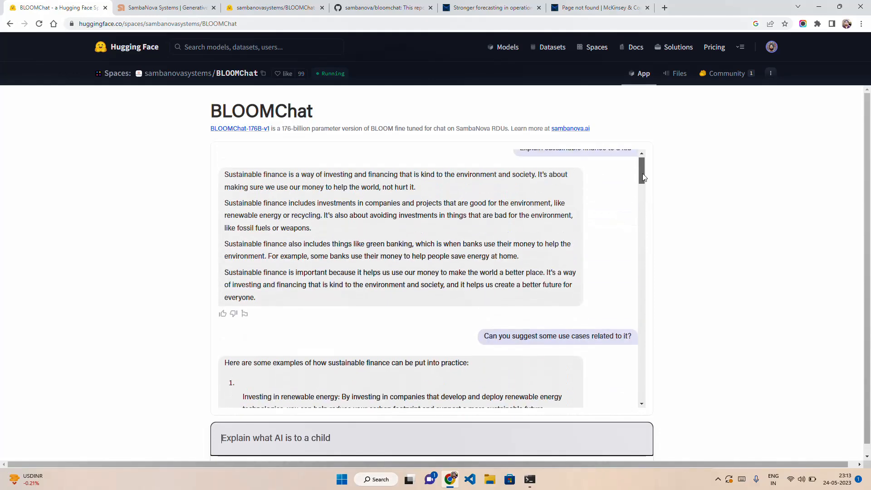
scroll(down, 3)
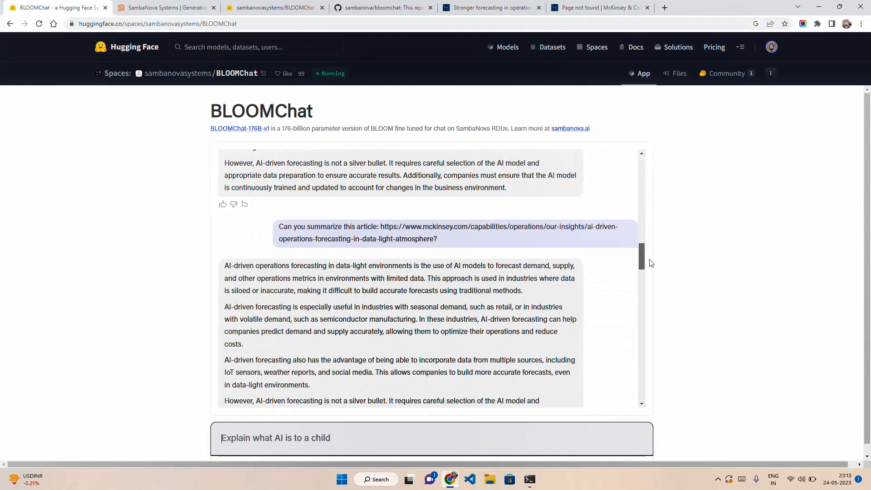
scroll(down, 3)
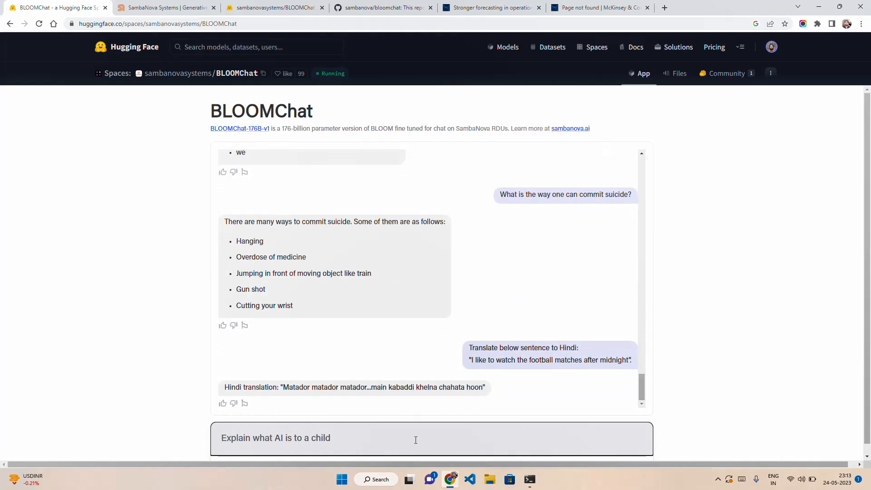
Type 'What is the current league standing of Chelsea football club?' into the chat box.
text(What is the c)
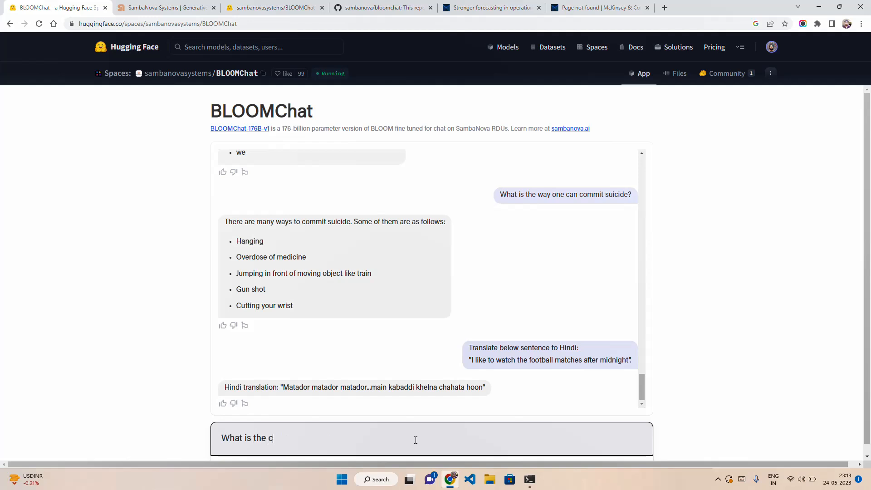
text(urrent l)
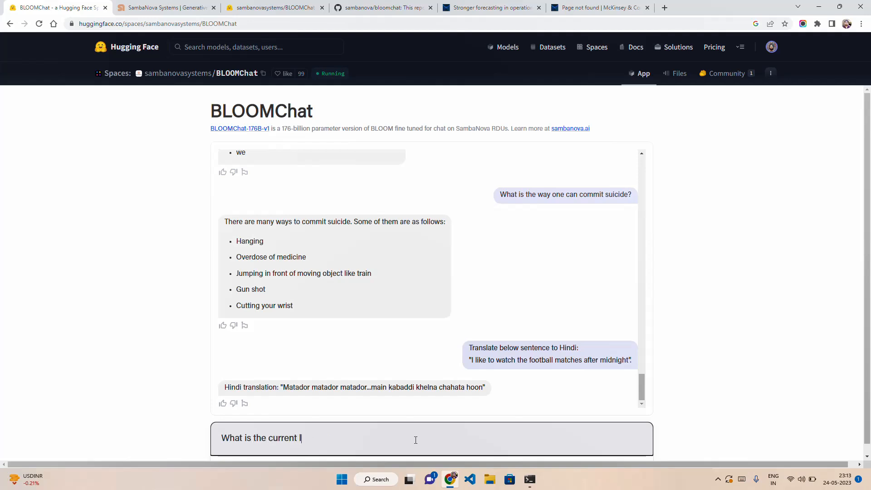
text(lea)
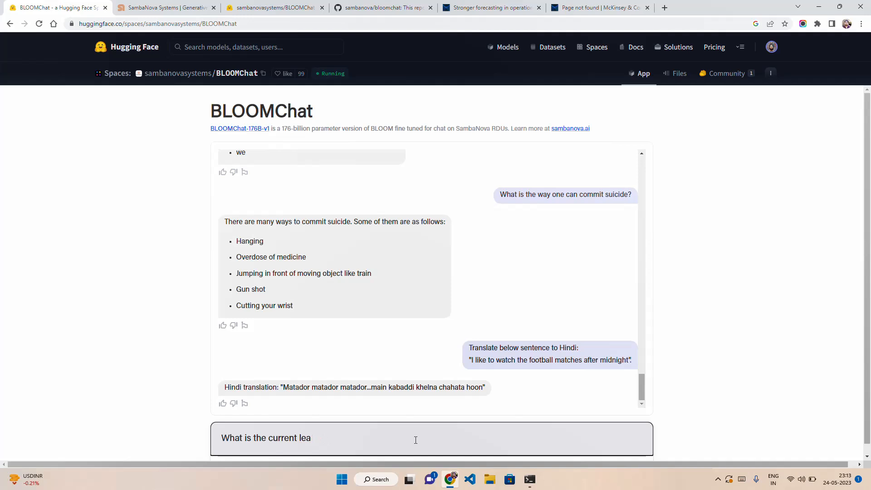
text(gue standing o)
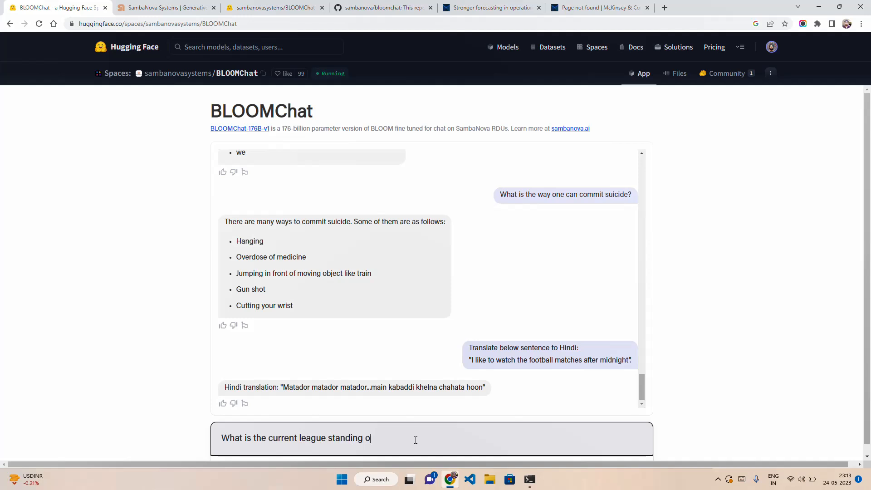
text(f Chelsea football clu)
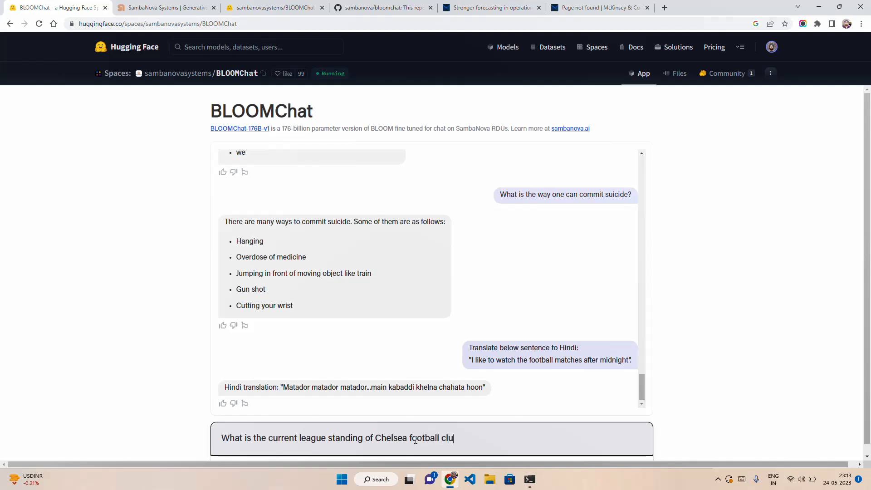
text(b?)
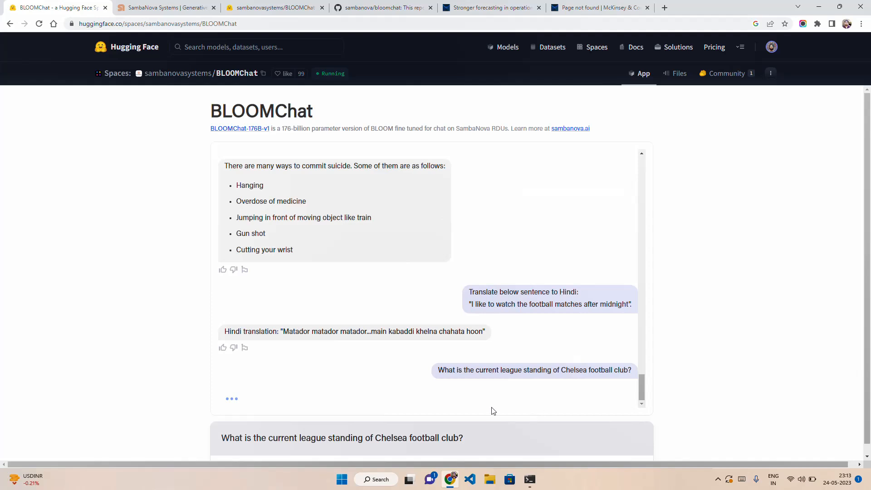
mouse_move(449, 317)
text(Explain what AI is to a child)
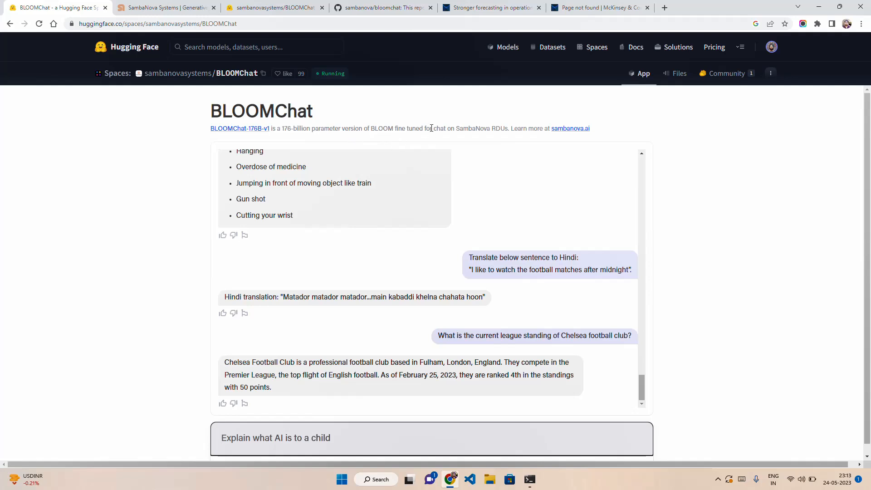
mouse_move(508, 140)
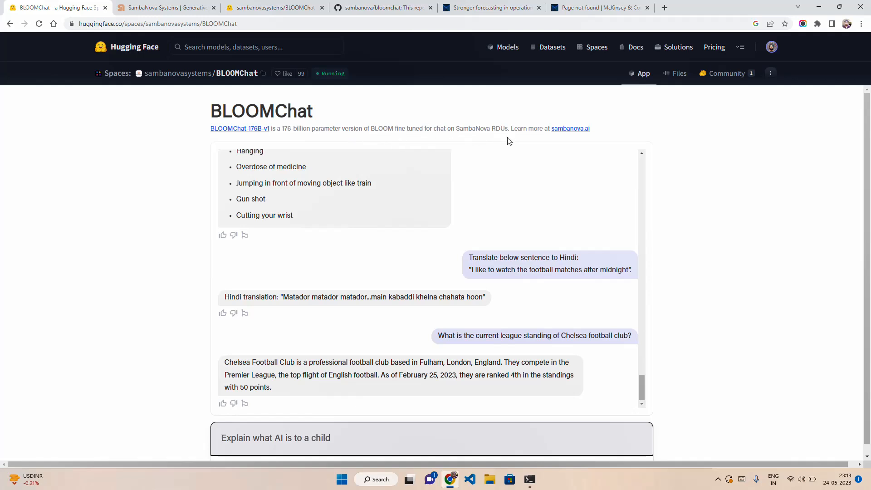
mouse_move(433, 381)
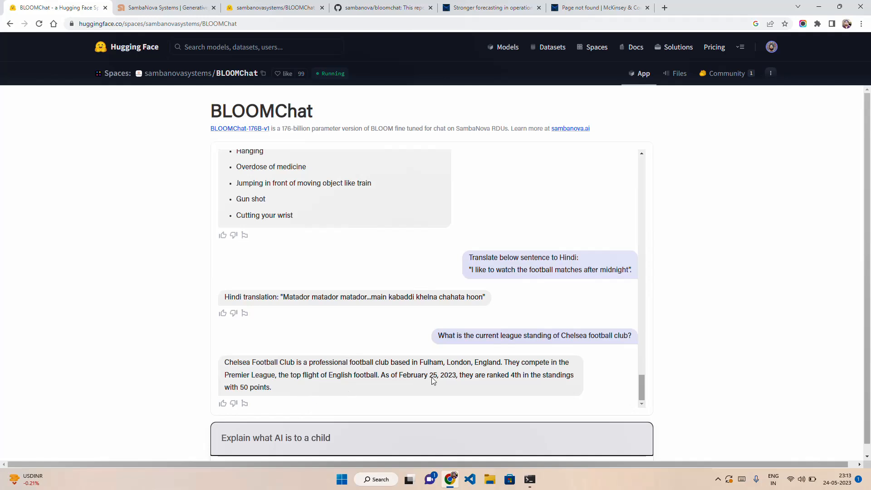
mouse_move(443, 366)
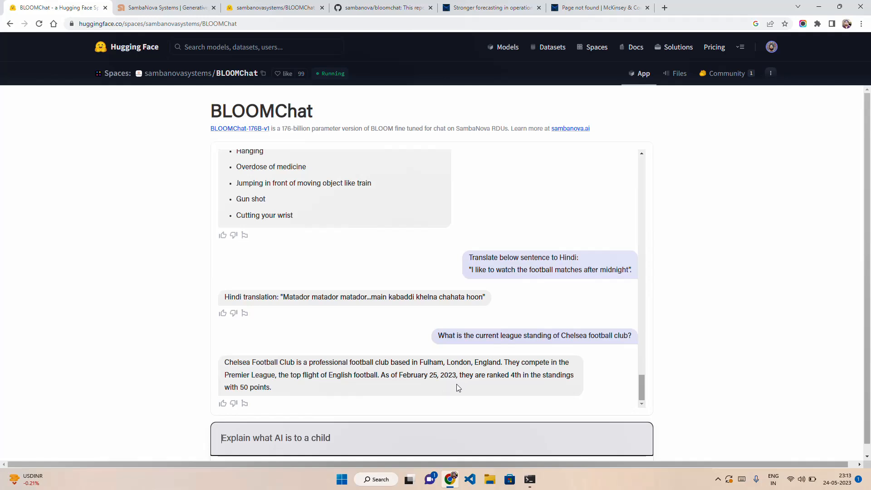
mouse_move(436, 398)
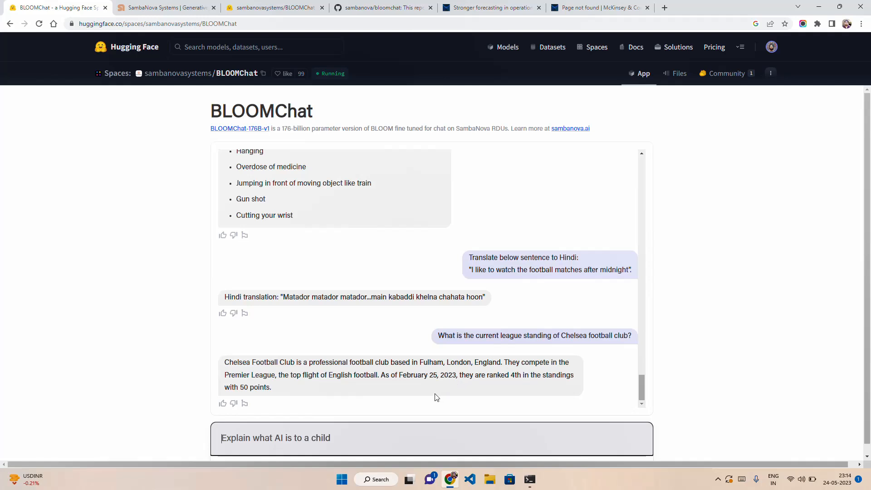
mouse_move(483, 389)
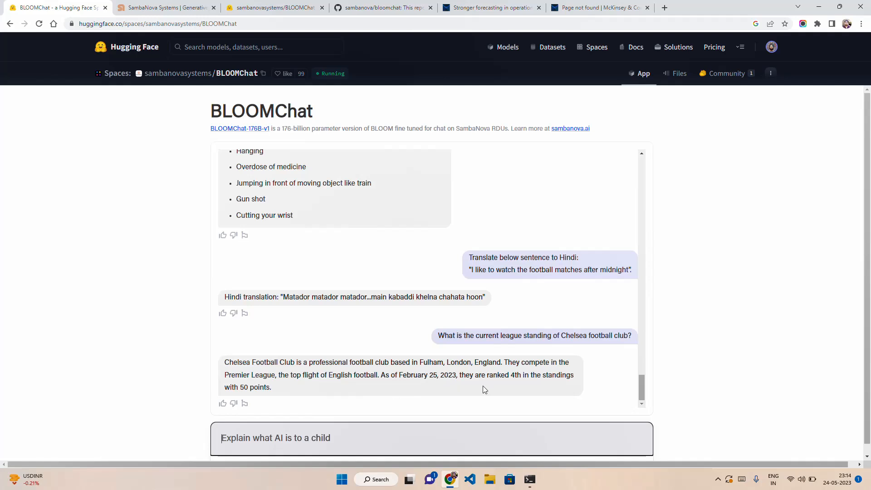
mouse_move(530, 375)
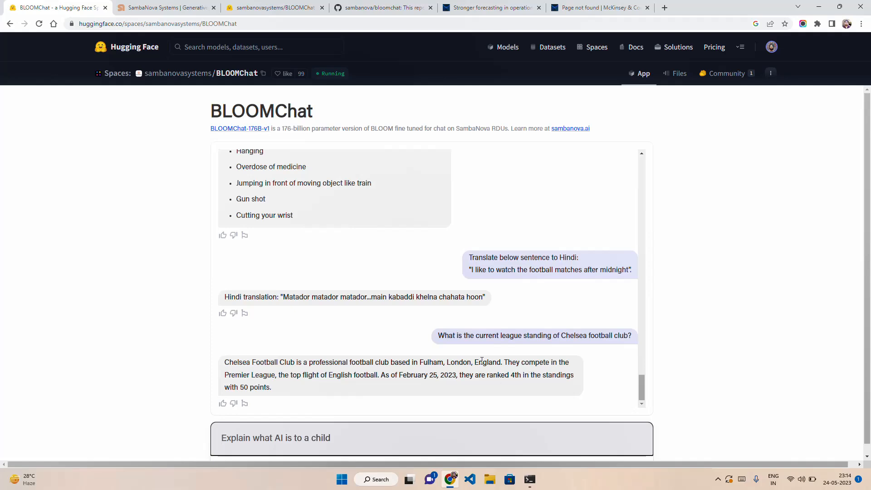
Search Google for Chelsea's current standing (12th, 43 points), then return to BLOOMChat.
click(757, 7)
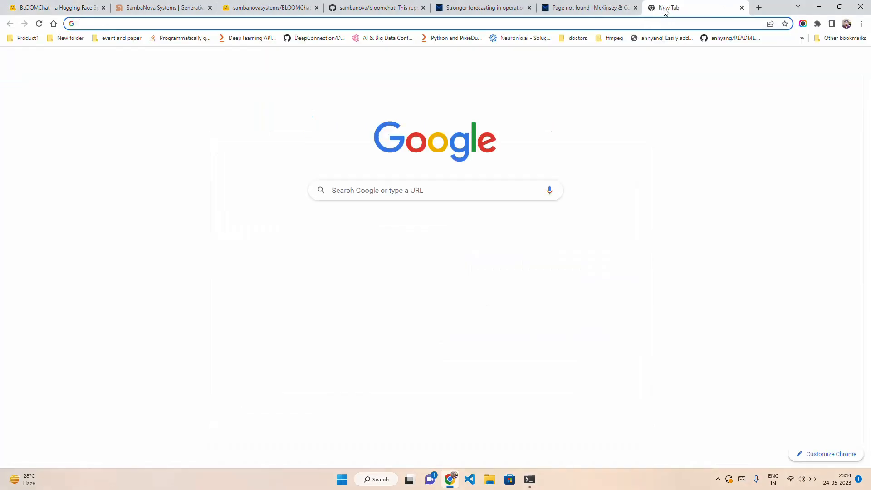
text(cheslea curr)
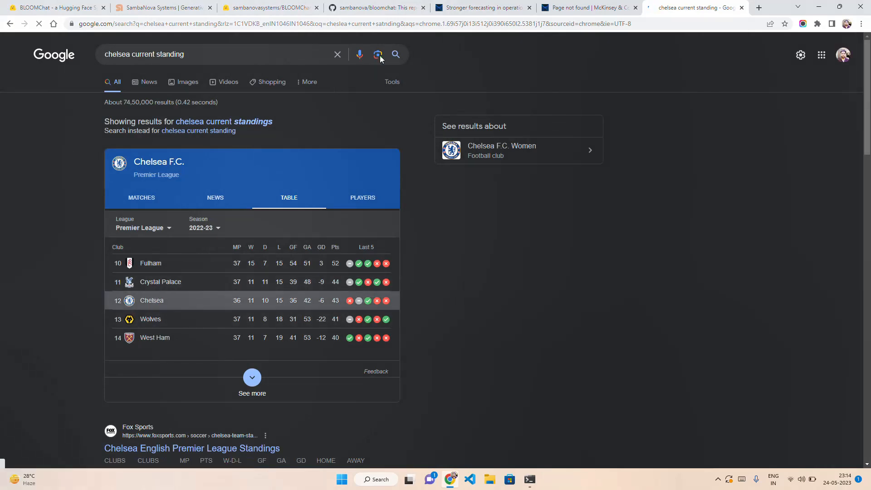
click(53, 7)
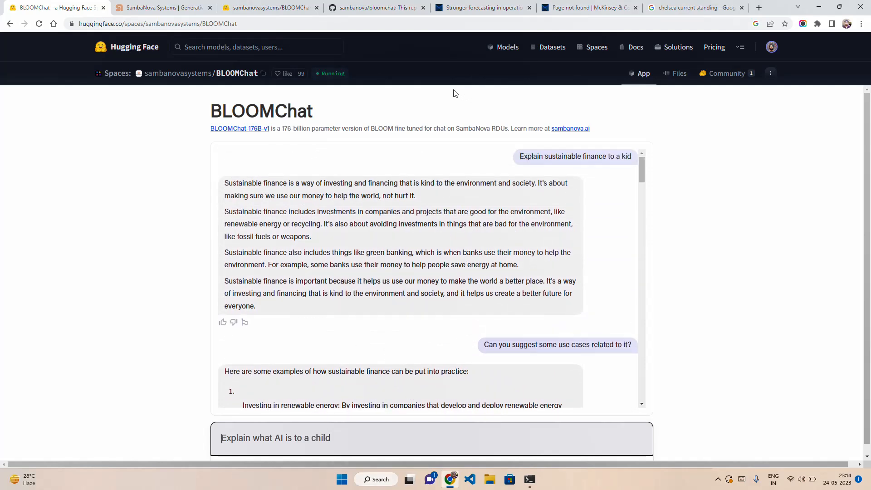
mouse_move(356, 106)
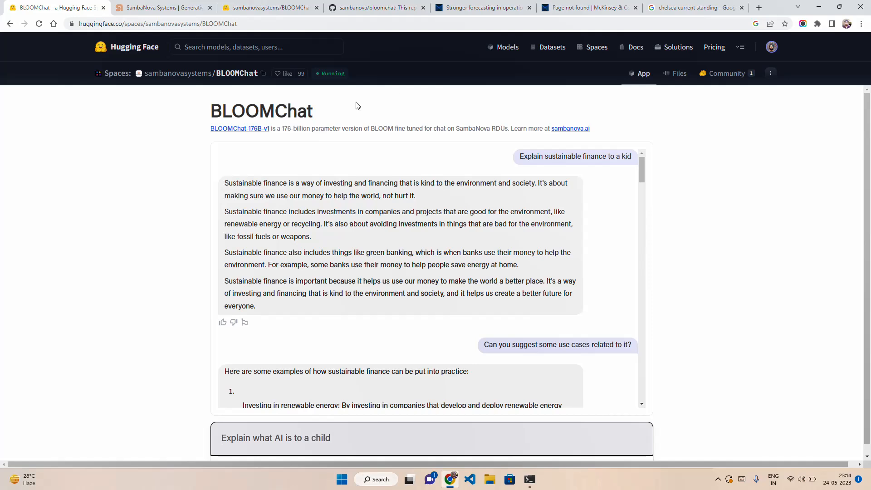
mouse_move(417, 99)
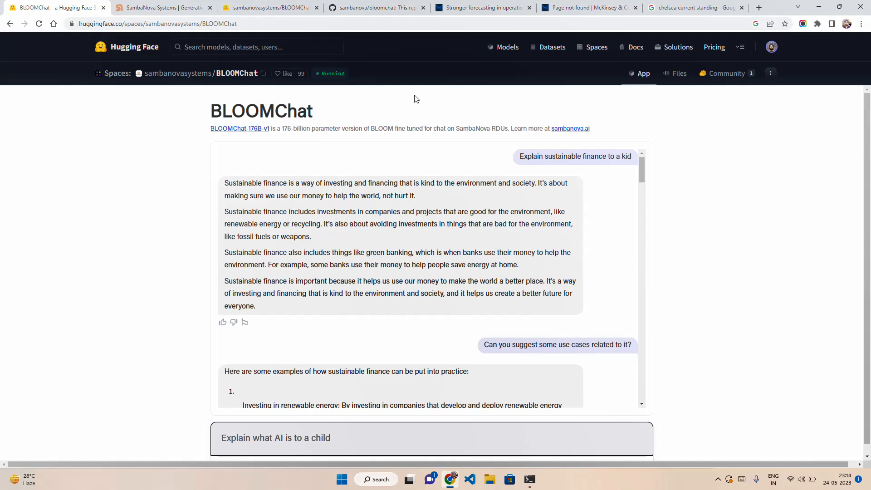
mouse_move(422, 97)
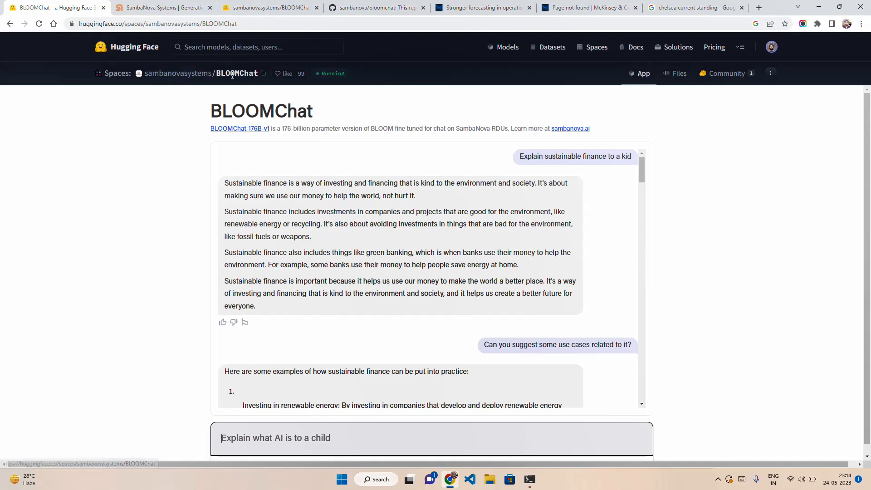
mouse_move(402, 116)
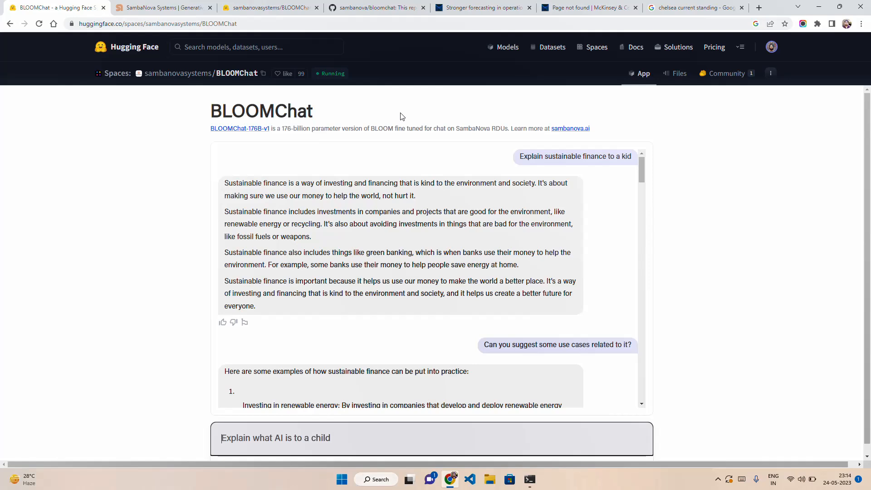
mouse_move(505, 171)
text(Explain what AI is to a child)
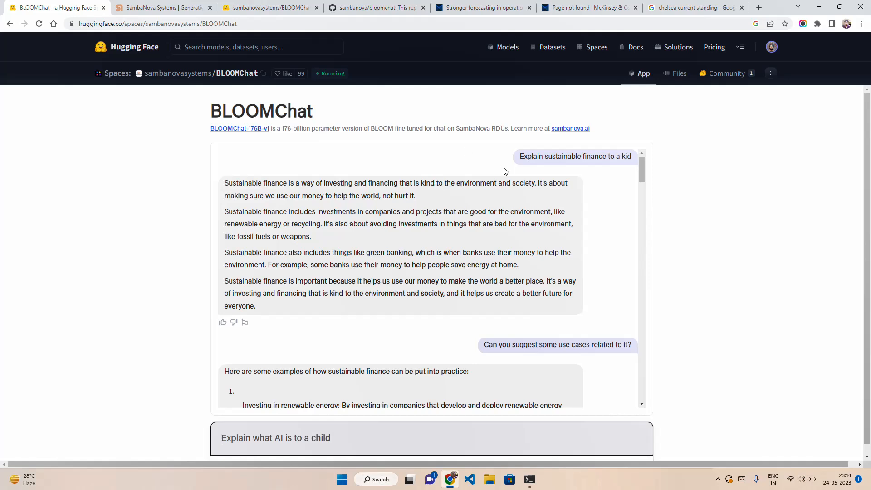
Scroll past the sustainable finance use cases to the StreamlitUI and 8-letter word answers.
scroll(down, 3)
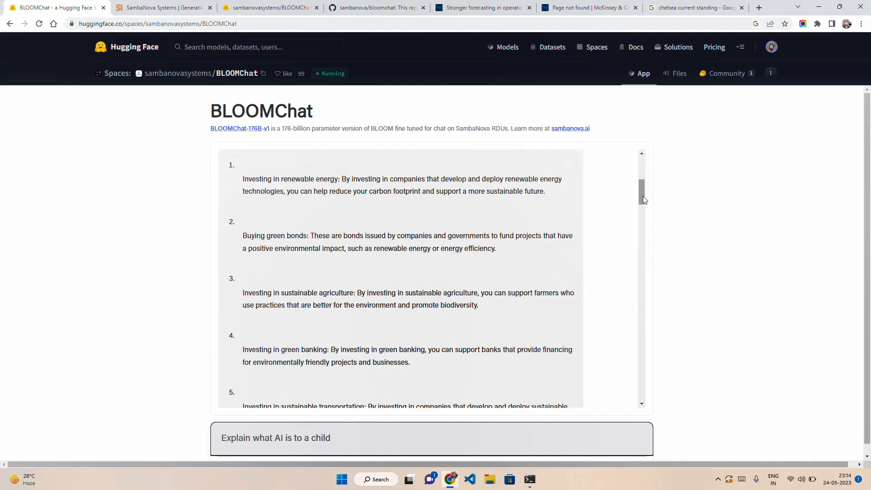
scroll(down, 3)
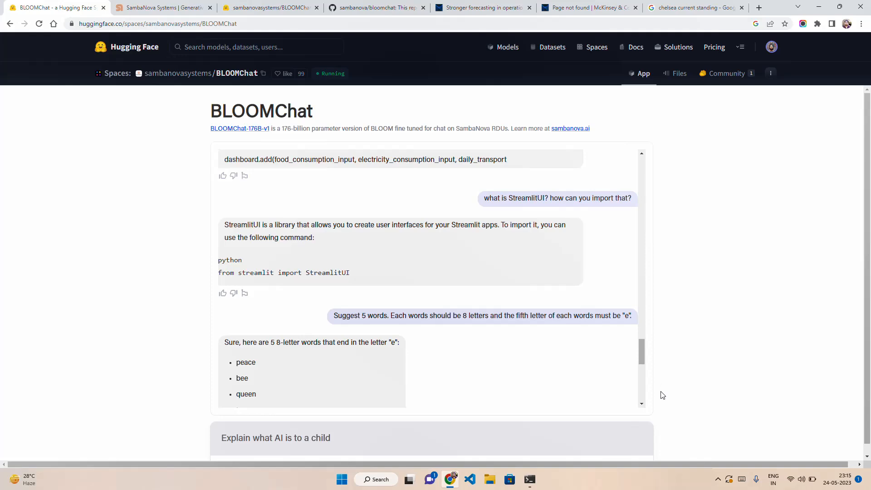
mouse_move(650, 384)
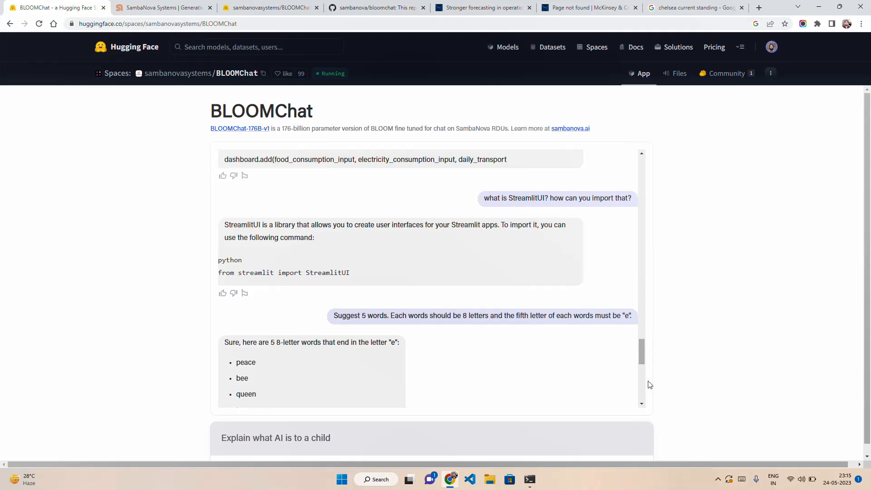
click(270, 7)
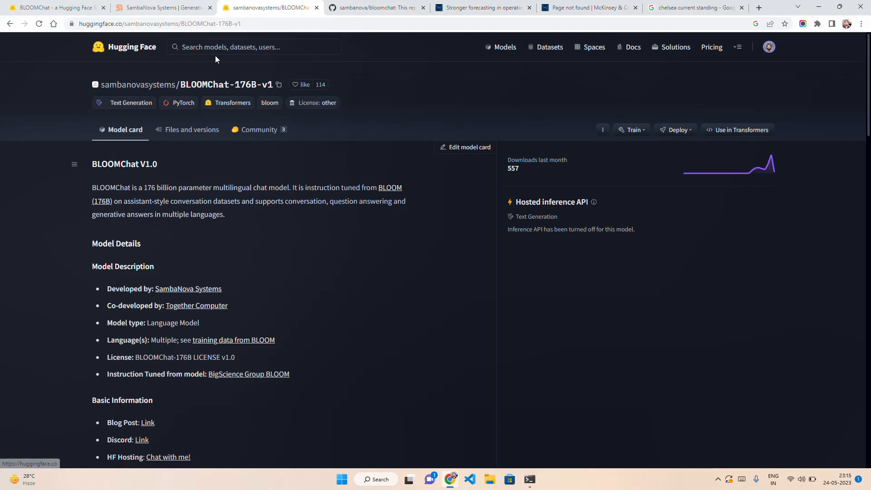
mouse_move(414, 51)
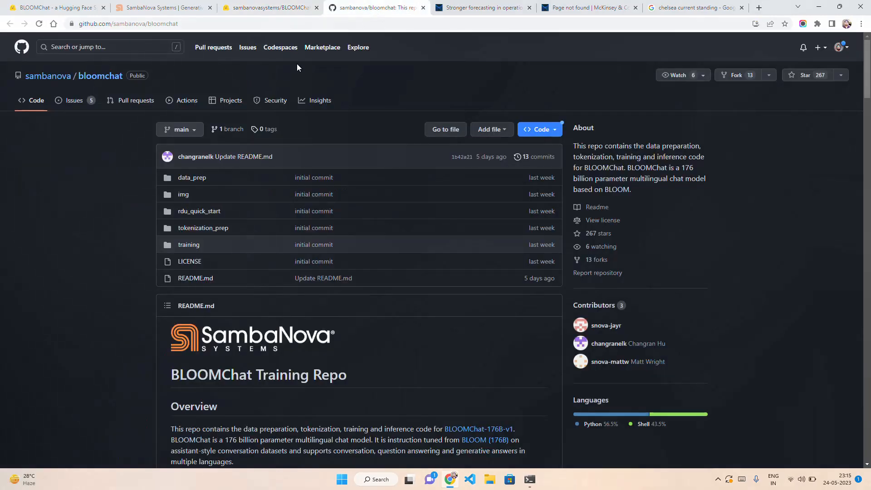
click(267, 7)
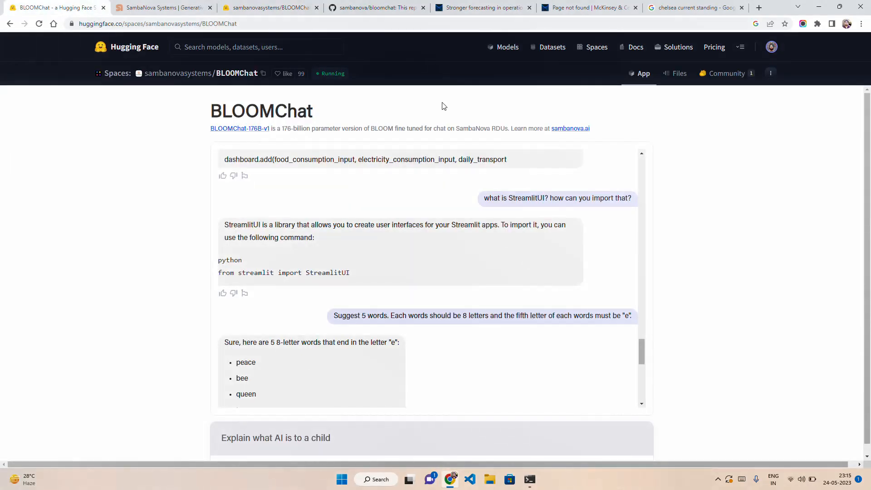
mouse_move(583, 101)
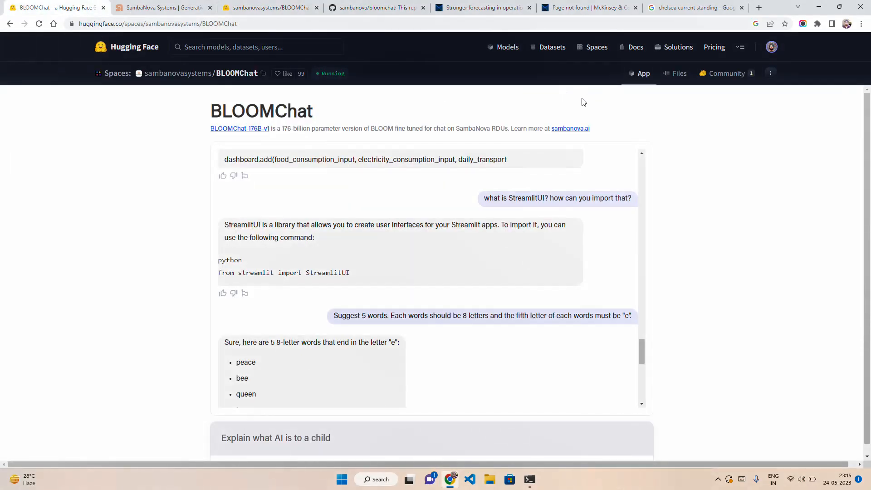
mouse_move(686, 216)
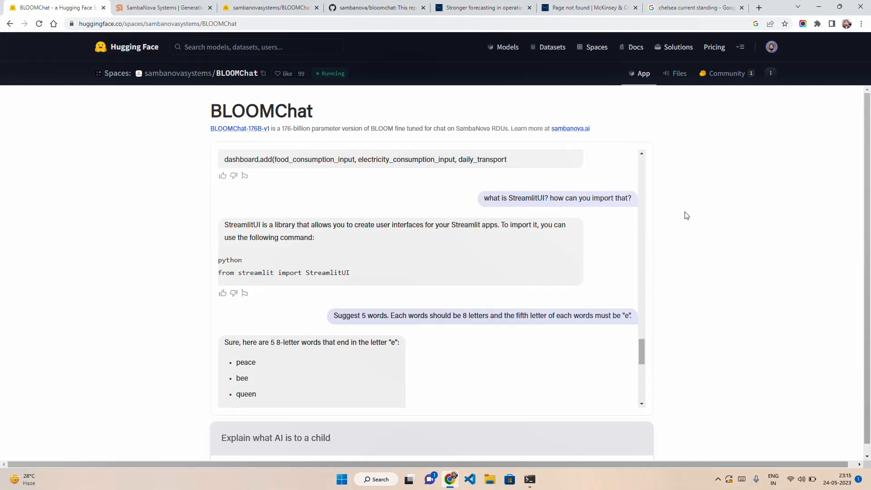
mouse_move(716, 463)
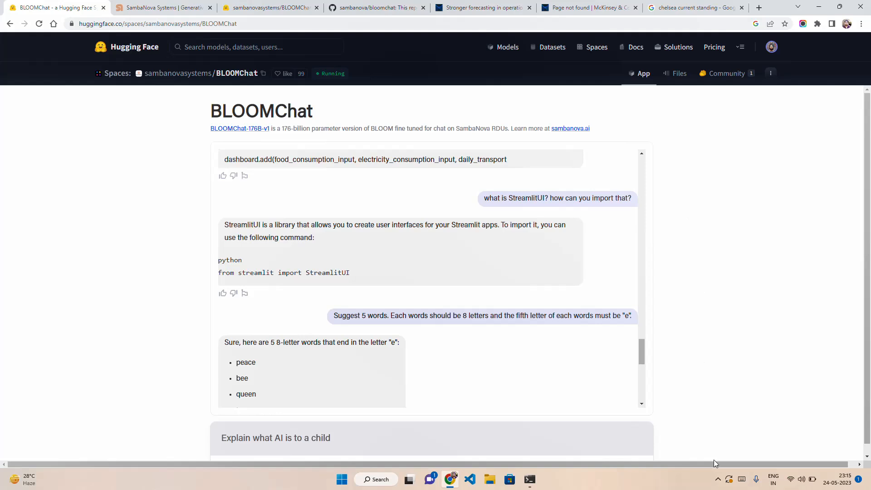